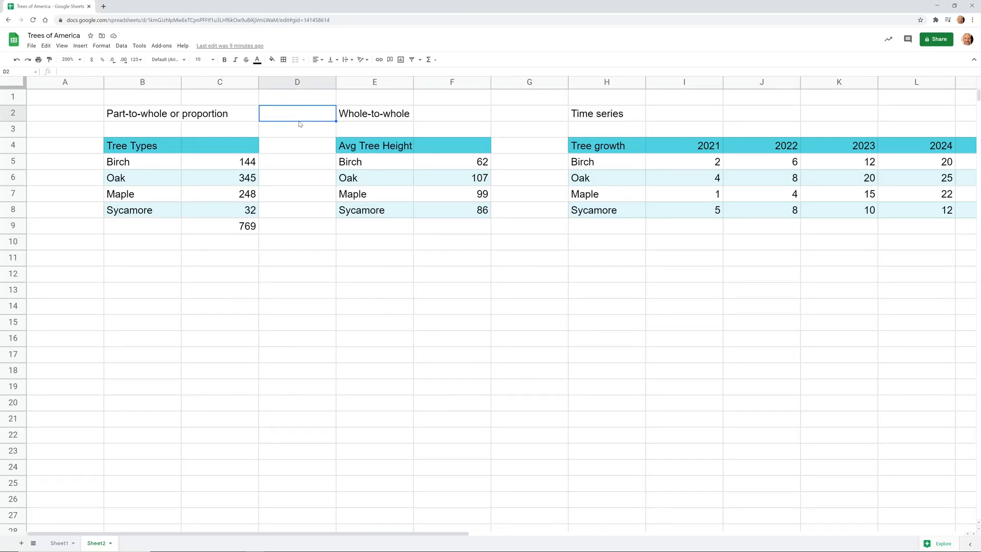
mouse_move(142, 125)
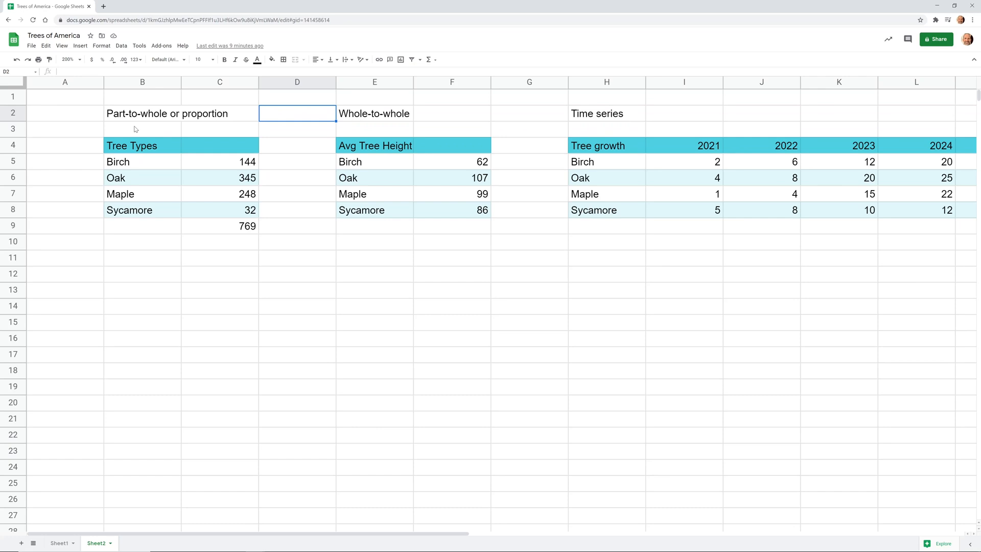
mouse_move(120, 132)
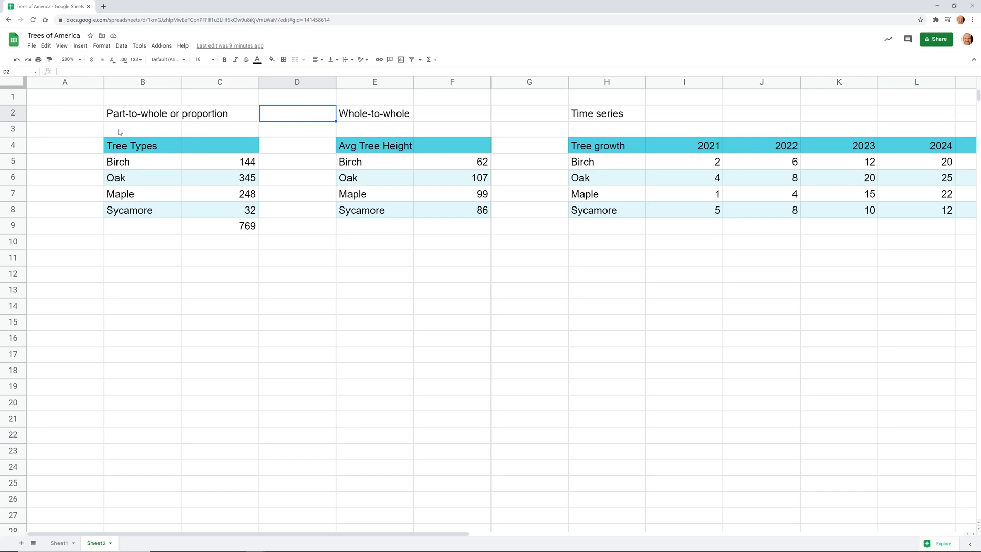
mouse_move(109, 98)
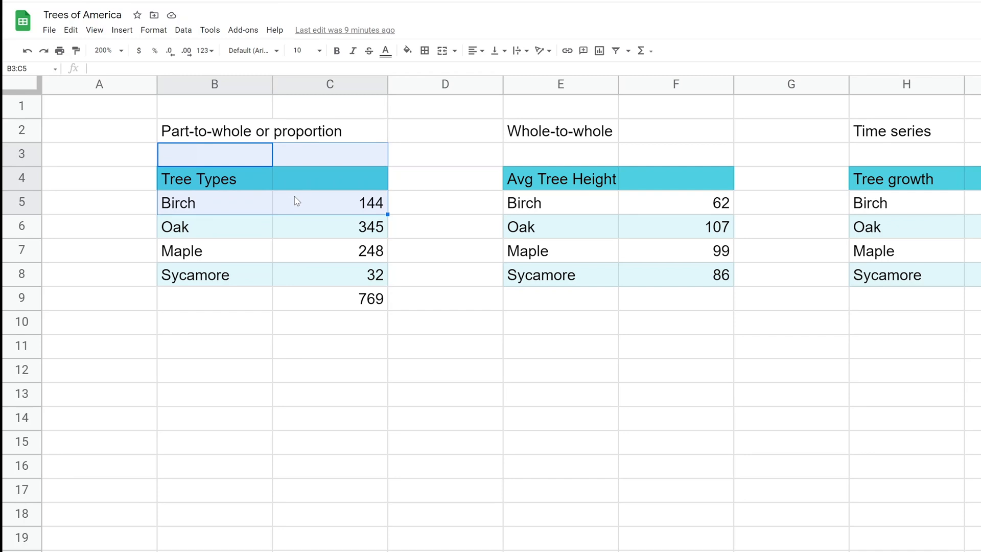
Step: Review the Tree Types counts for Birch, Oak, Sycamore and the total in C9
left_click(214, 202)
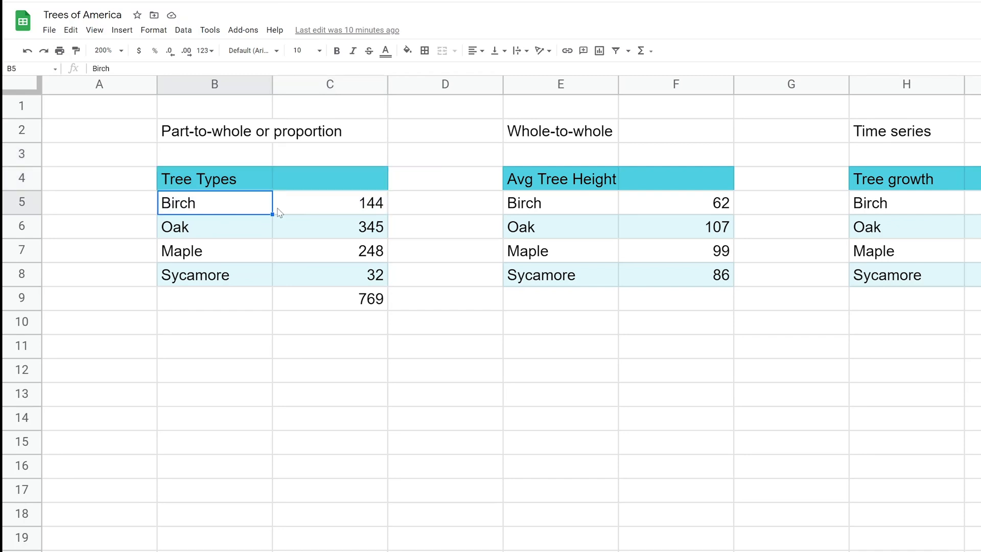
mouse_move(255, 211)
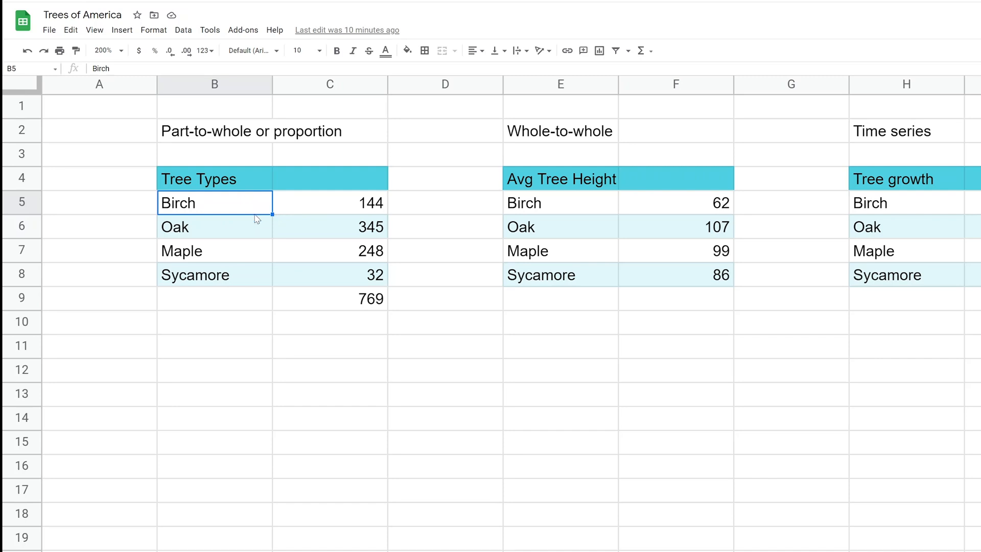
left_click(330, 299)
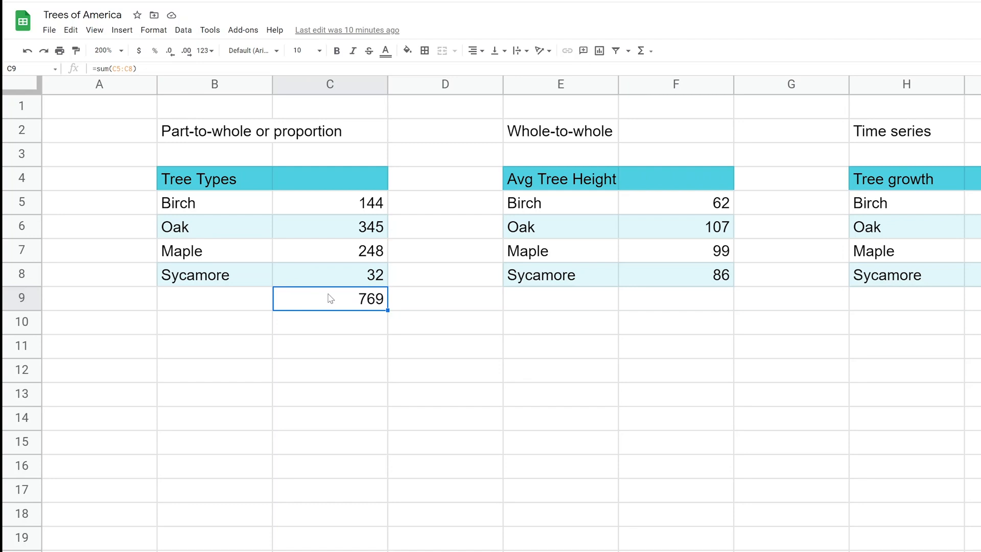
mouse_move(346, 251)
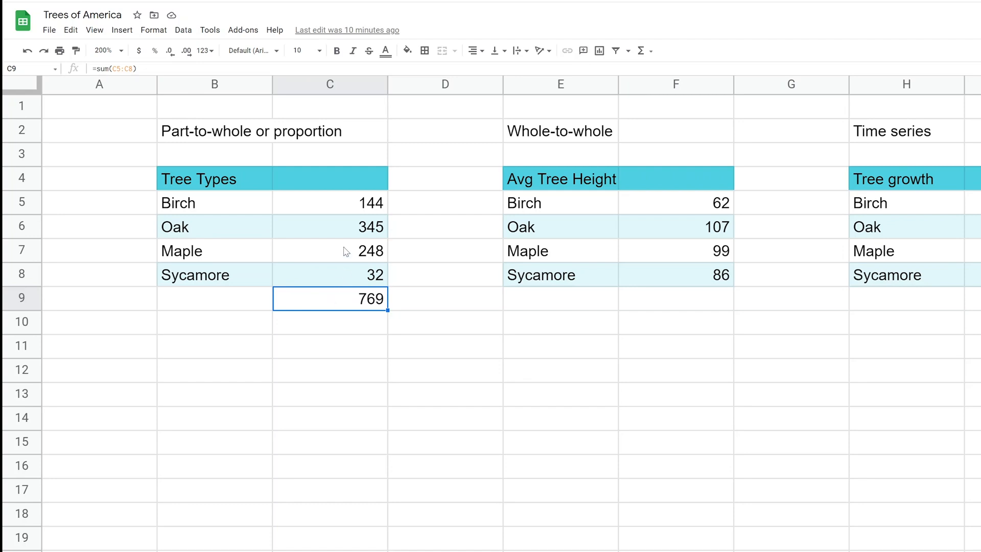
left_click(330, 226)
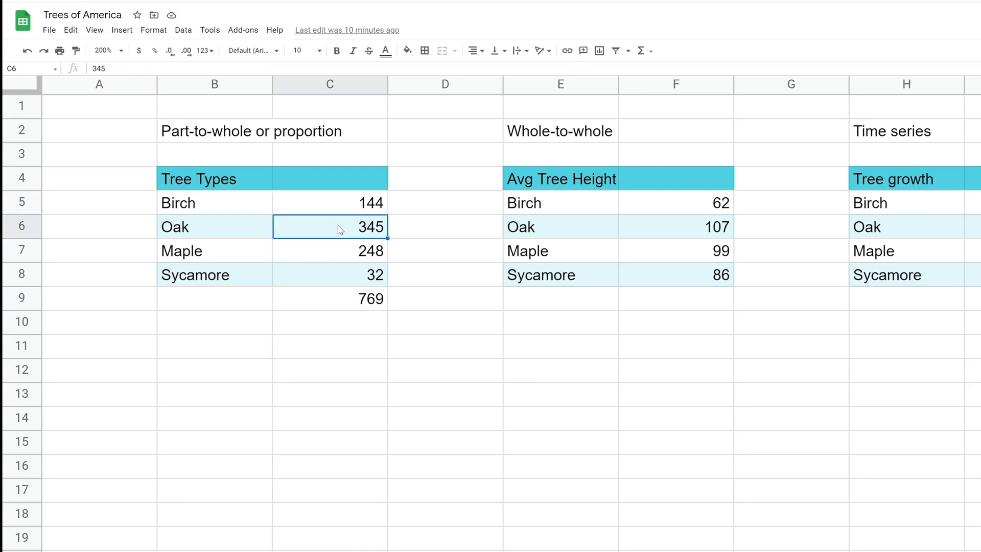
left_click(330, 274)
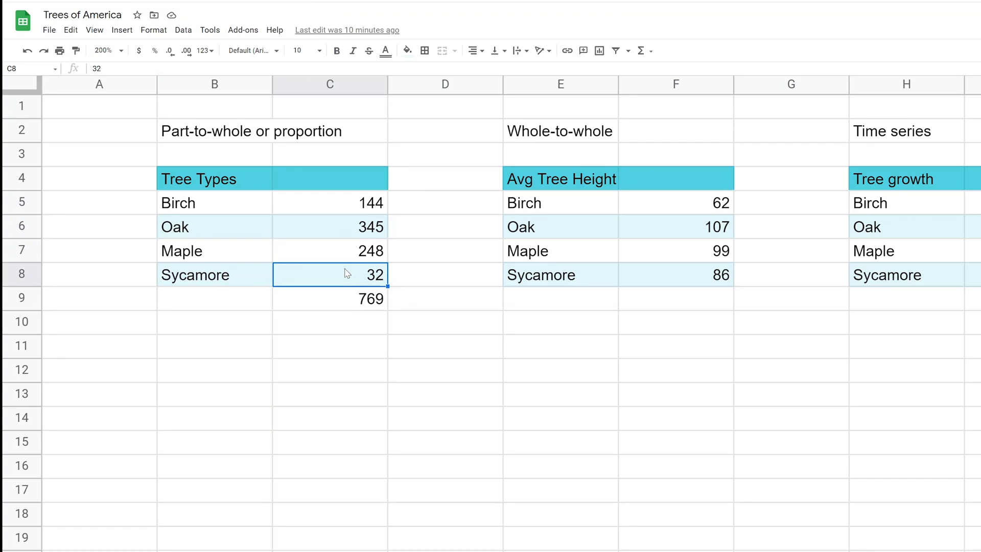
mouse_move(227, 202)
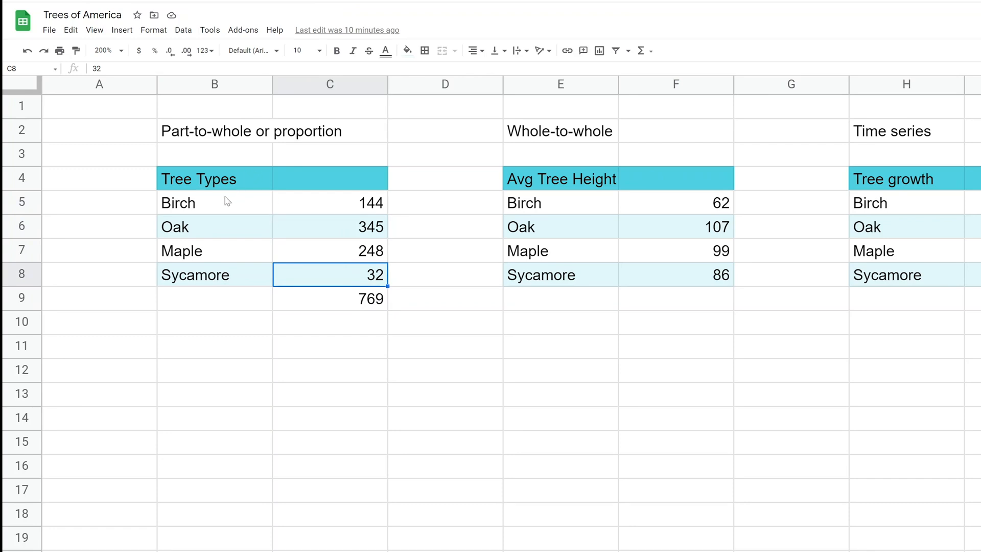
left_click_drag(213, 178, 214, 202)
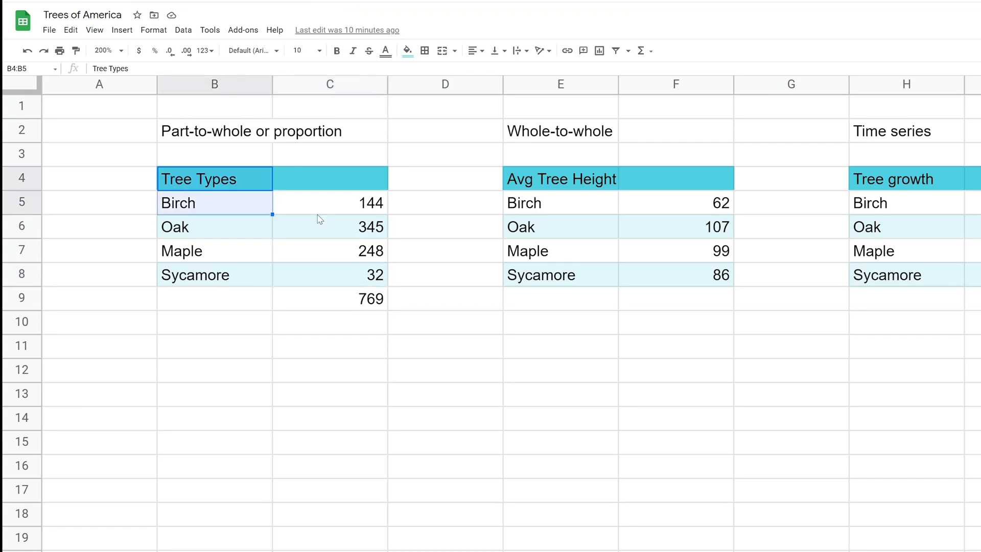
left_click(330, 227)
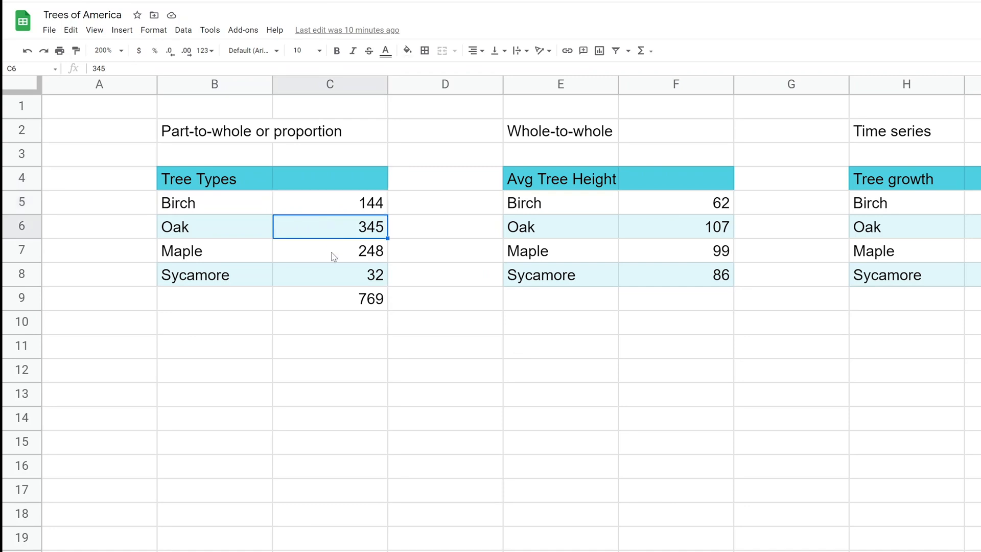
left_click(330, 298)
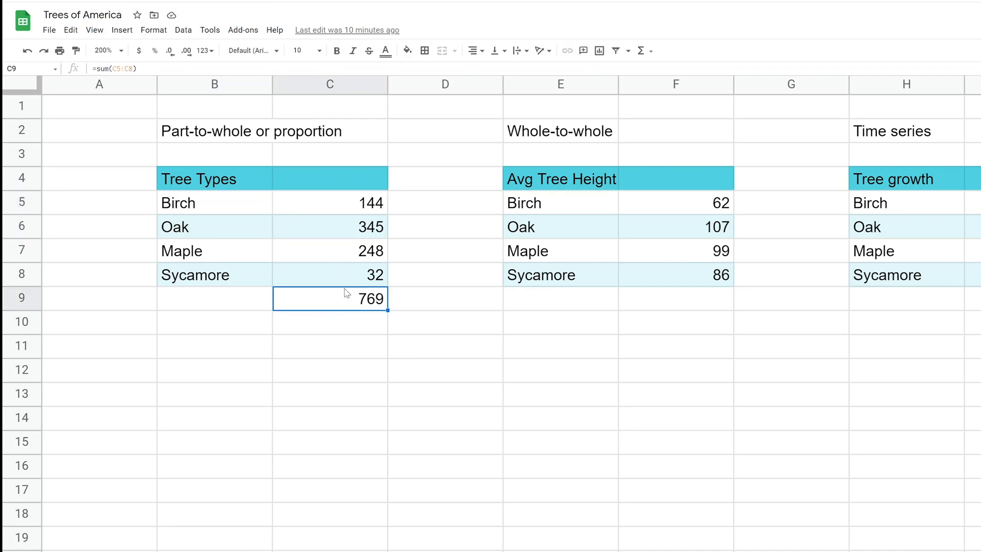
left_click(330, 227)
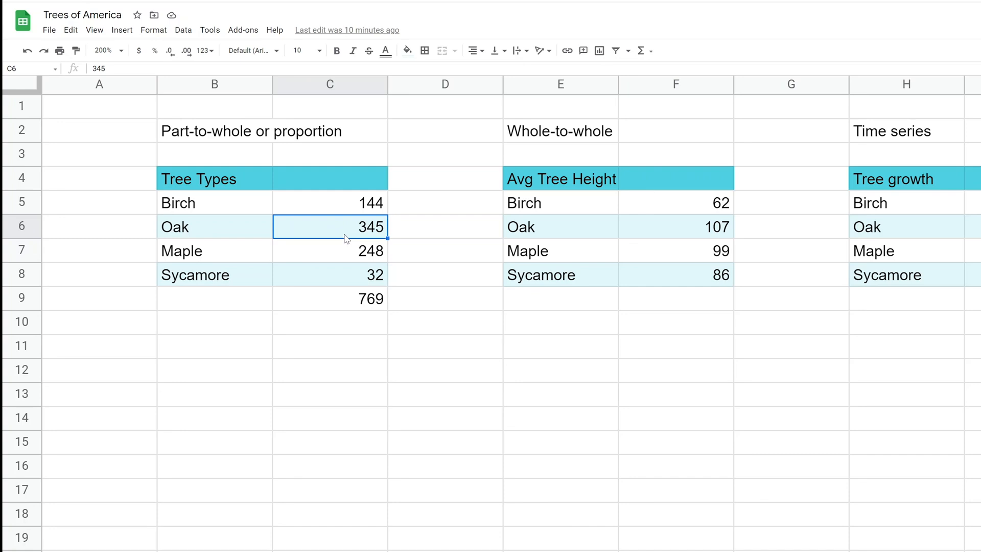
mouse_move(342, 208)
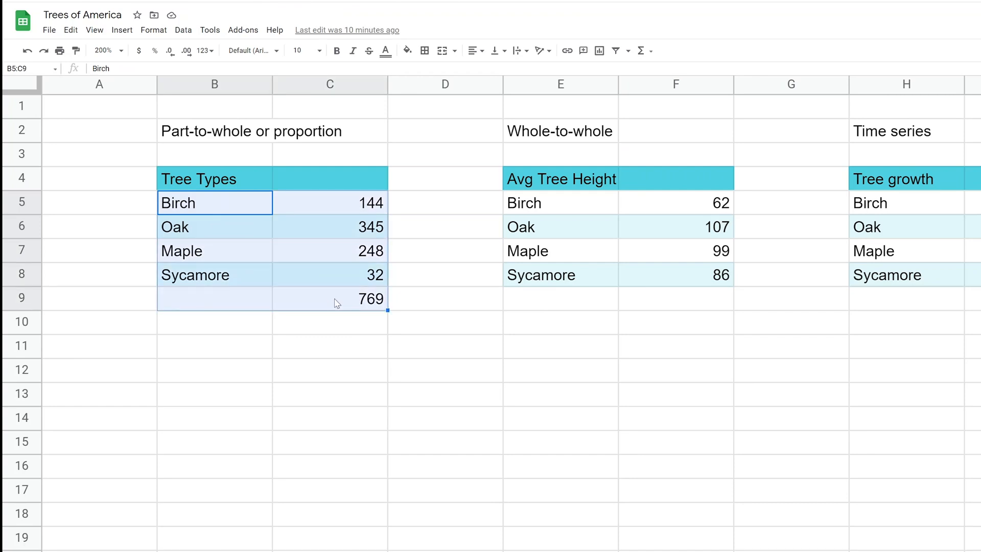
mouse_move(235, 188)
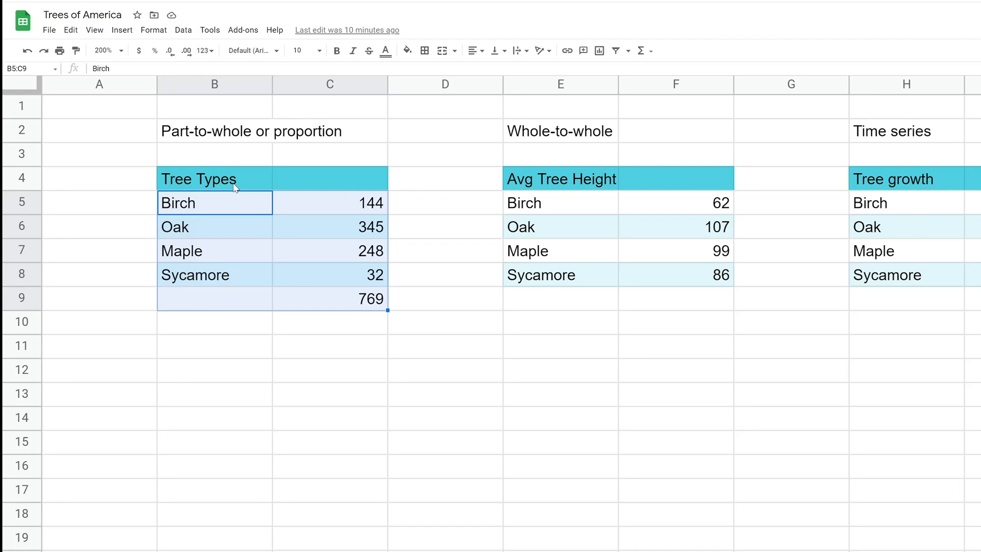
mouse_move(226, 201)
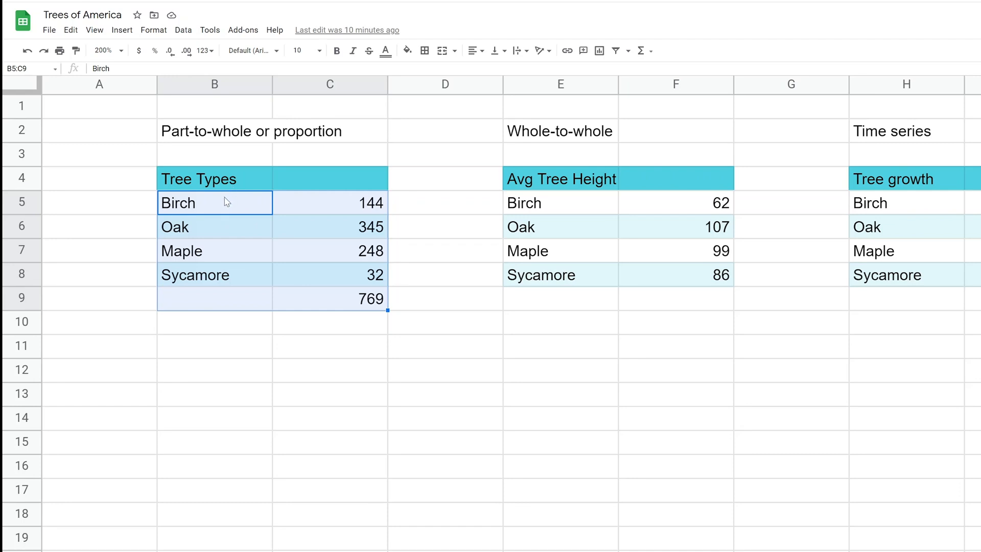
Step: Insert a chart of the Tree Types counts and bring up the chart type list
left_click(213, 178)
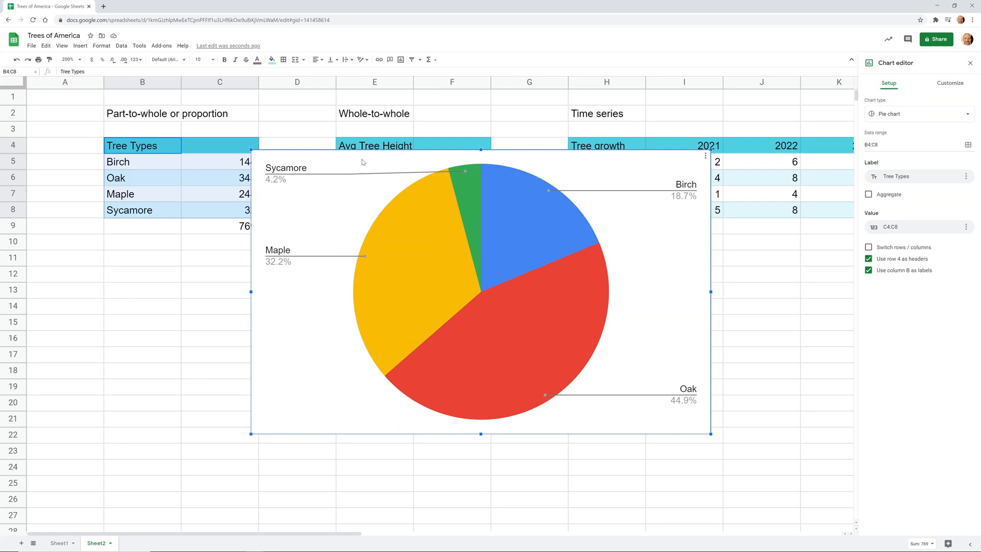
mouse_move(507, 210)
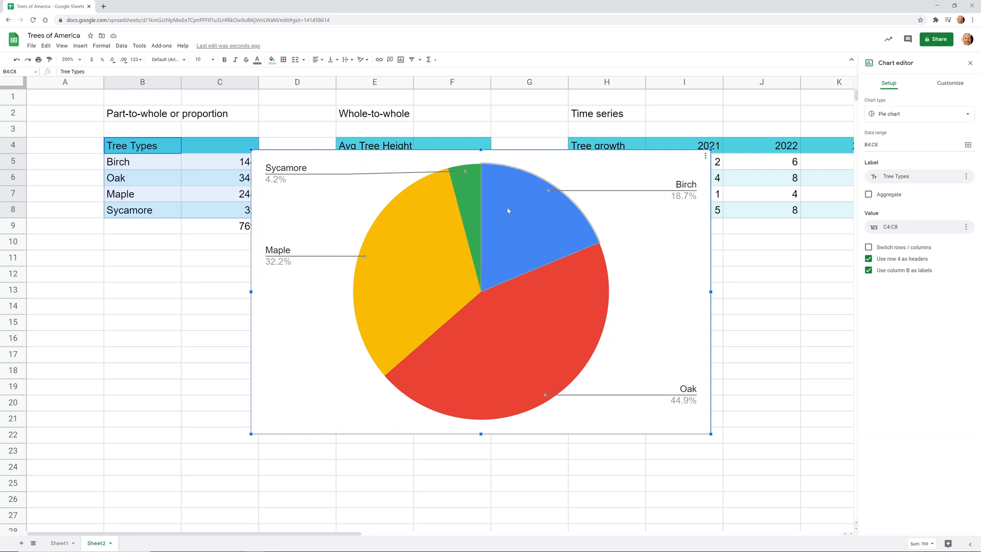
mouse_move(474, 215)
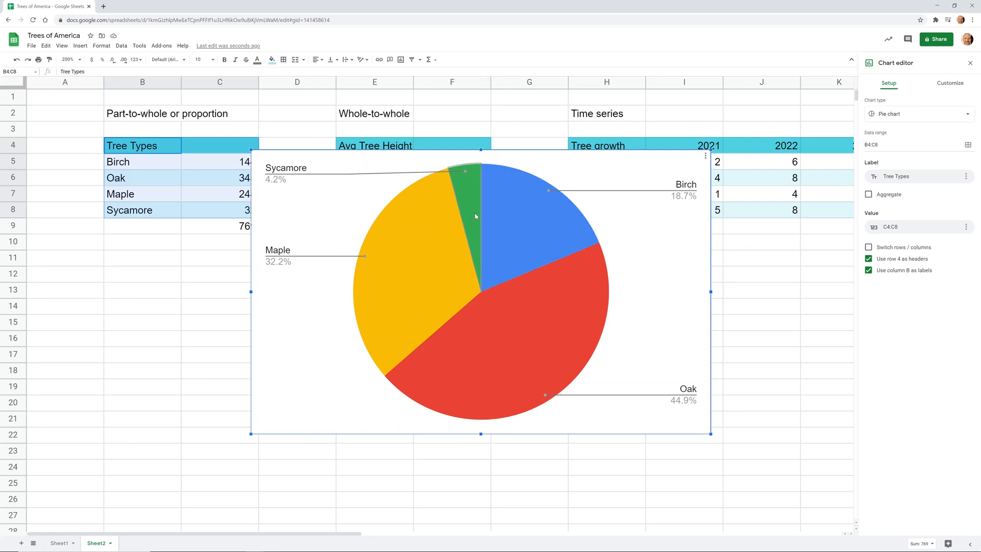
mouse_move(531, 239)
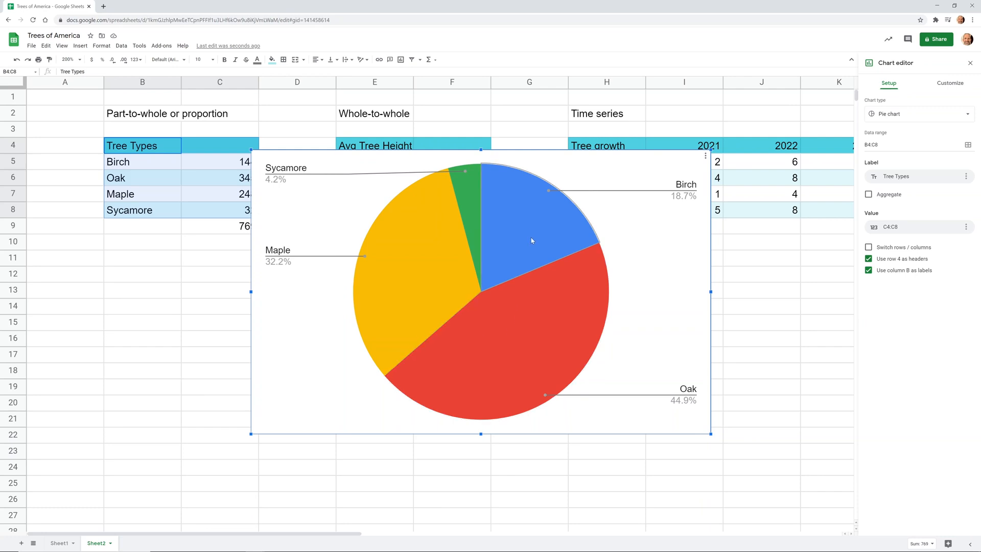
mouse_move(559, 302)
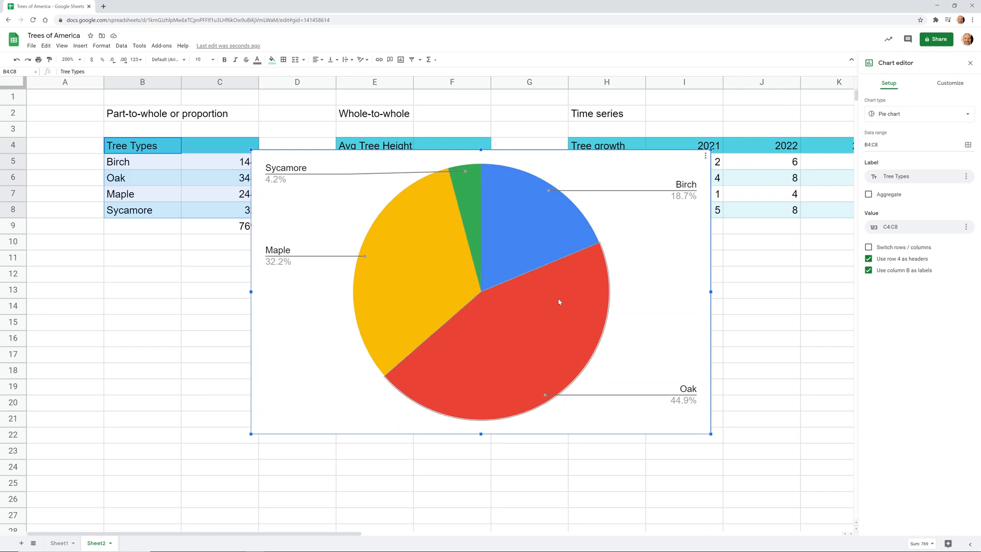
left_click(916, 114)
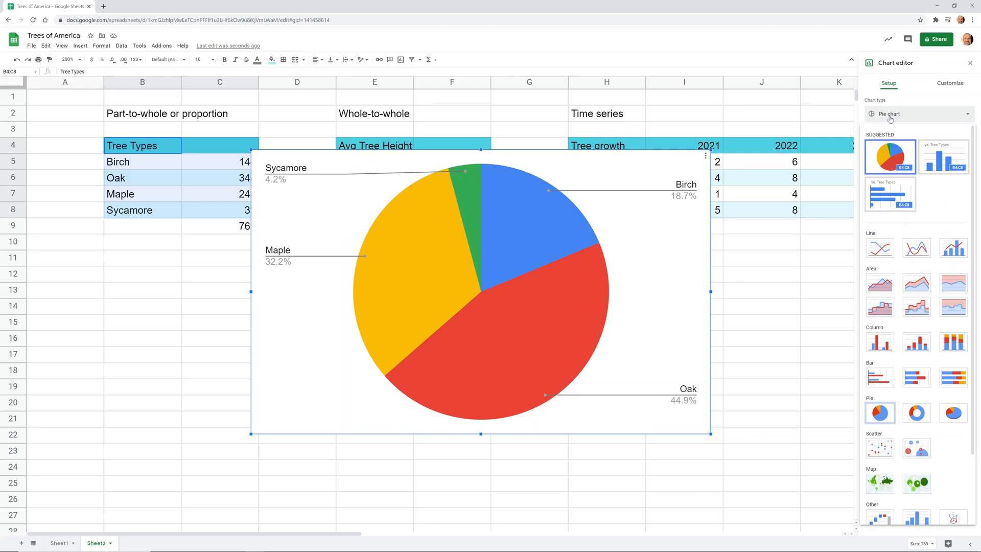
mouse_move(917, 412)
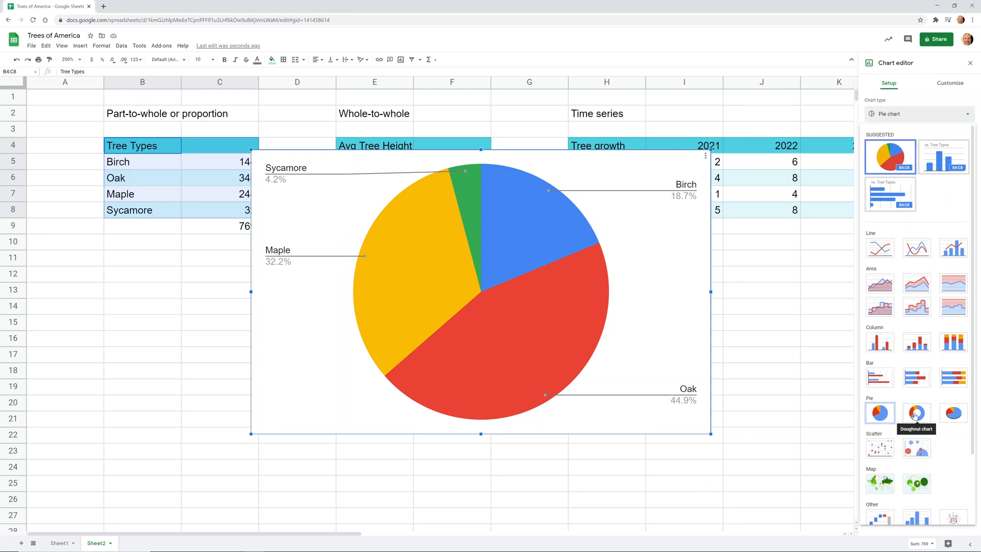
Step: Change the Tree Types pie to a 3D doughnut chart and close its settings
left_click(916, 411)
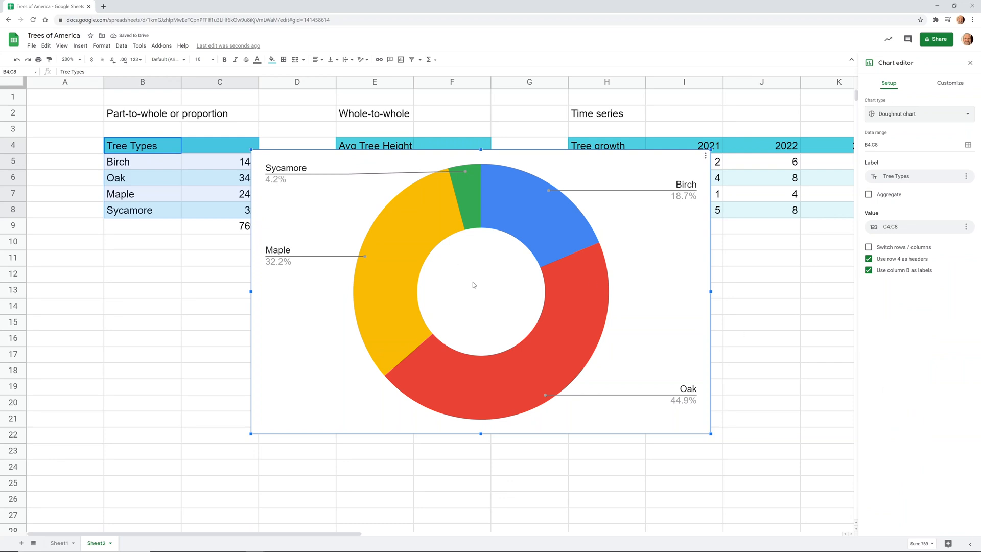
mouse_move(481, 294)
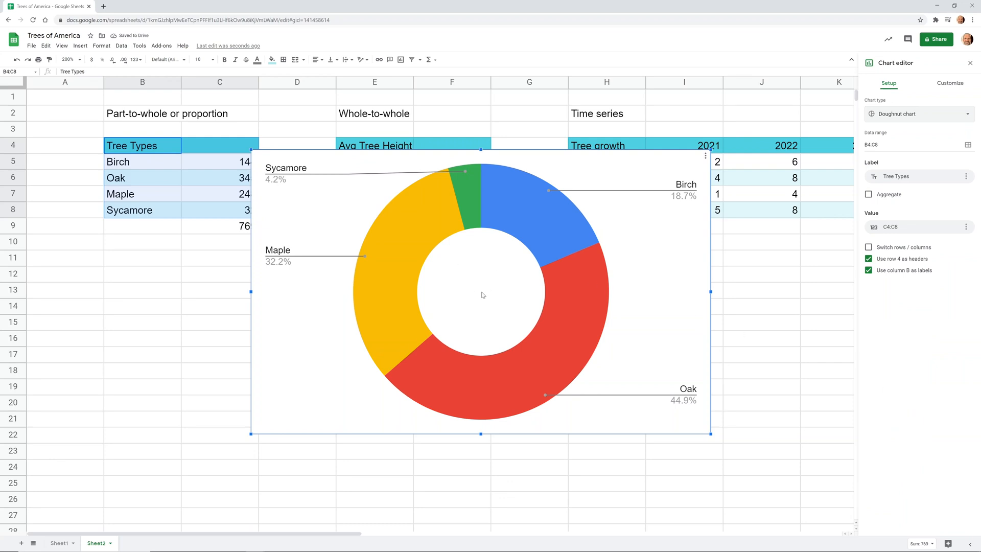
mouse_move(739, 216)
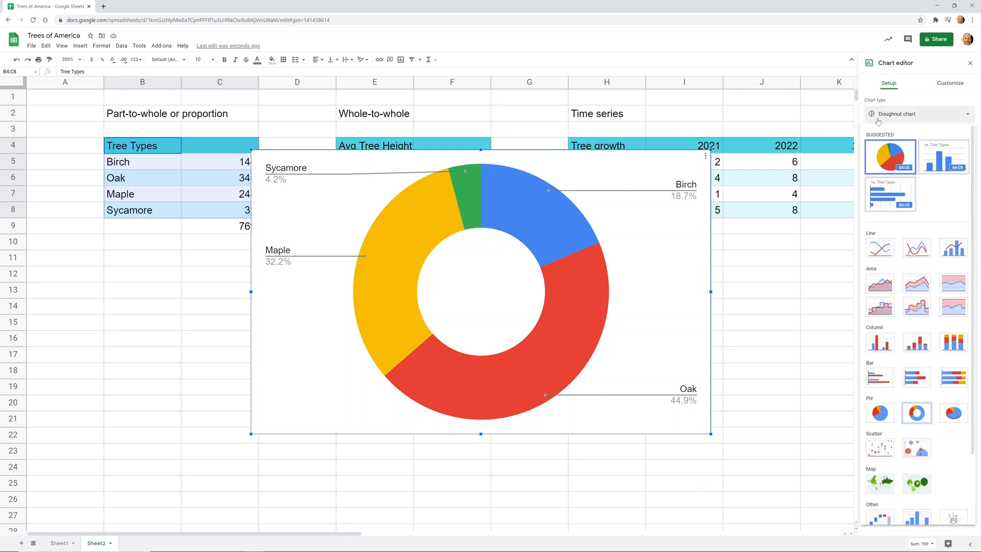
mouse_move(878, 342)
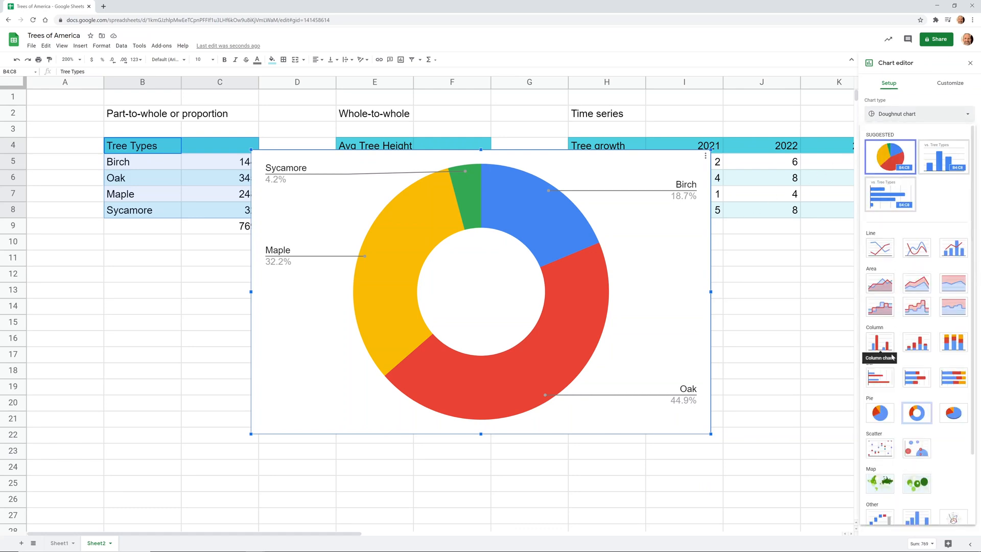
left_click(953, 413)
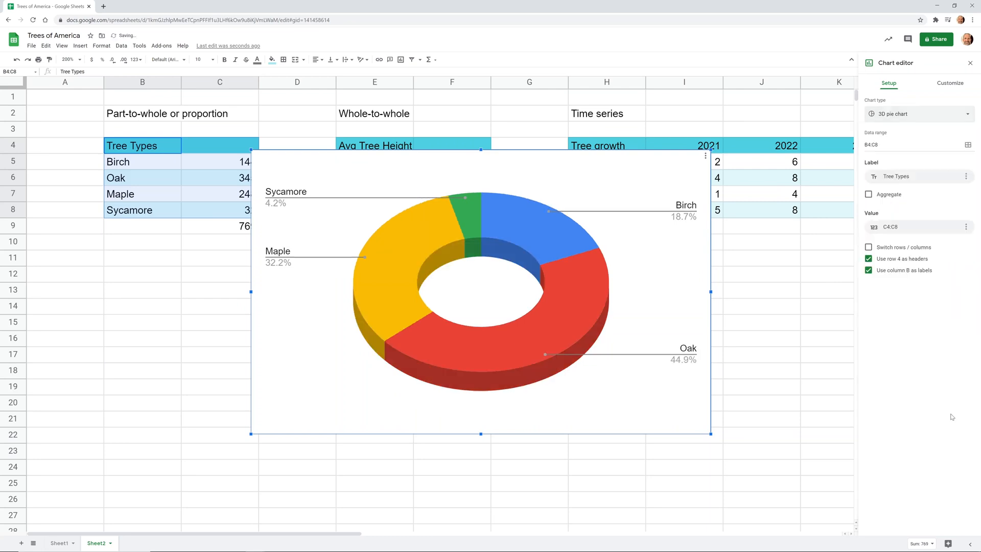
mouse_move(589, 262)
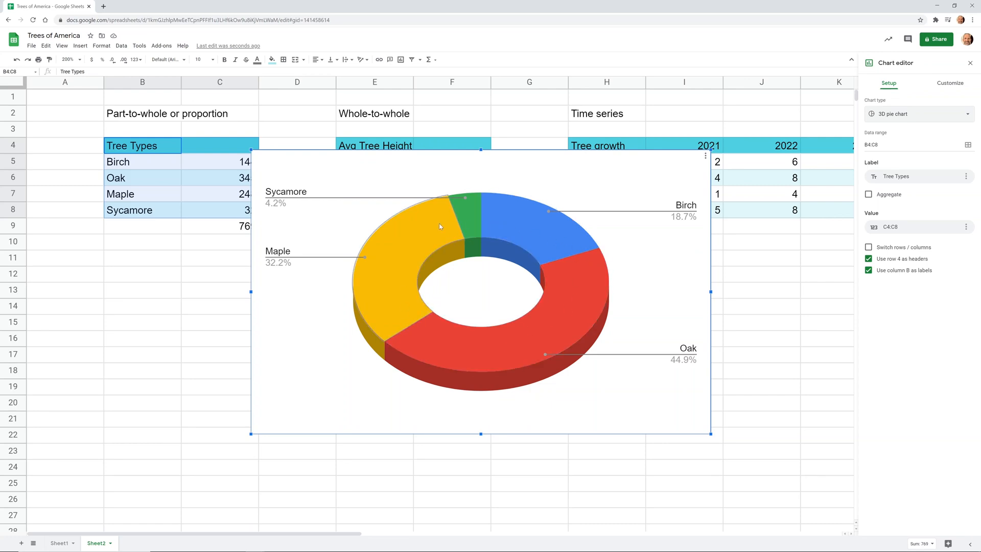
left_click(220, 225)
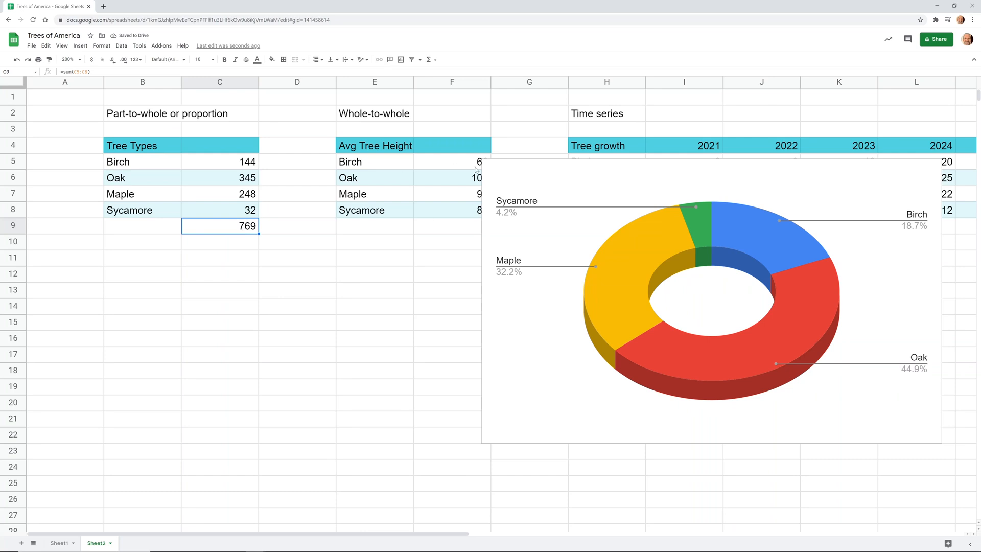
left_click(528, 155)
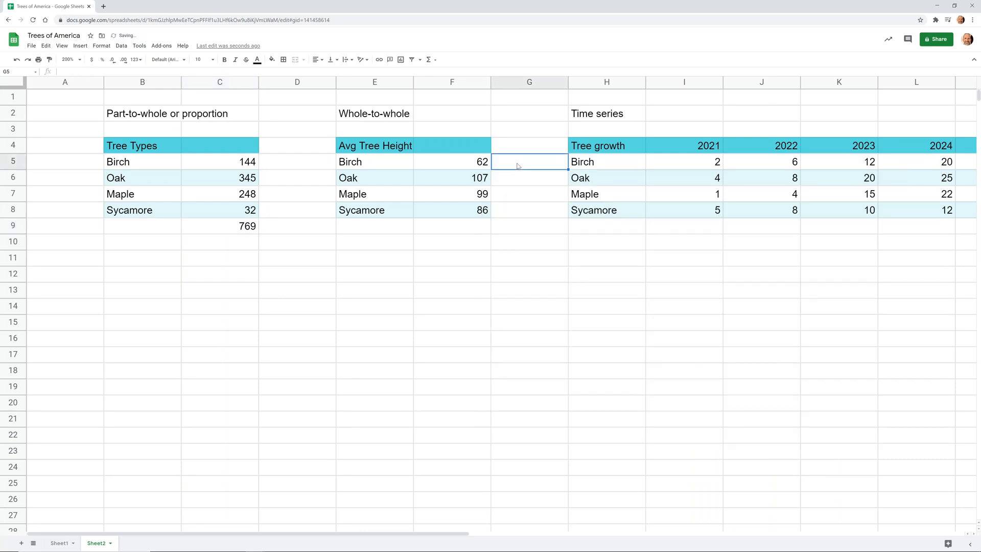
left_click(374, 145)
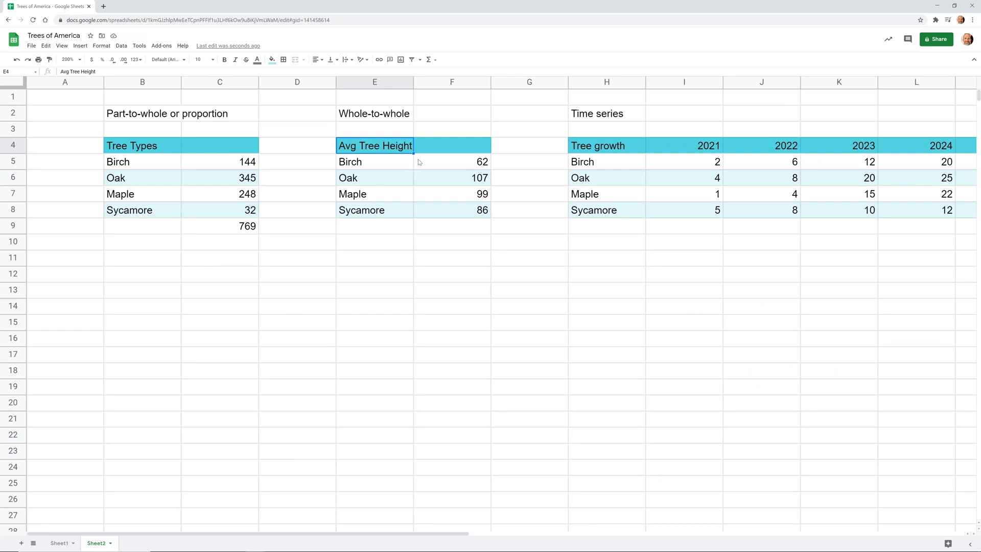
left_click(451, 162)
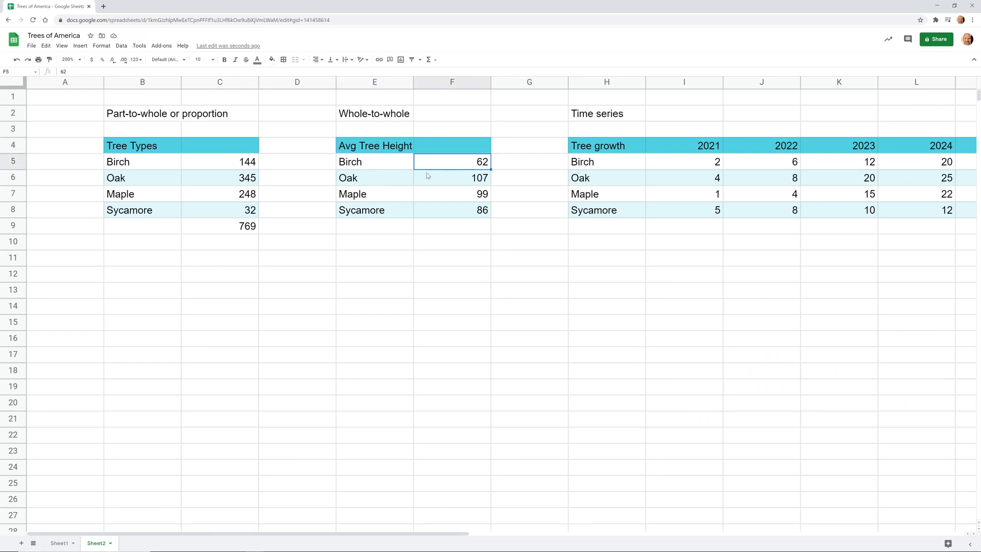
left_click(451, 178)
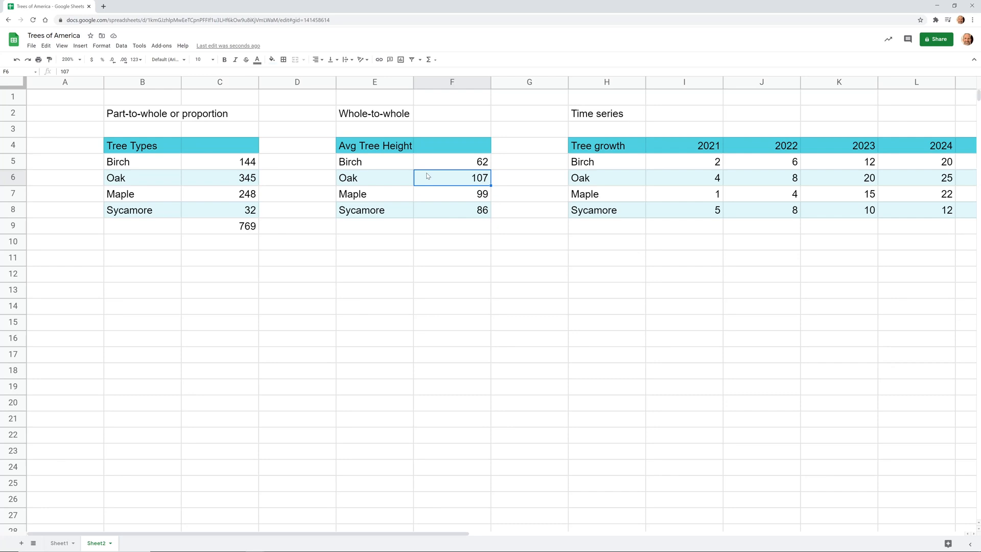
mouse_move(440, 178)
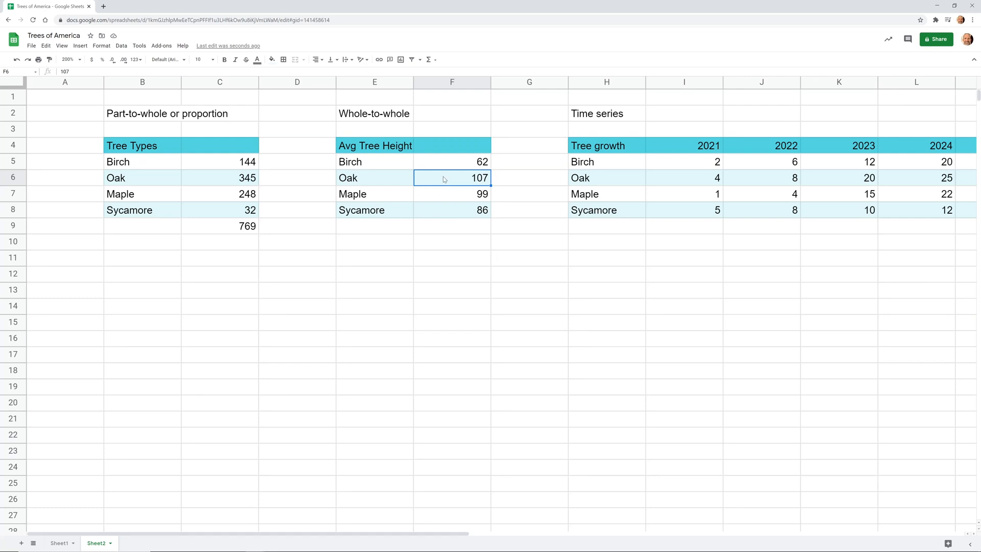
mouse_move(451, 168)
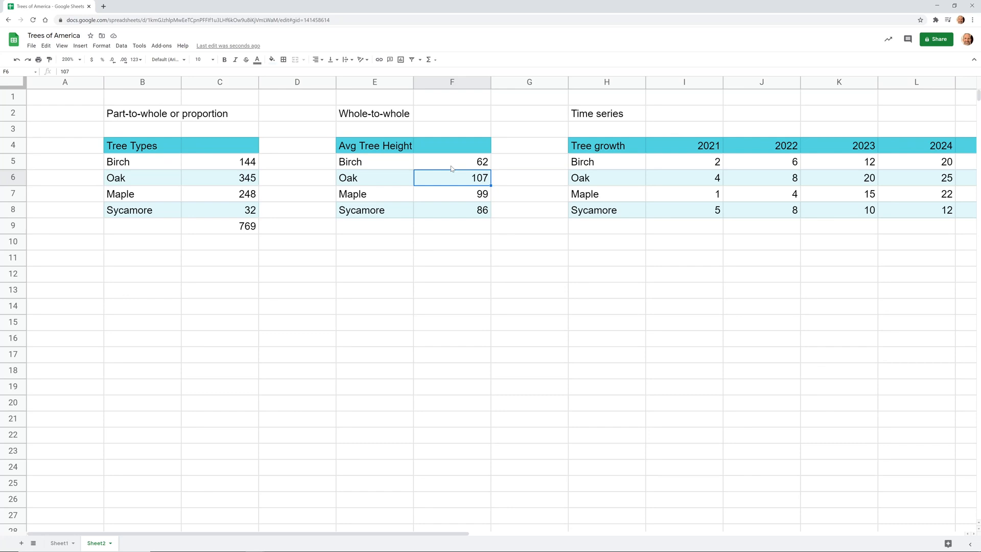
left_click(451, 193)
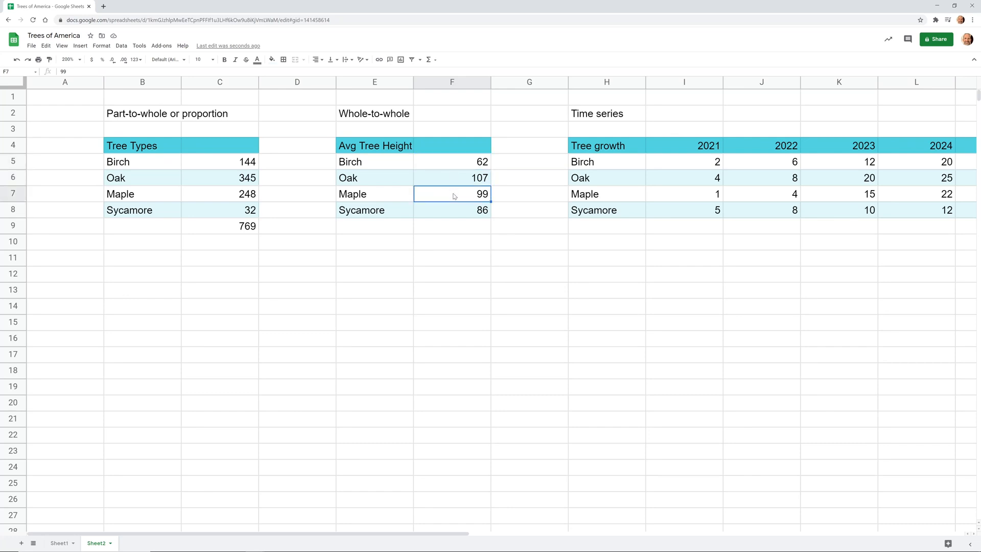
left_click(451, 161)
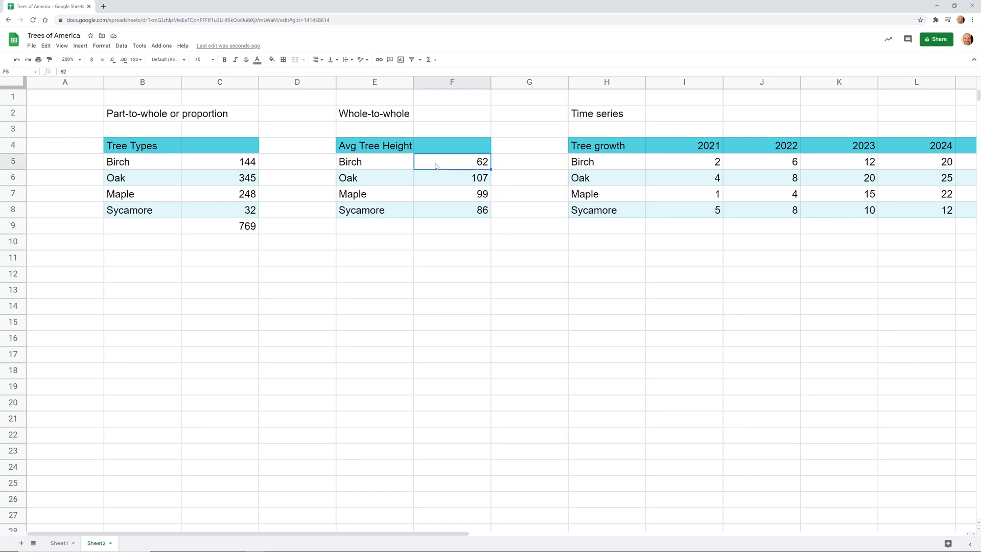
left_click(451, 178)
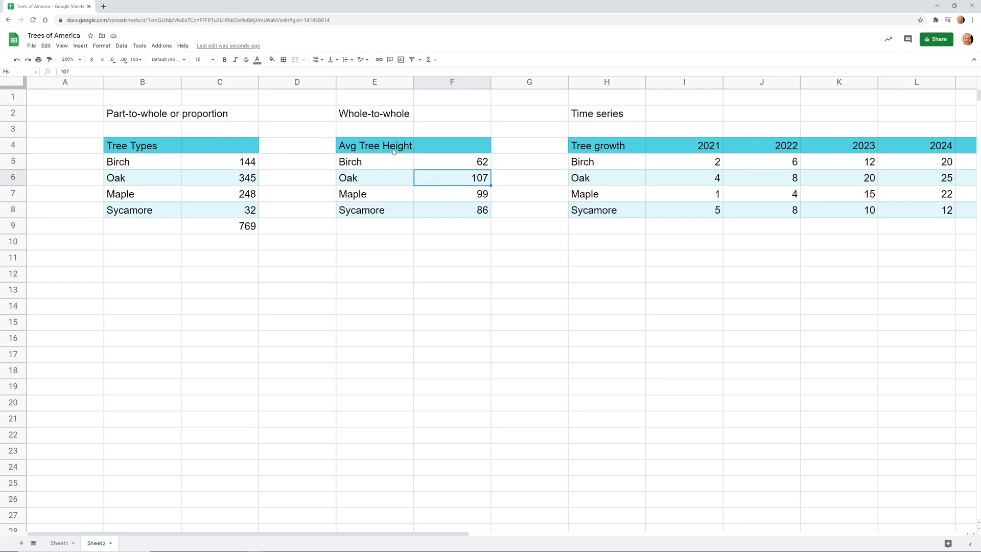
left_click(374, 113)
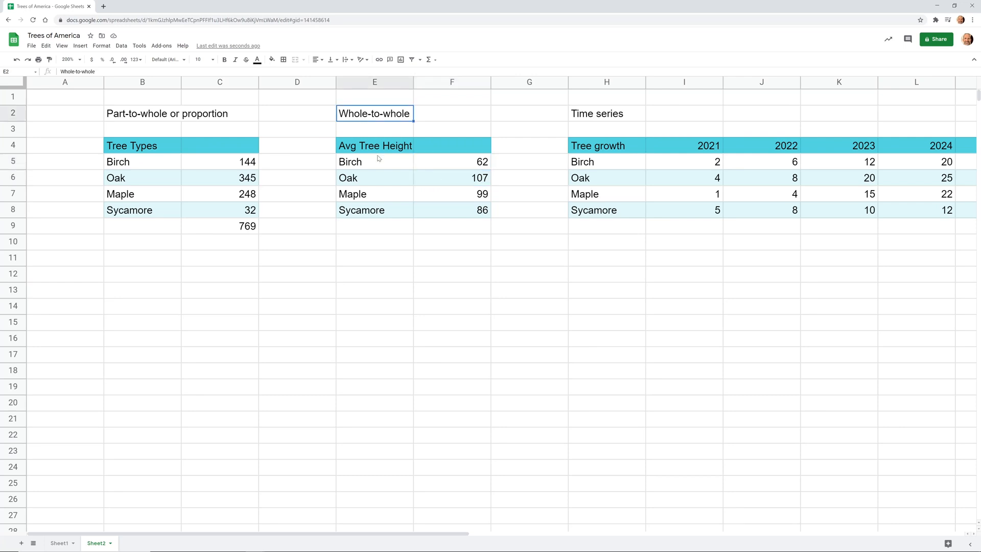
mouse_move(363, 159)
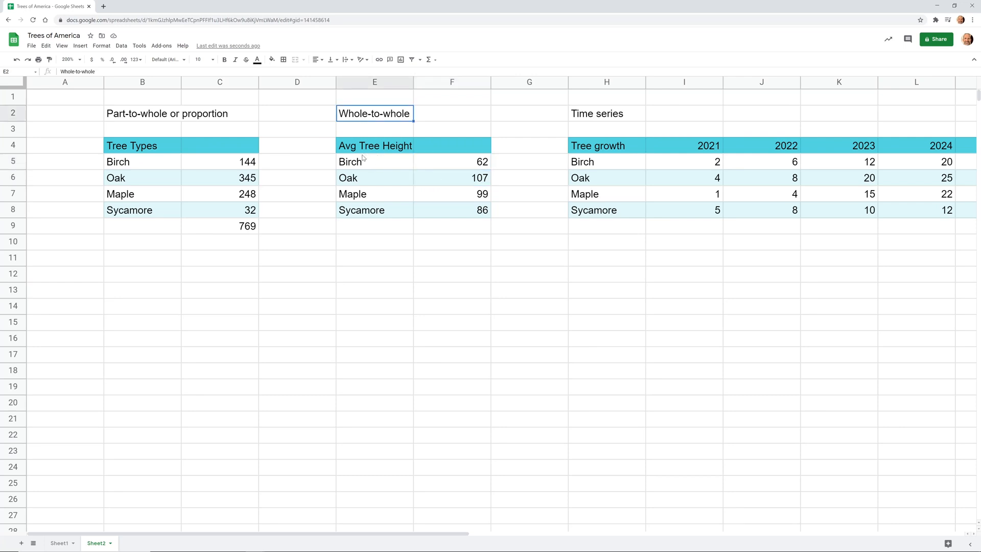
Step: Select the Avg Tree Height data for Birch to Sycamore and show Explore chart suggestions
left_click(374, 162)
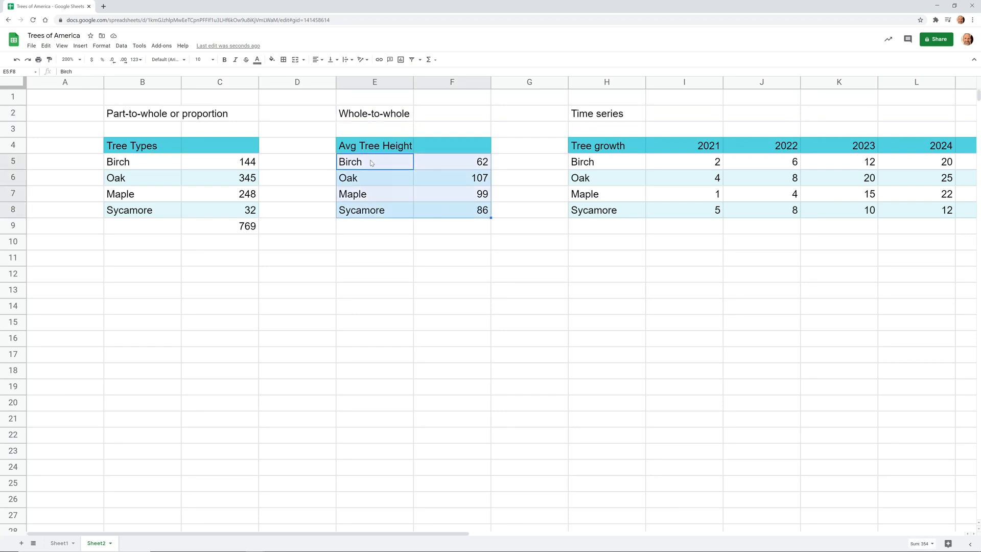
left_click(374, 145)
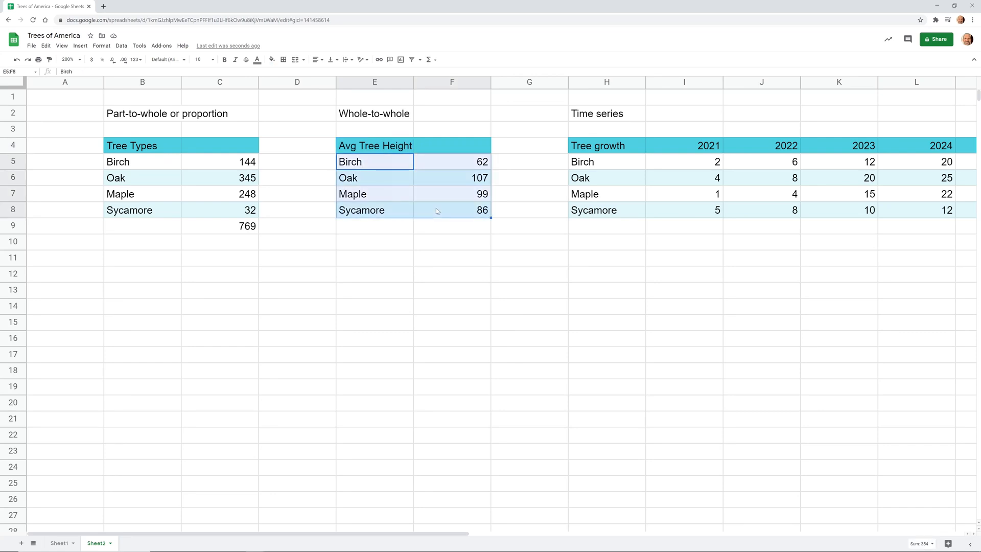
mouse_move(429, 180)
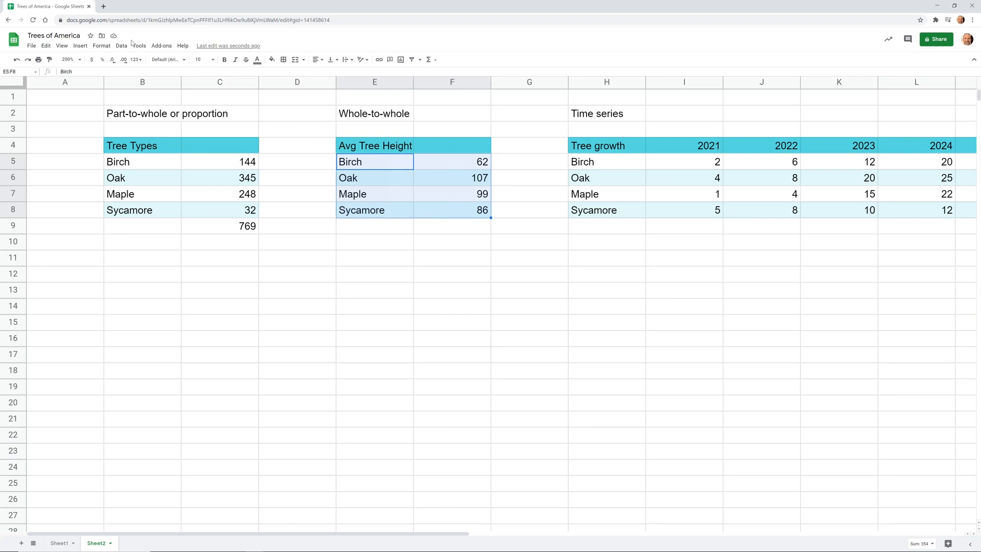
mouse_move(376, 193)
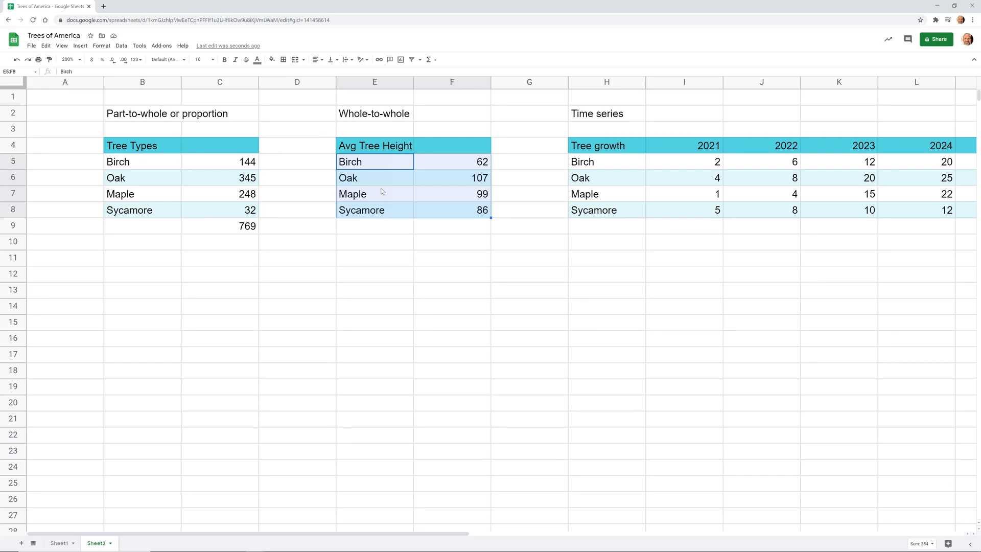
mouse_move(844, 470)
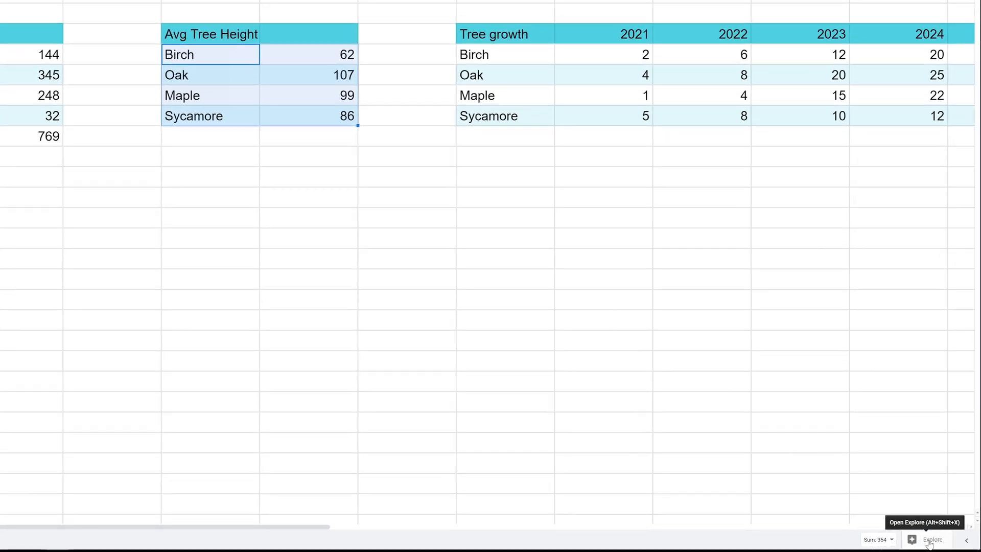
left_click(932, 538)
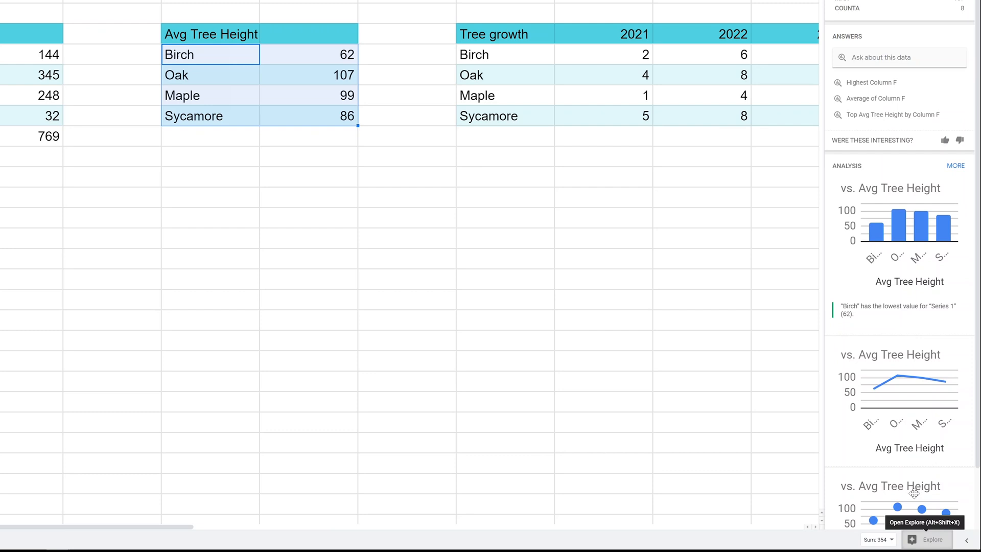
mouse_move(897, 222)
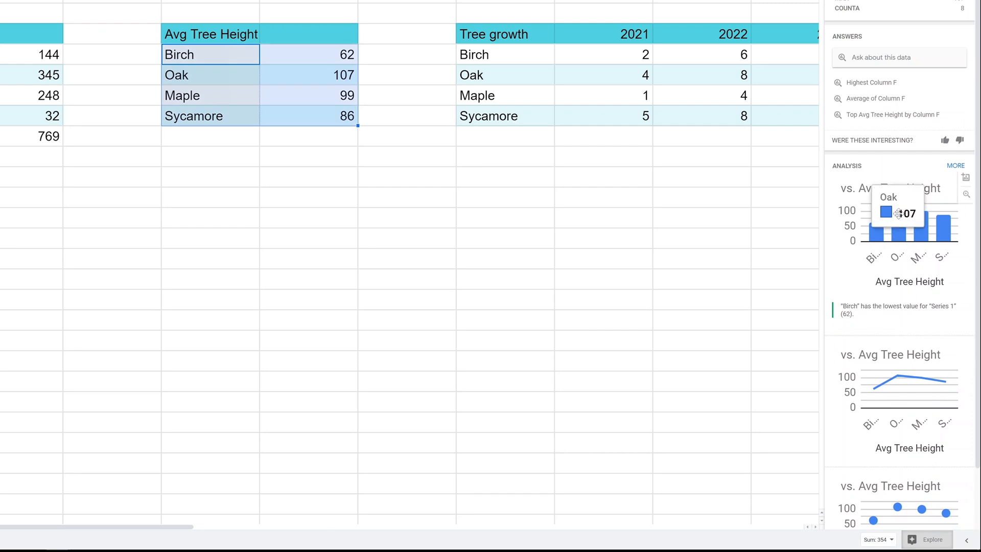
mouse_move(907, 246)
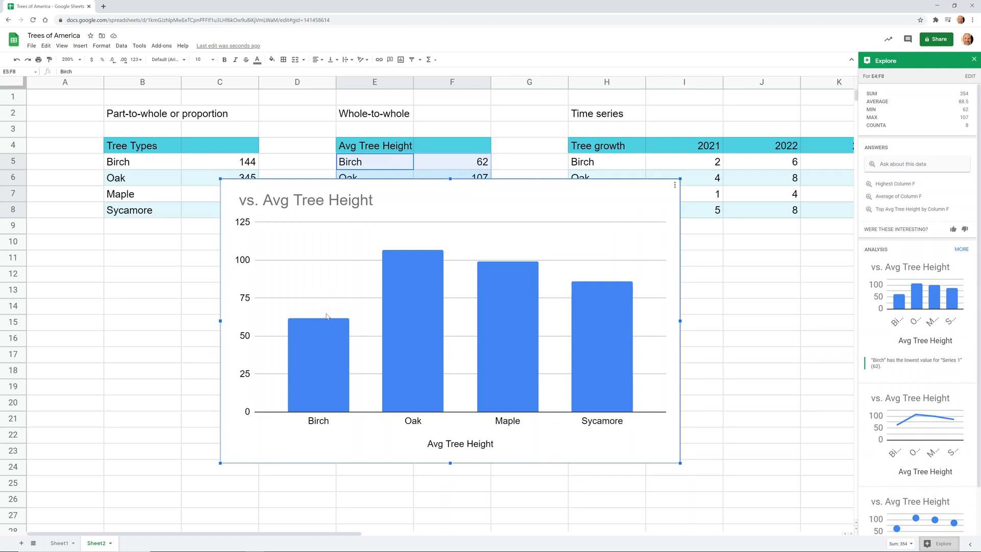
mouse_move(508, 300)
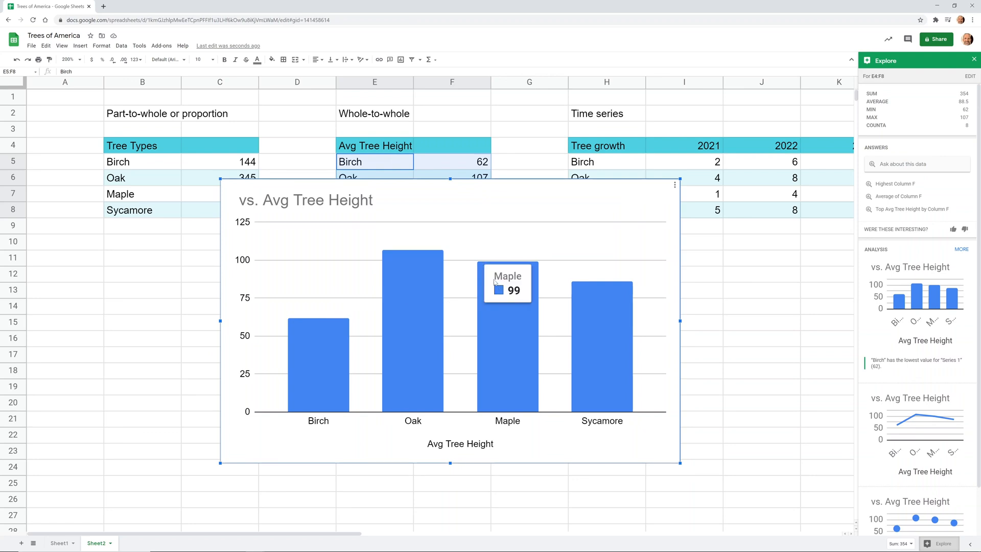
mouse_move(412, 288)
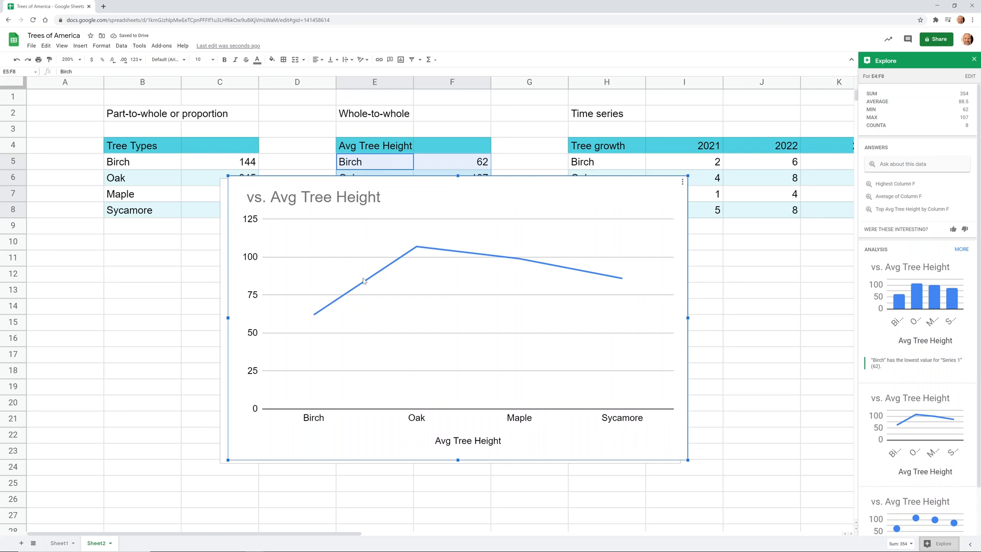
mouse_move(623, 282)
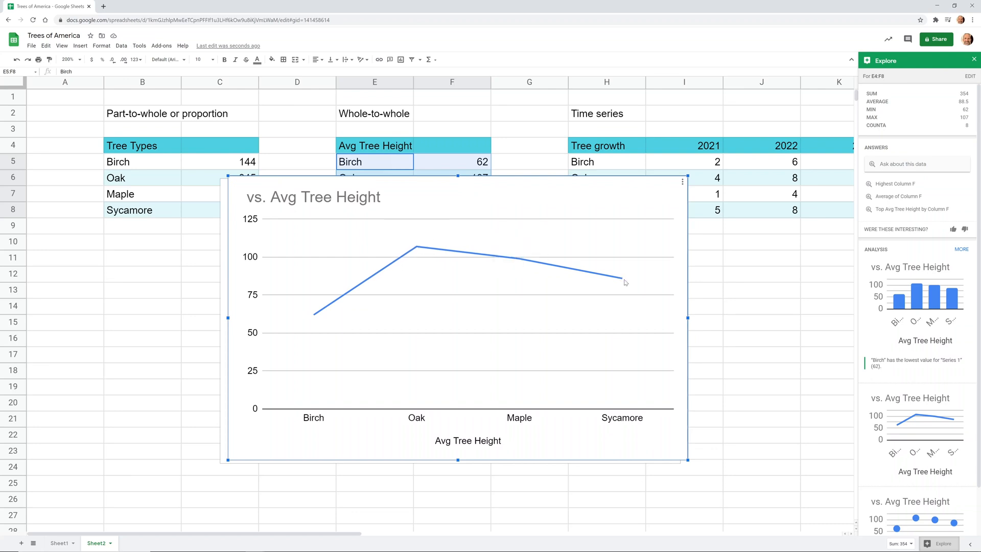
mouse_move(681, 187)
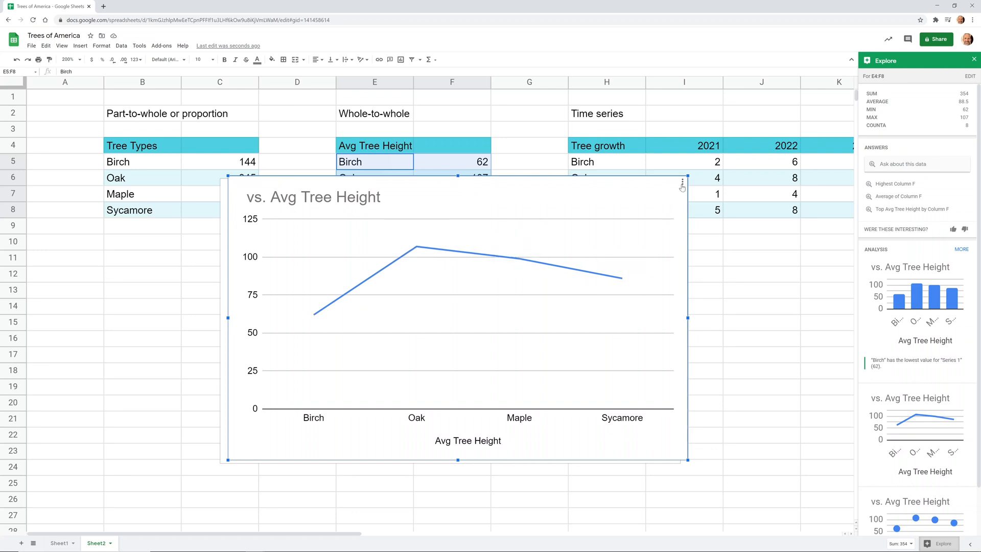
Step: Bring up the options for the suggested Avg Tree Height chart in Explore
left_click(681, 181)
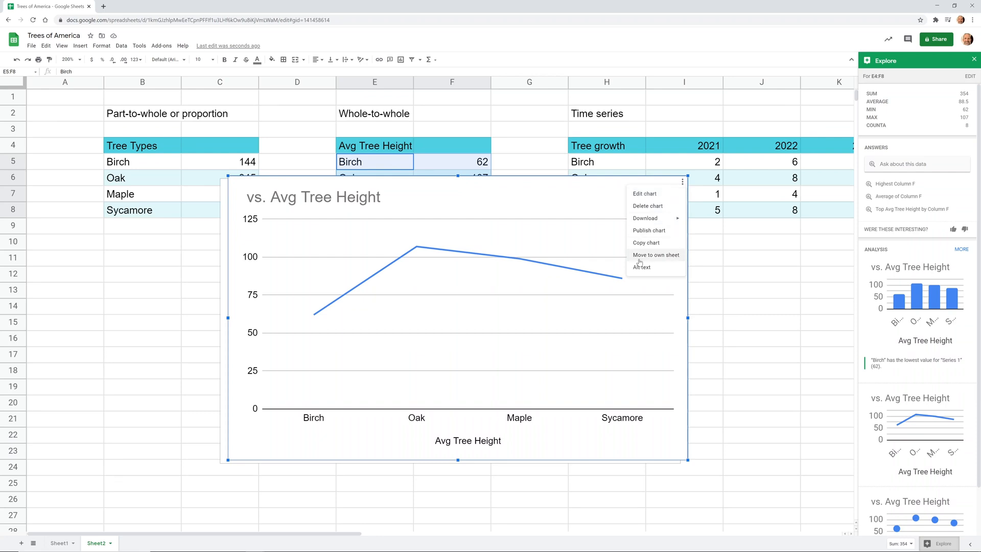
mouse_move(646, 243)
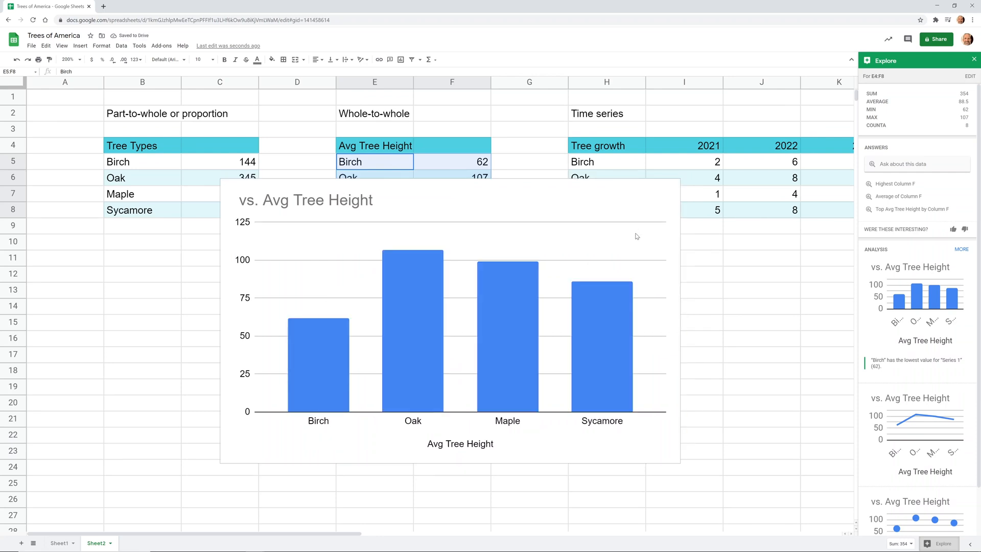
mouse_move(619, 291)
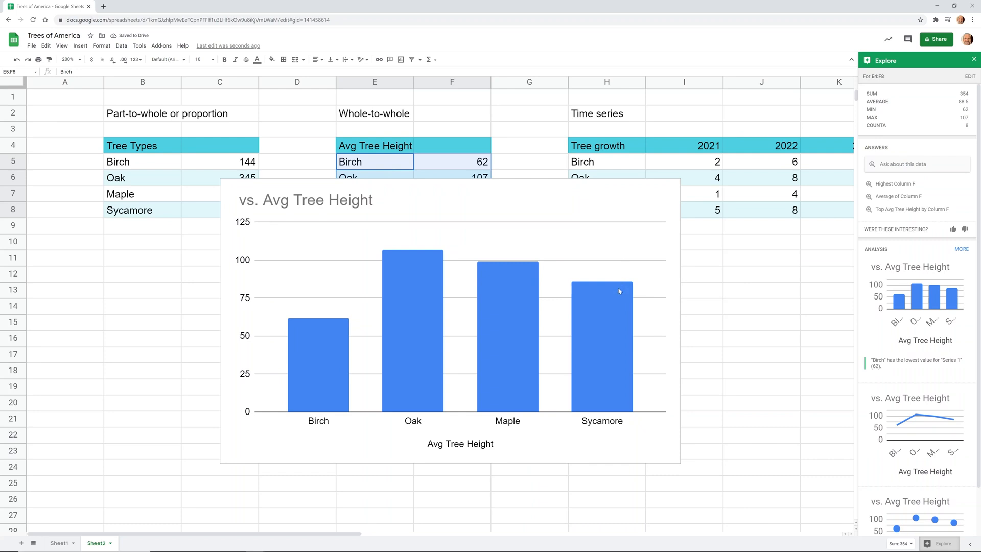
Step: Remove the Avg Tree Height chart via its three-dot menu, uncovering the heights table
left_click(450, 319)
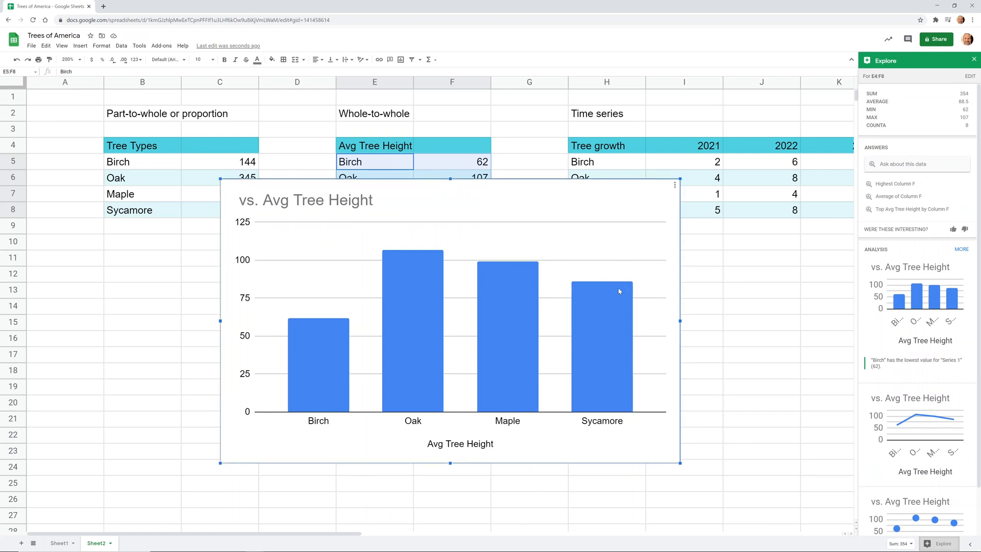
mouse_move(601, 291)
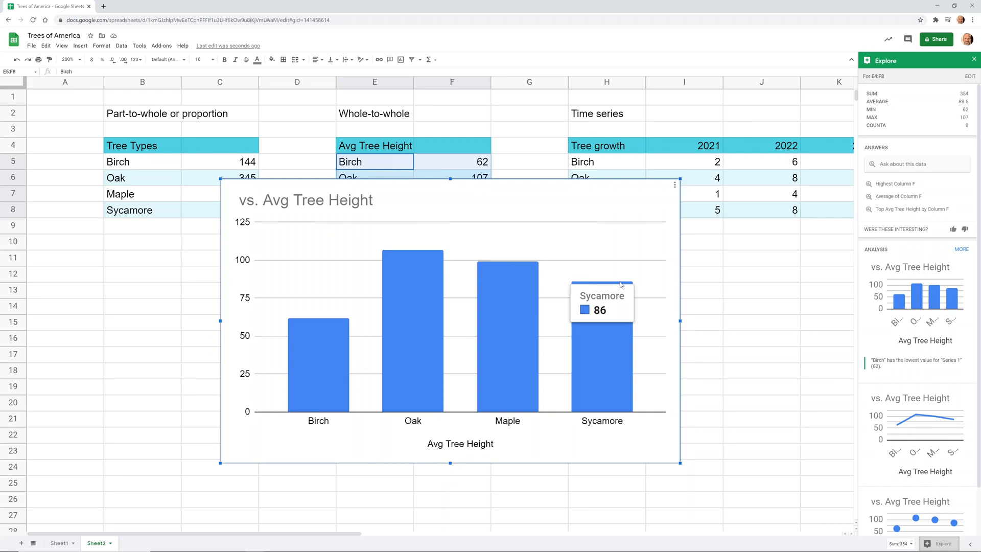
left_click(673, 185)
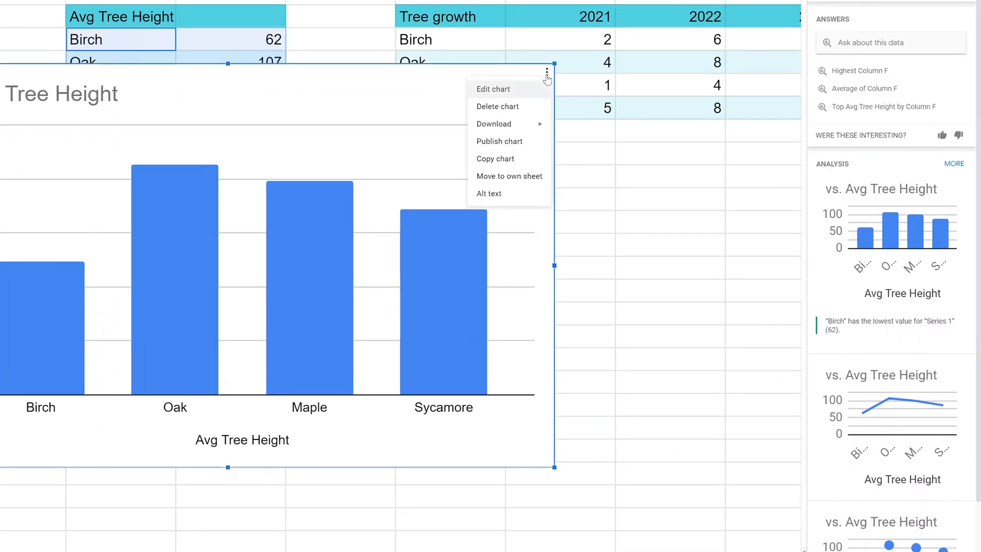
left_click(493, 89)
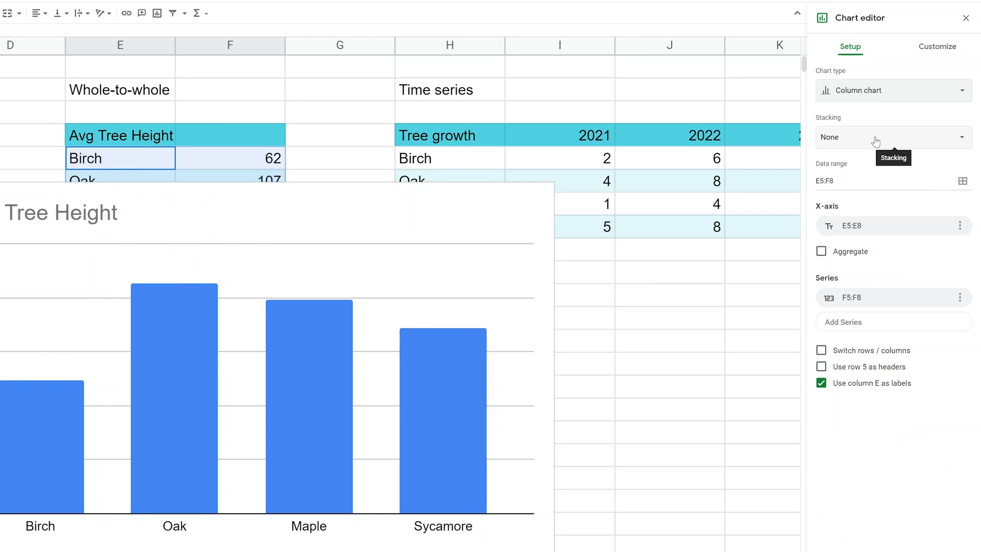
mouse_move(925, 63)
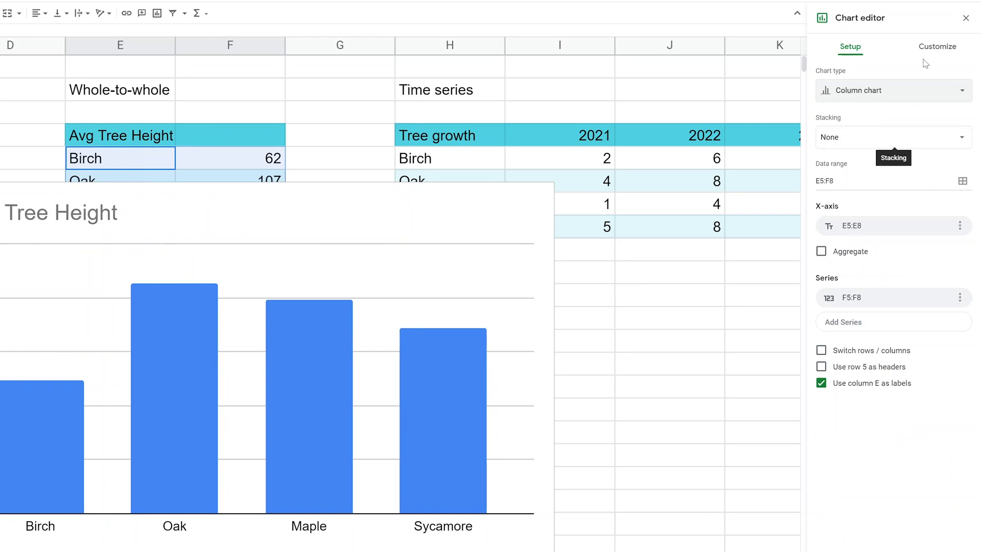
left_click(938, 46)
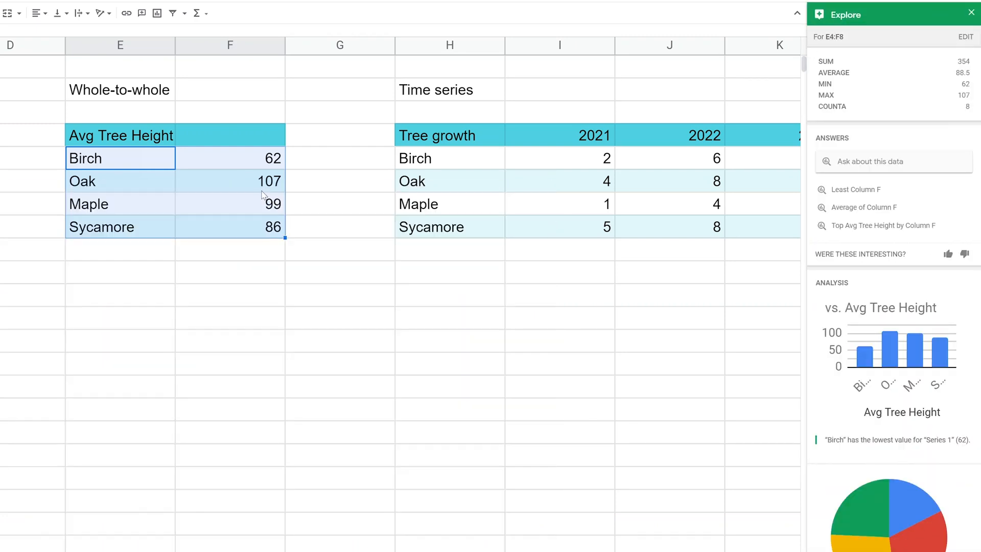
Step: Close Explore and select the whole Tree growth 2021–2025 table for charting
left_click(340, 180)
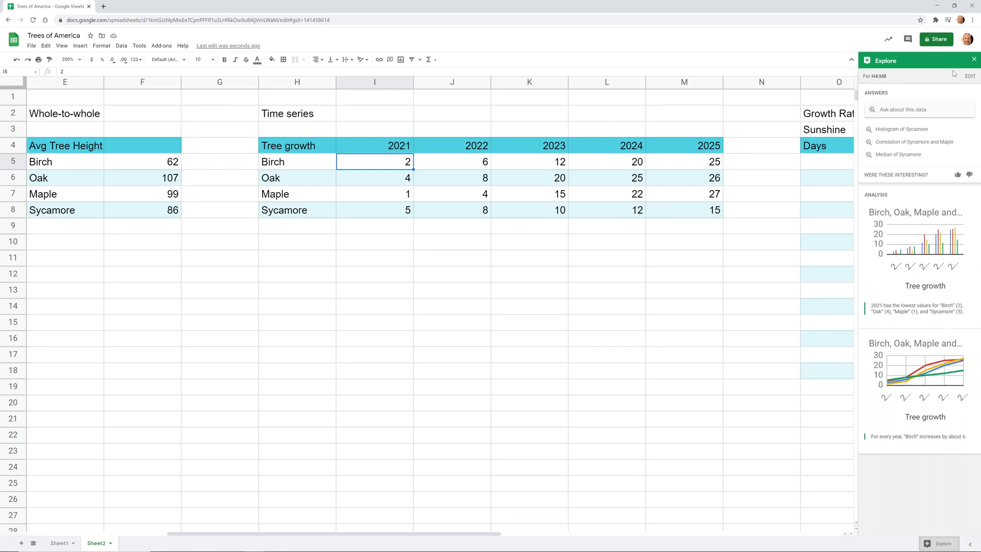
left_click(973, 59)
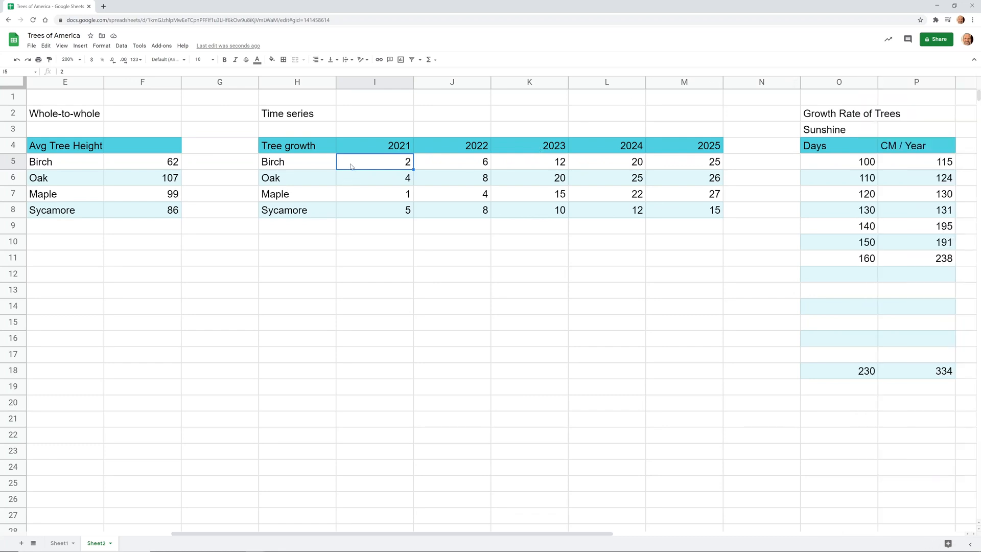
left_click(529, 161)
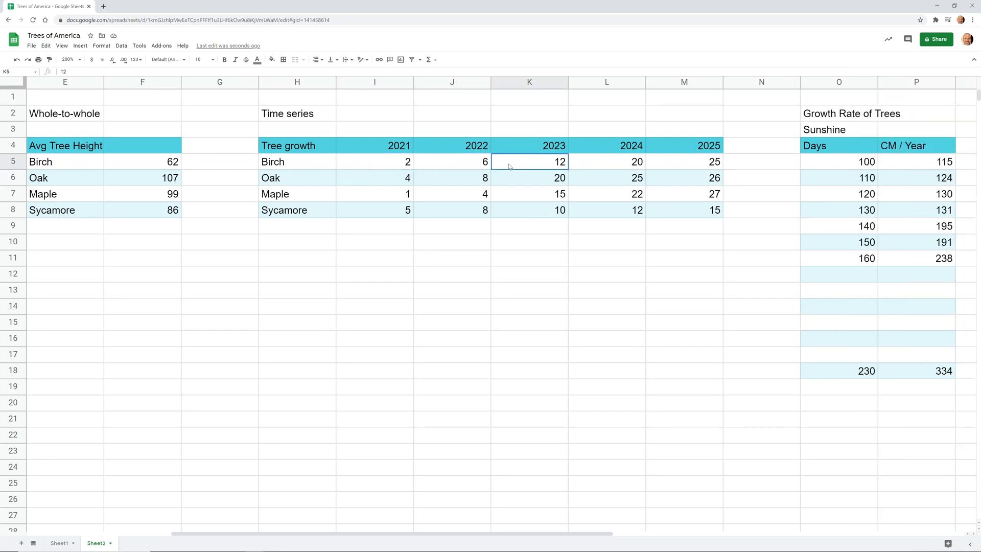
left_click(606, 162)
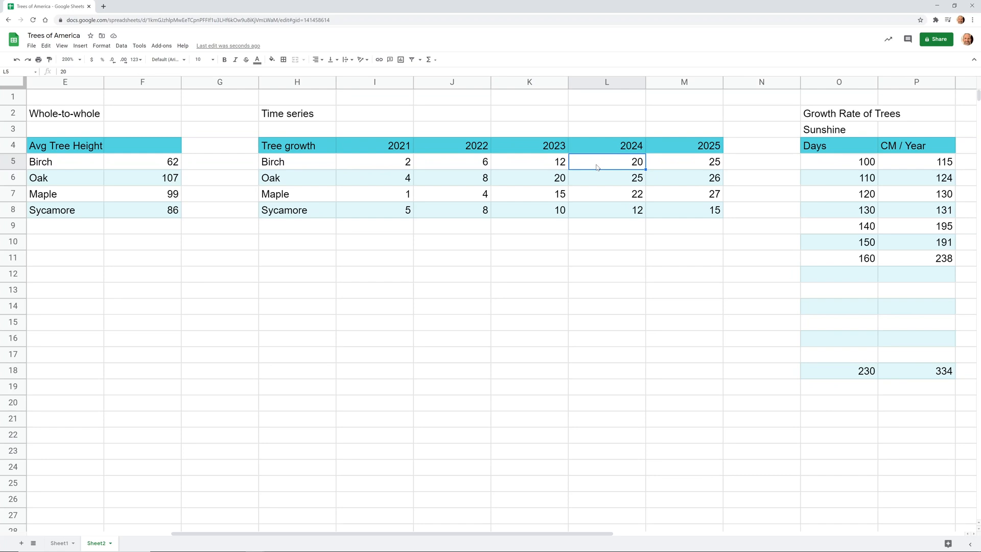
left_click(374, 145)
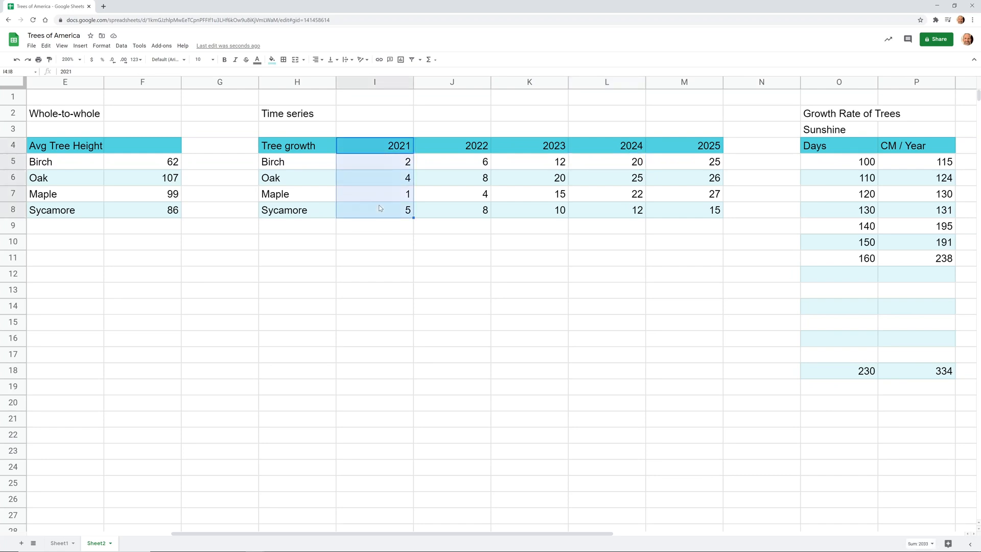
left_click(374, 162)
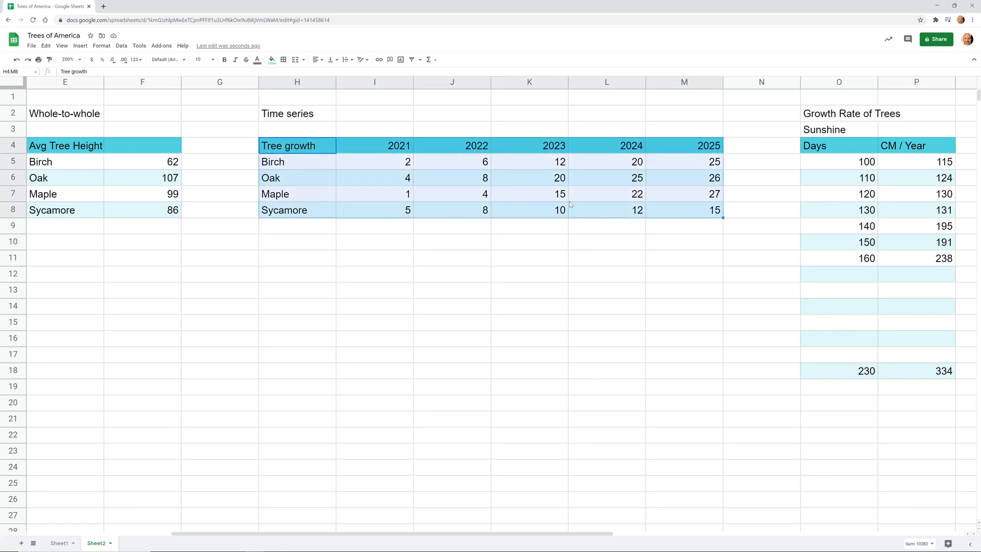
mouse_move(423, 171)
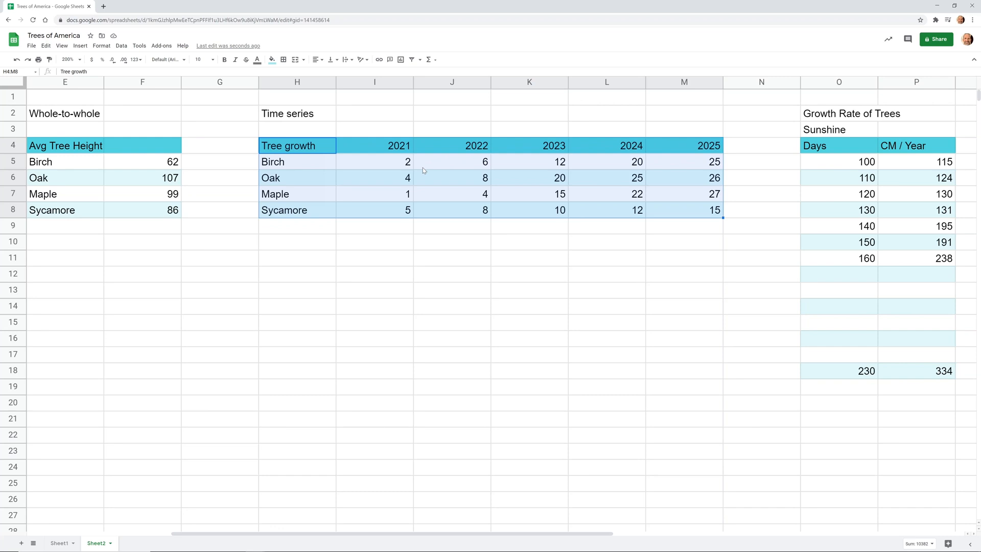
mouse_move(138, 55)
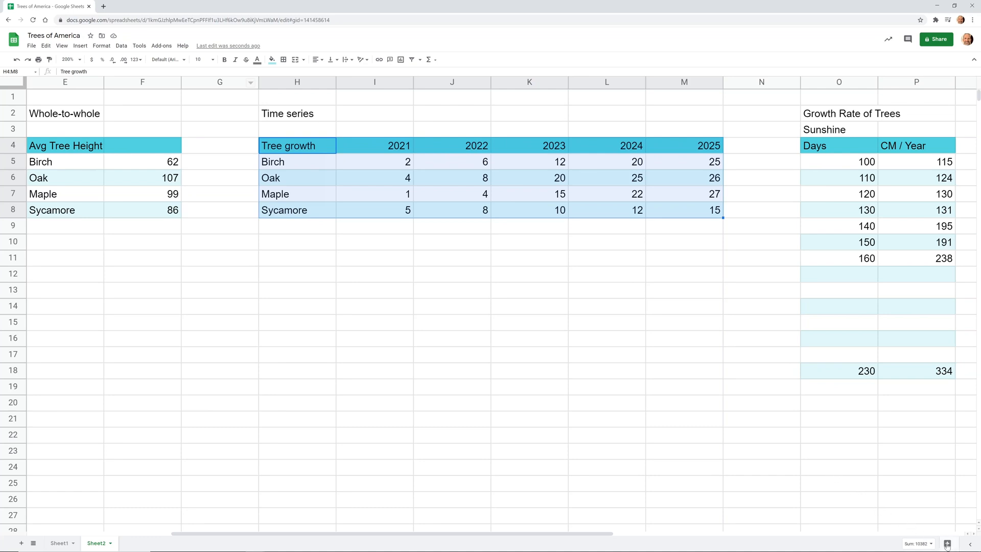
Step: Insert the suggested Tree growth line chart and retitle it Growth over Time
left_click(938, 542)
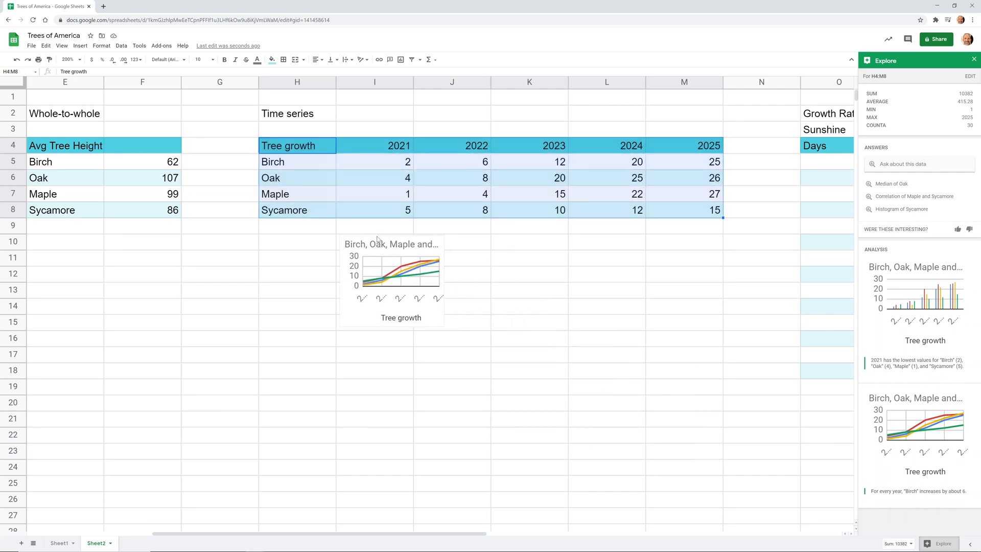
left_click(392, 278)
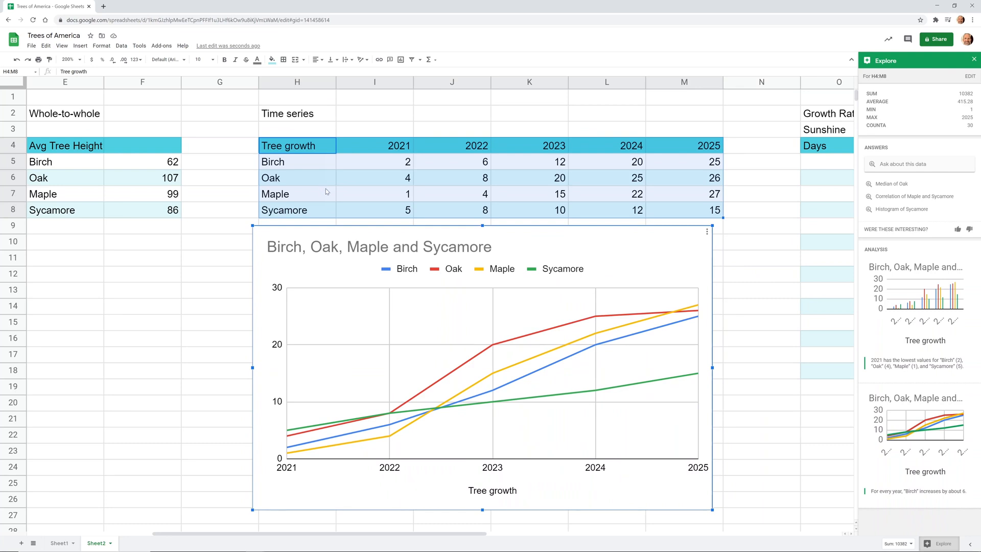
mouse_move(304, 175)
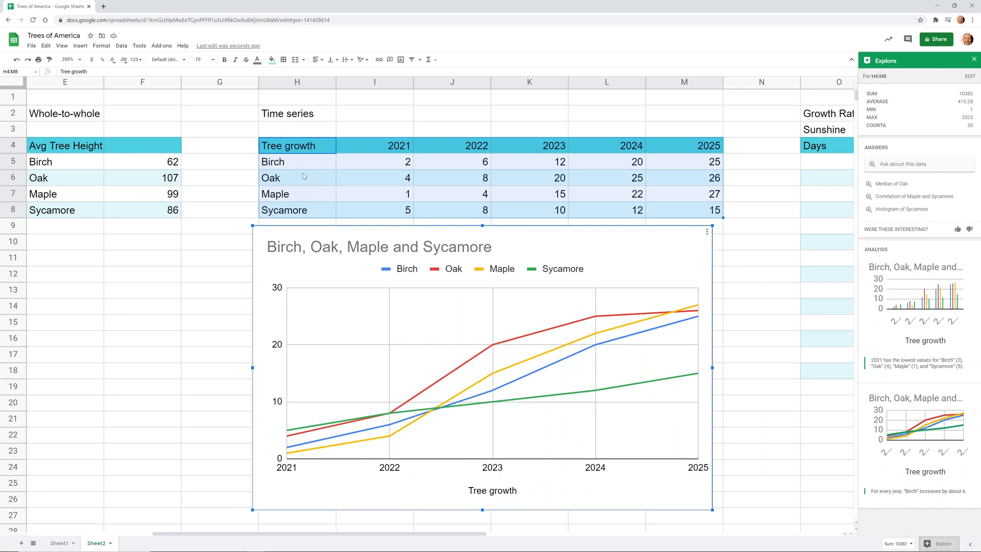
mouse_move(463, 272)
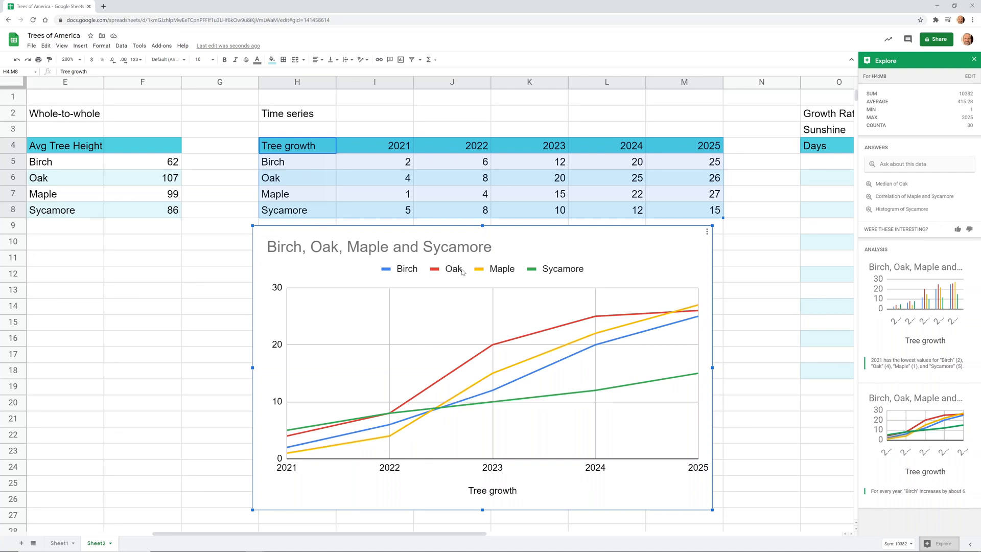
mouse_move(277, 367)
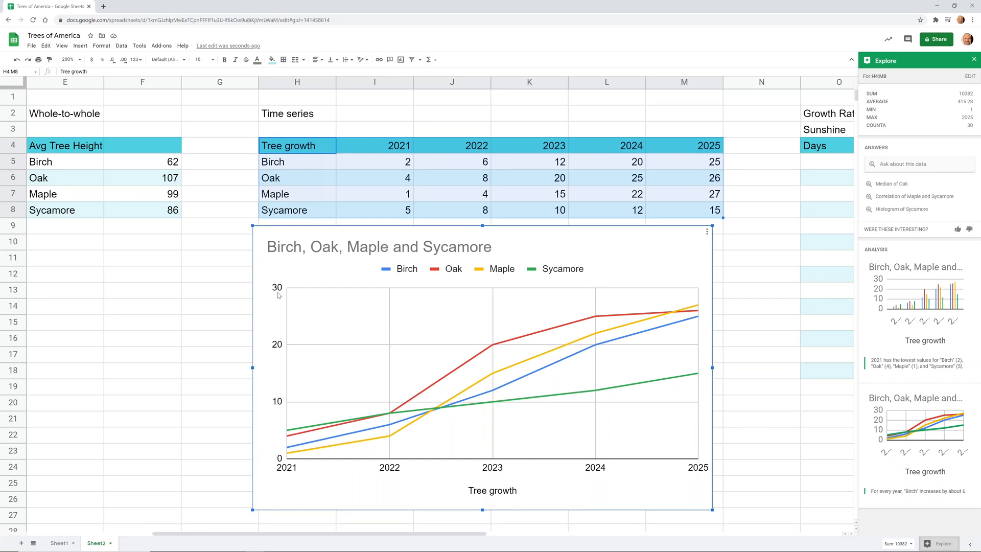
mouse_move(272, 347)
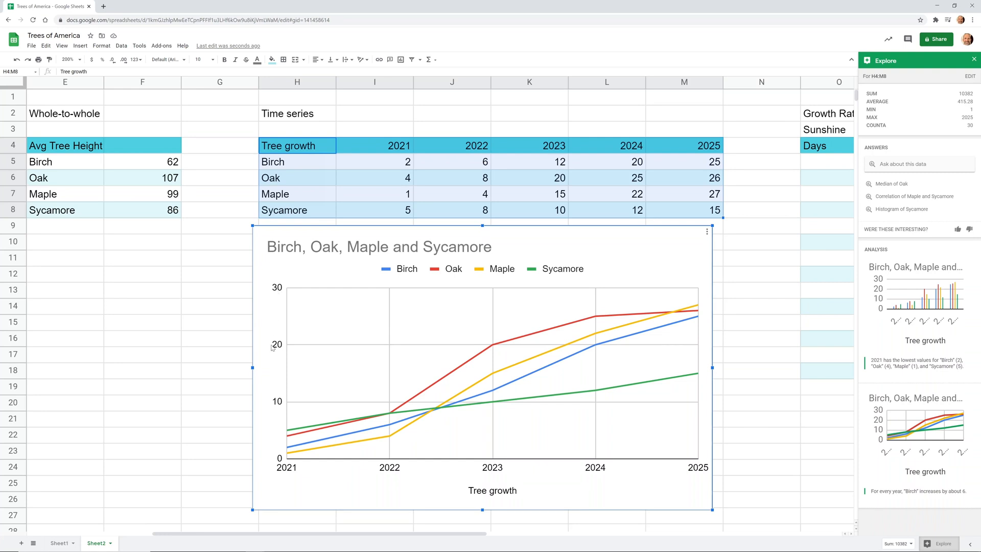
mouse_move(348, 294)
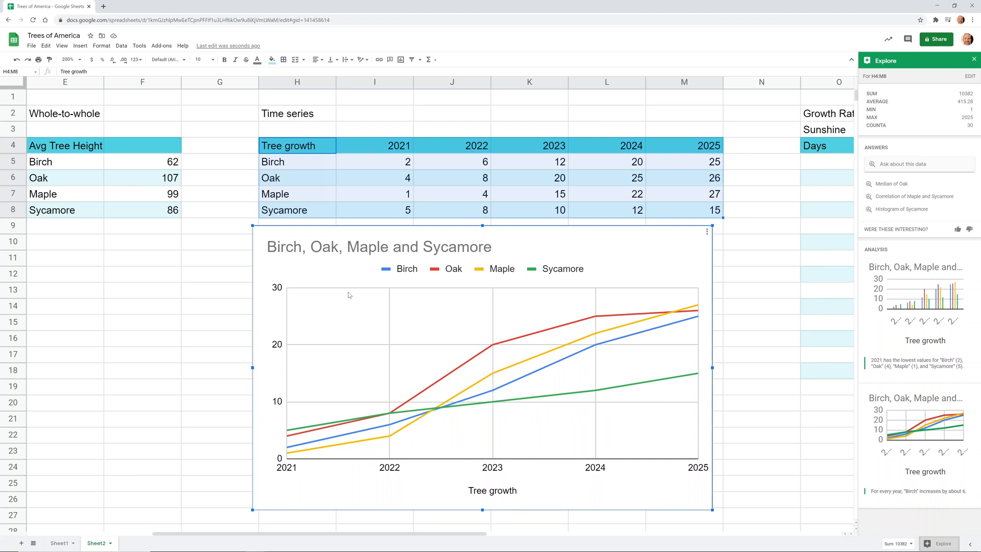
mouse_move(503, 285)
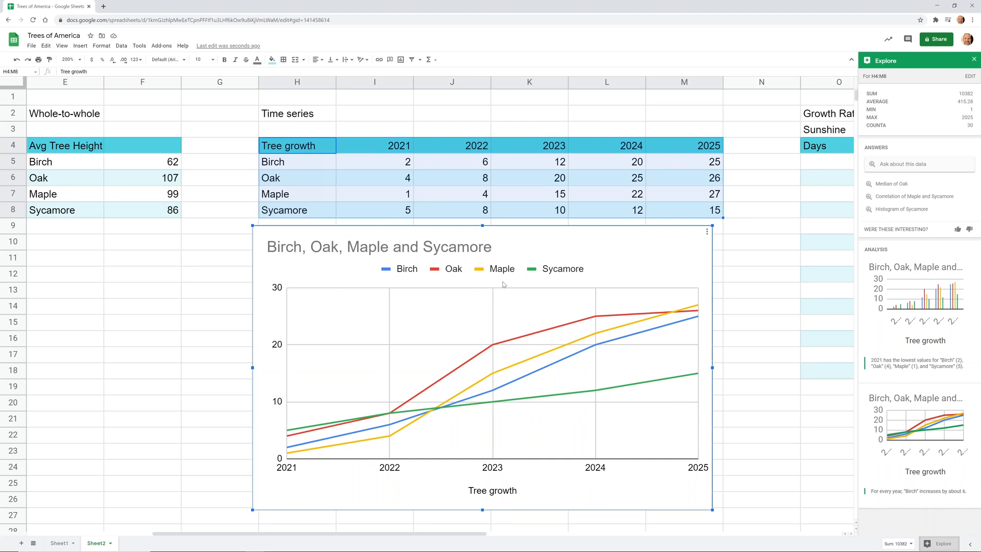
mouse_move(499, 280)
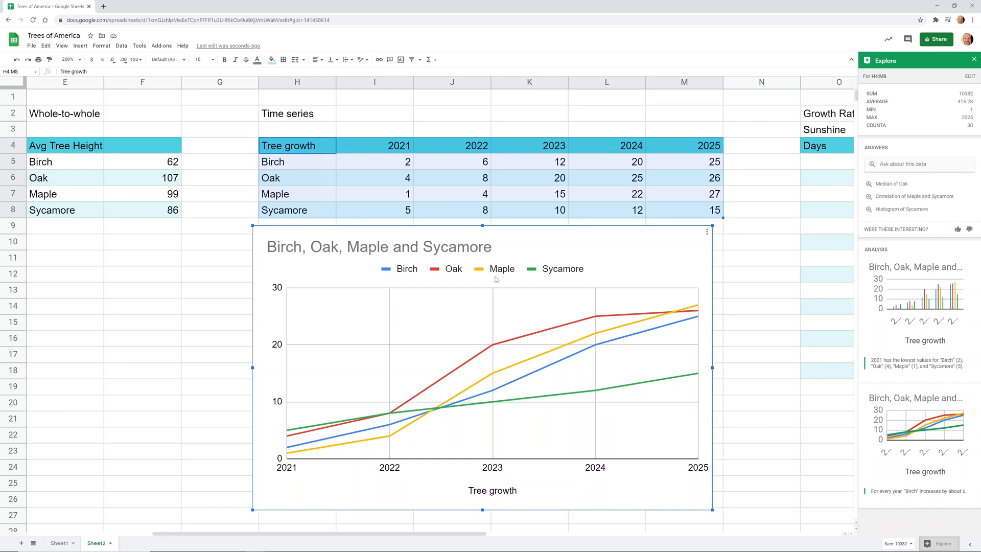
mouse_move(446, 250)
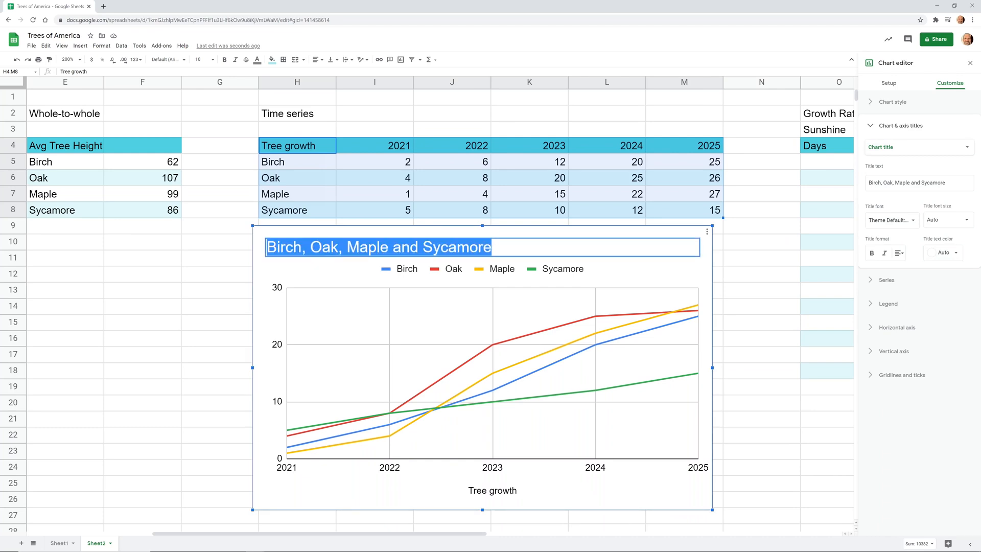
type("Grot")
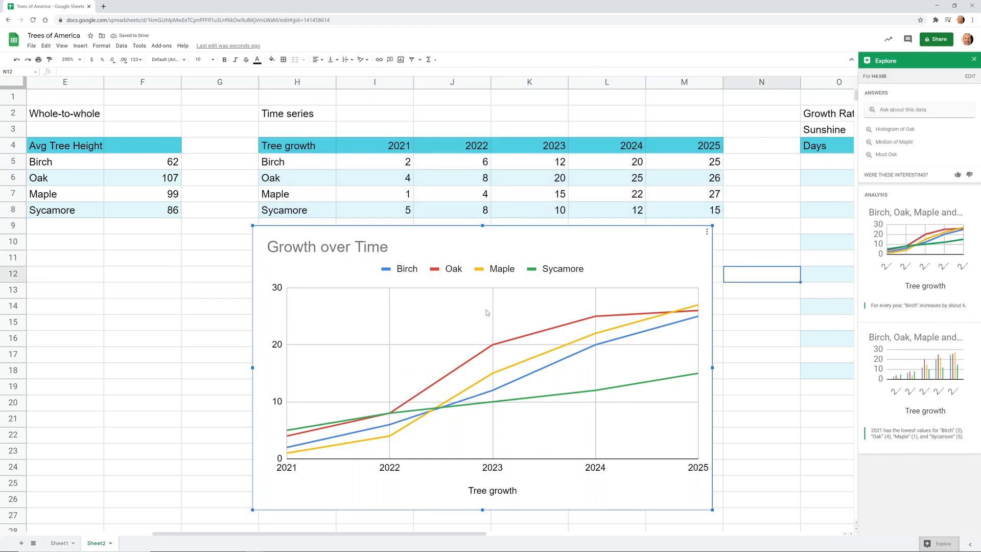
mouse_move(740, 251)
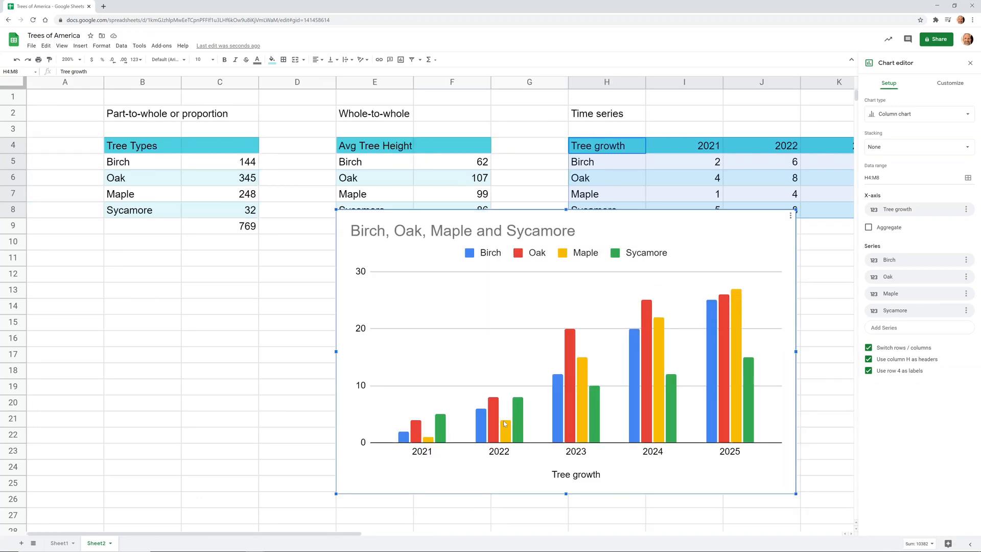
mouse_move(560, 517)
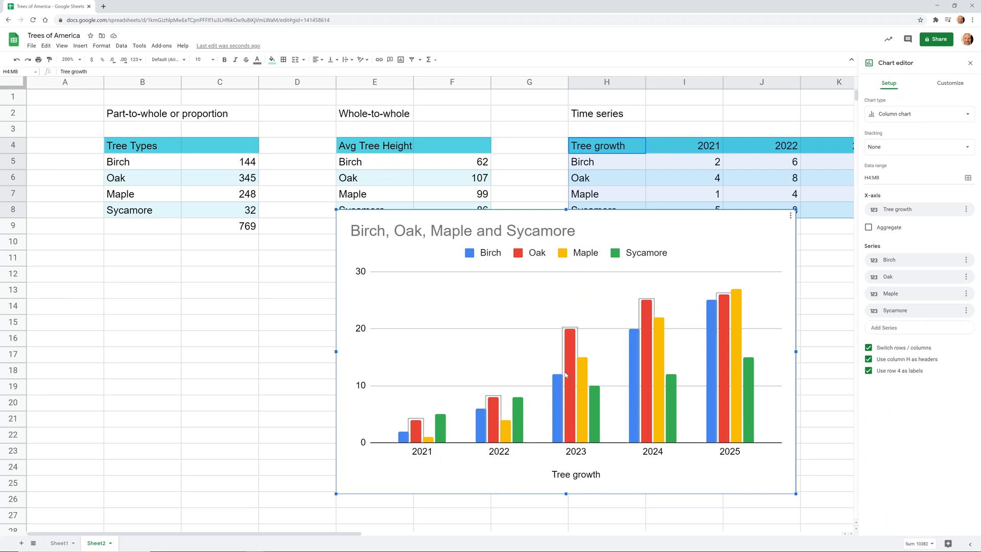
mouse_move(449, 377)
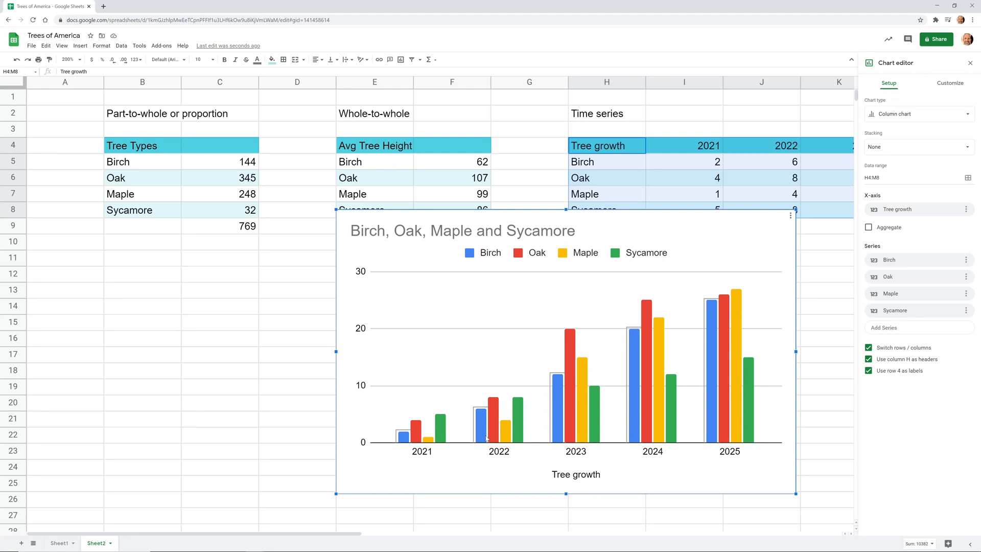
mouse_move(507, 435)
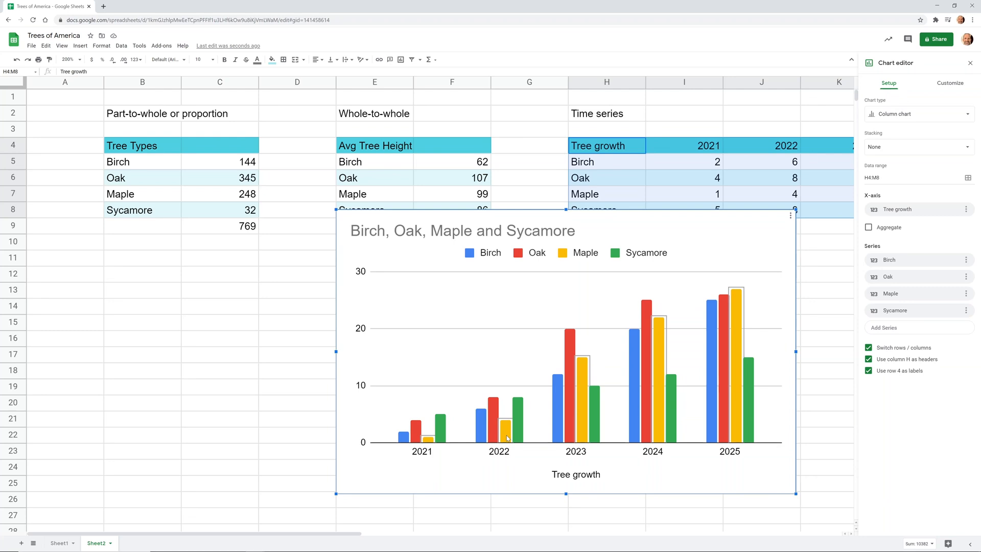
mouse_move(574, 436)
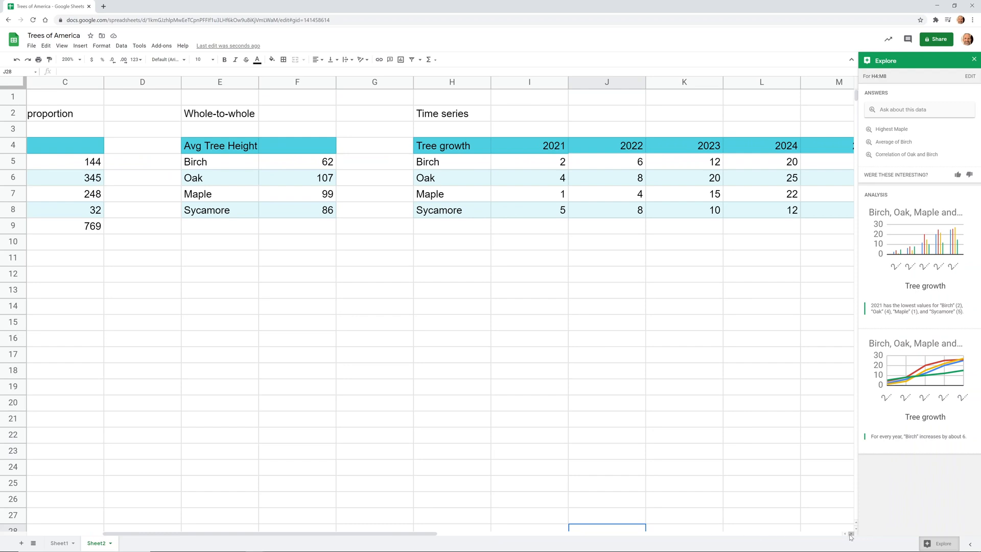
Step: Scroll to the Growth Rate of Trees table and review its Days and CM / Year values
scroll("right", 3)
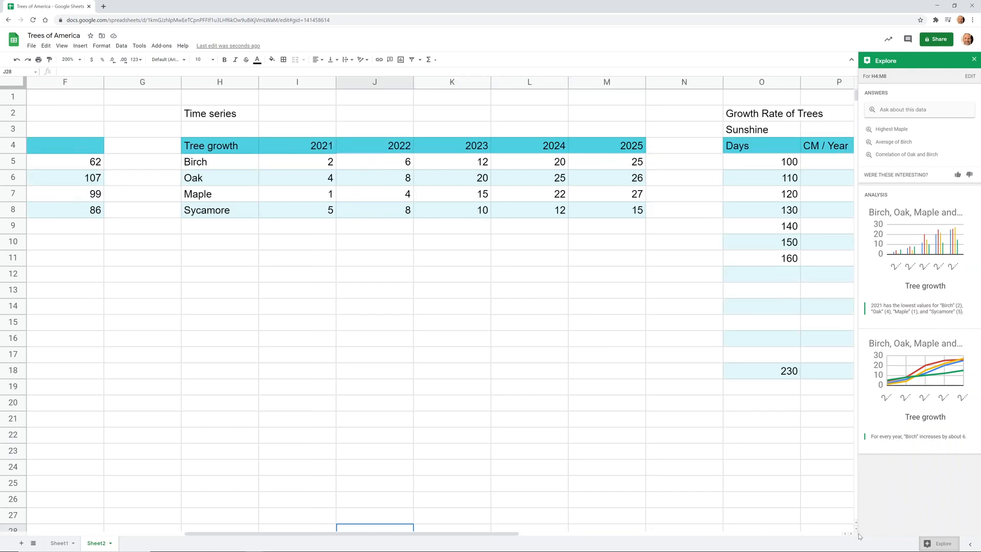
scroll("right", 3)
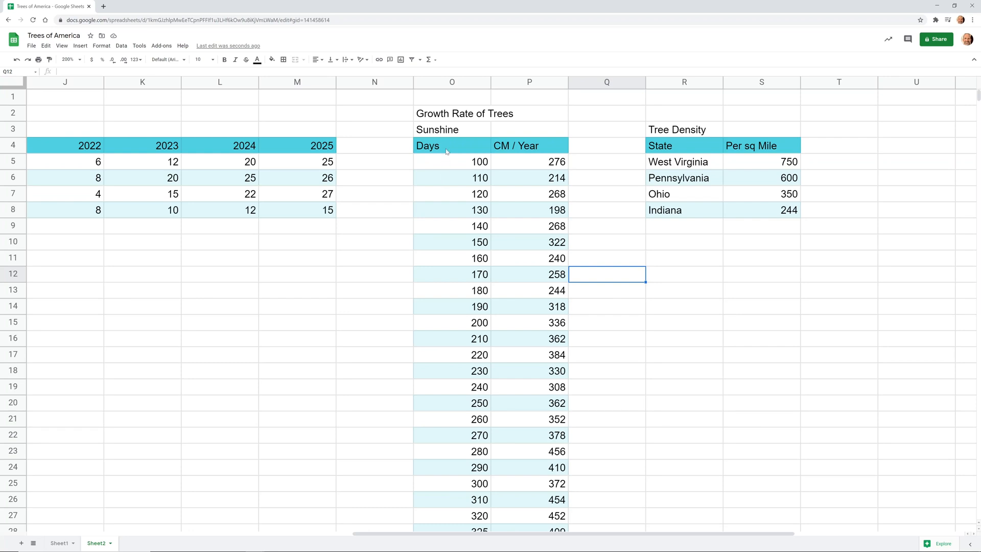
left_click(529, 145)
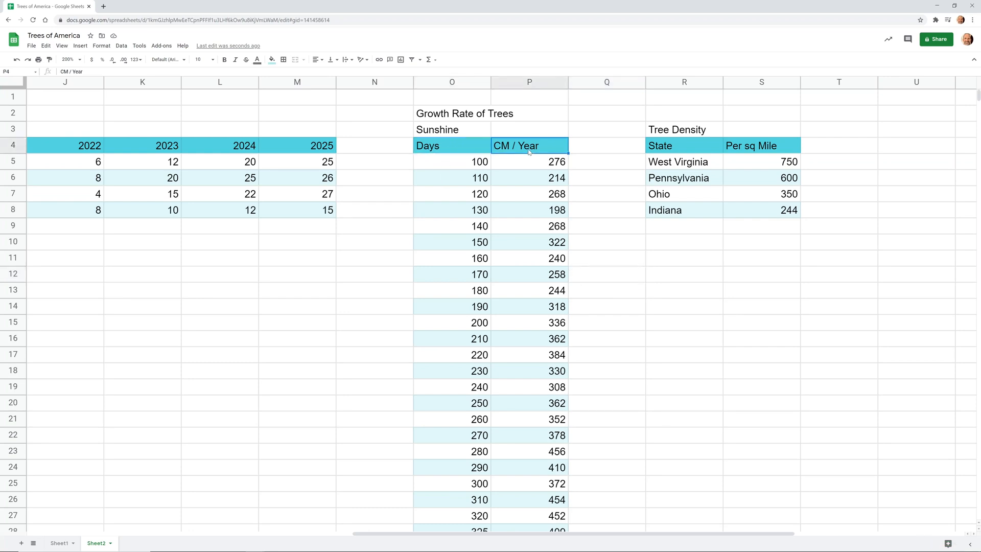
mouse_move(498, 160)
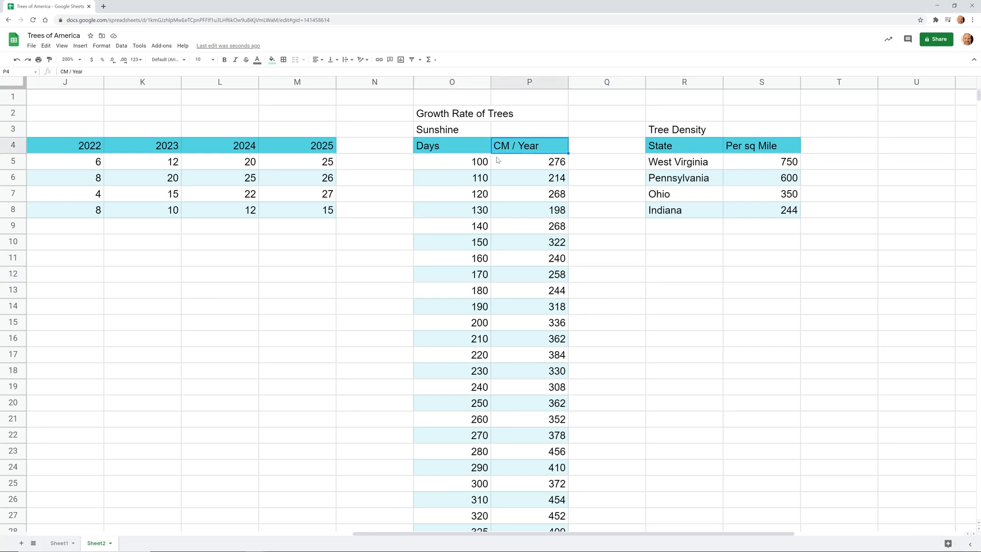
left_click(452, 161)
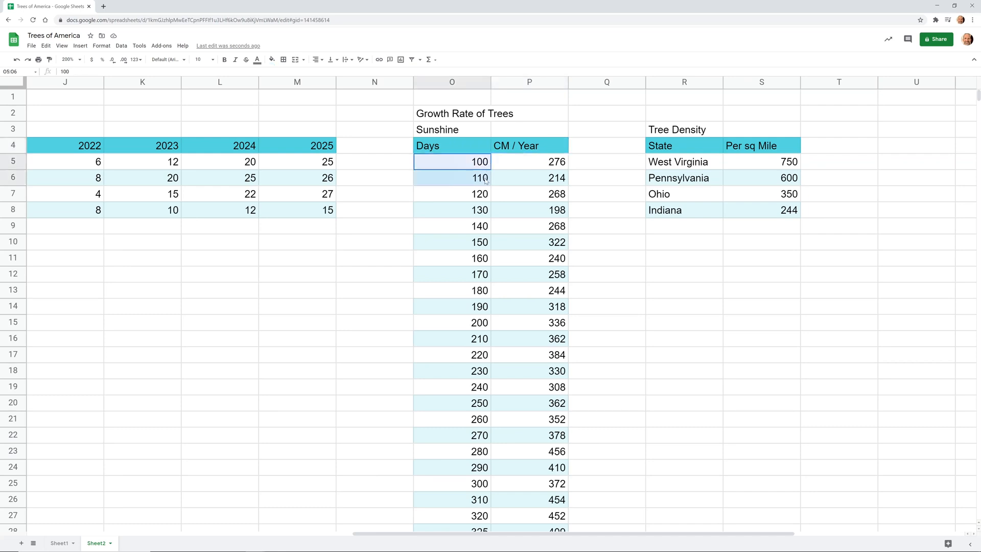
left_click(452, 257)
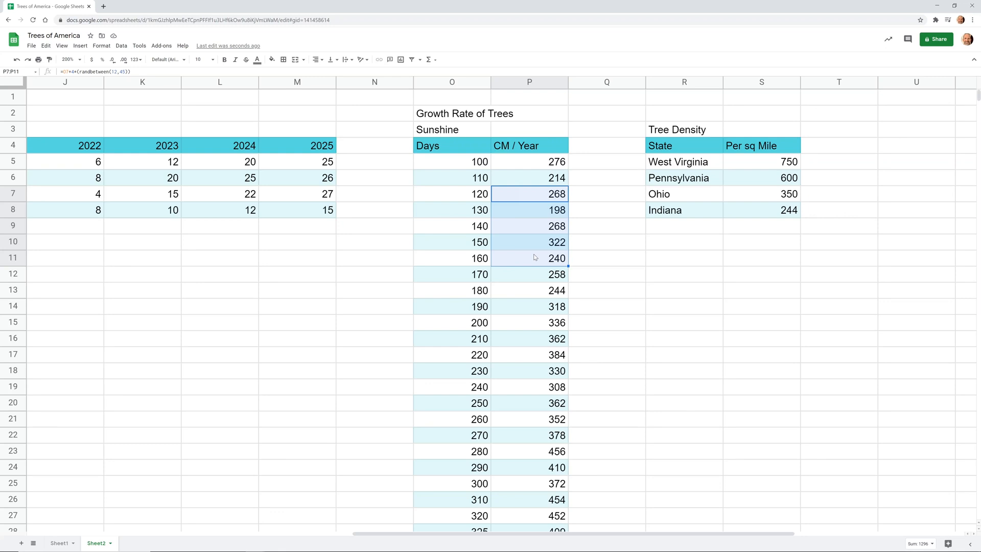
left_click(452, 177)
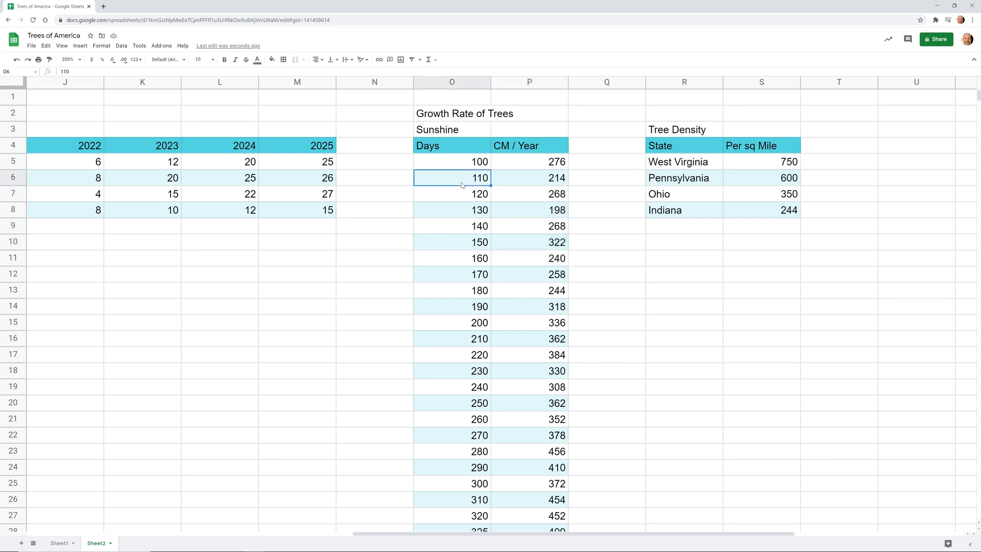
mouse_move(456, 170)
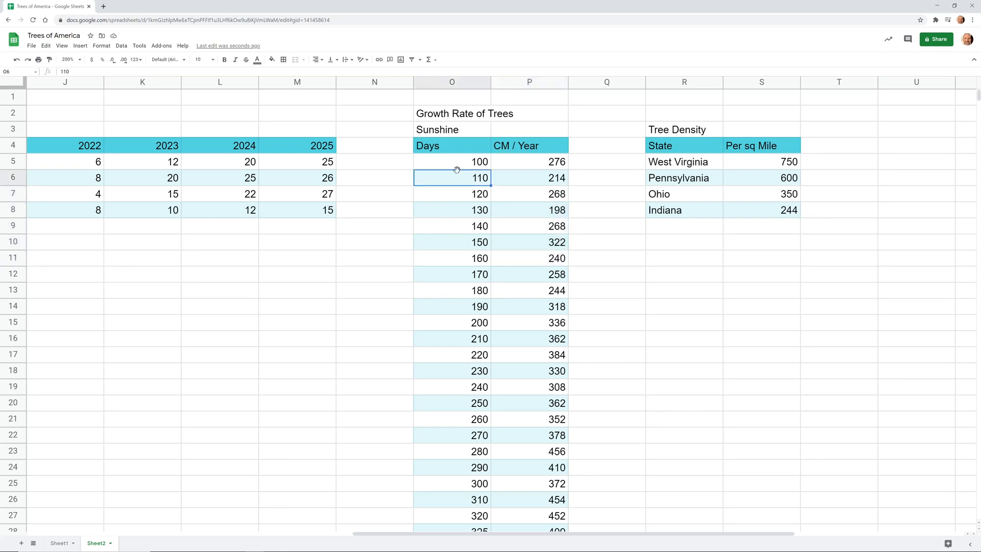
Step: Select the whole Days and CM / Year table and chart it as CM / Year vs. Days
left_click(452, 145)
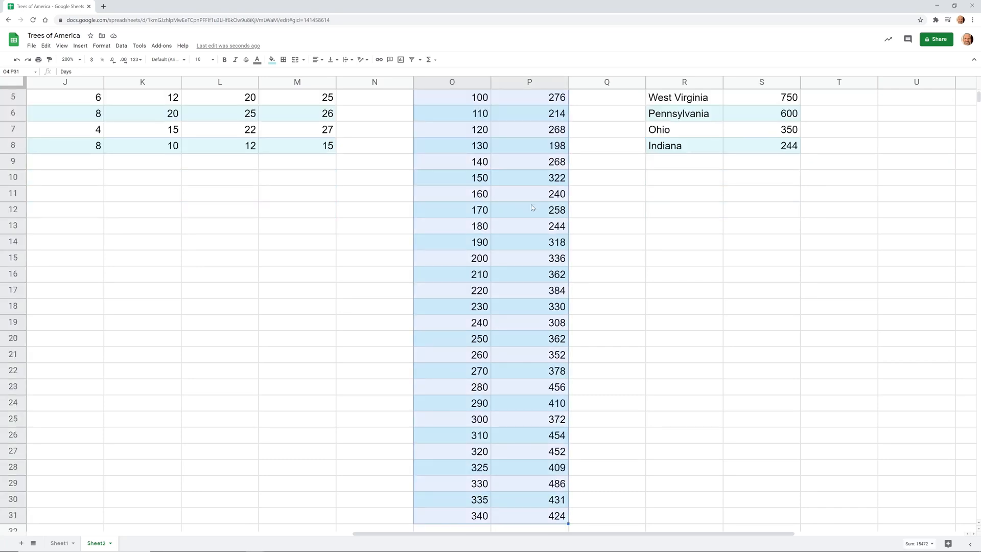
scroll("down", 3)
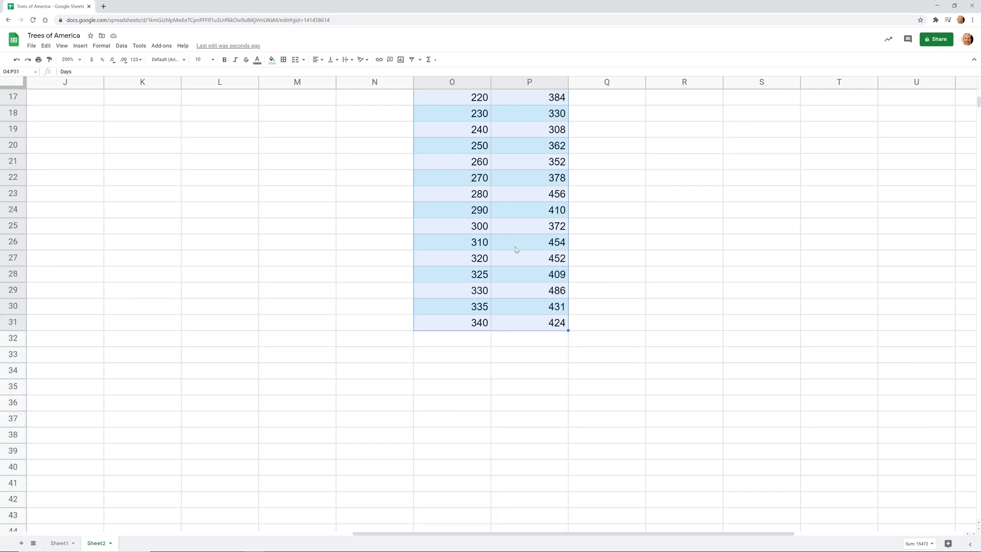
scroll("up", 3)
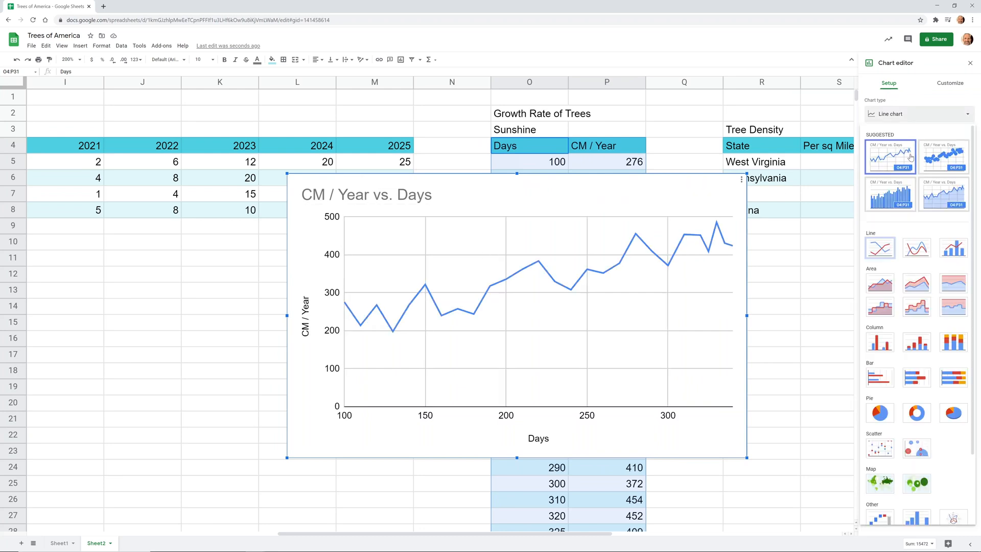
Step: Switch the CM / Year vs. Days chart to a scatter chart and show its Customize options
left_click(879, 447)
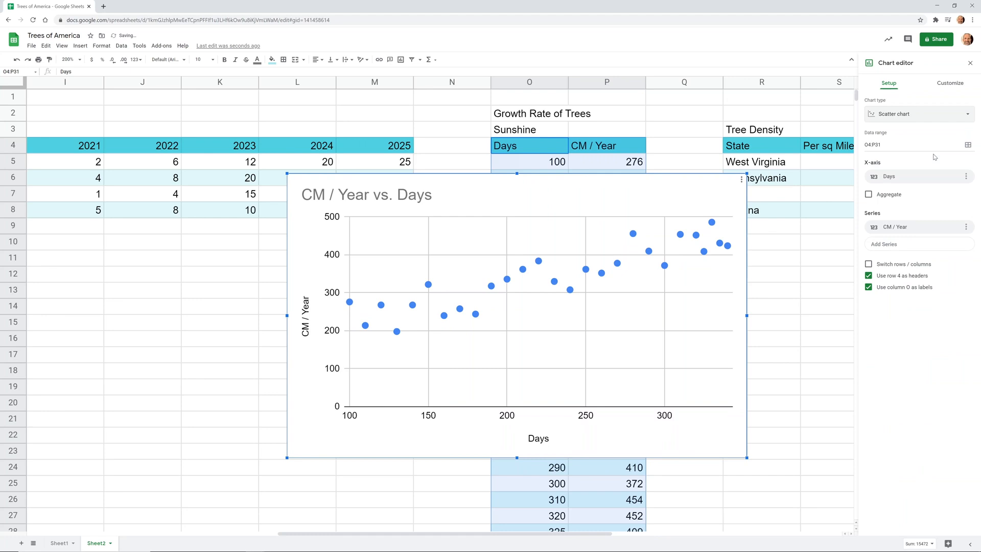
mouse_move(493, 288)
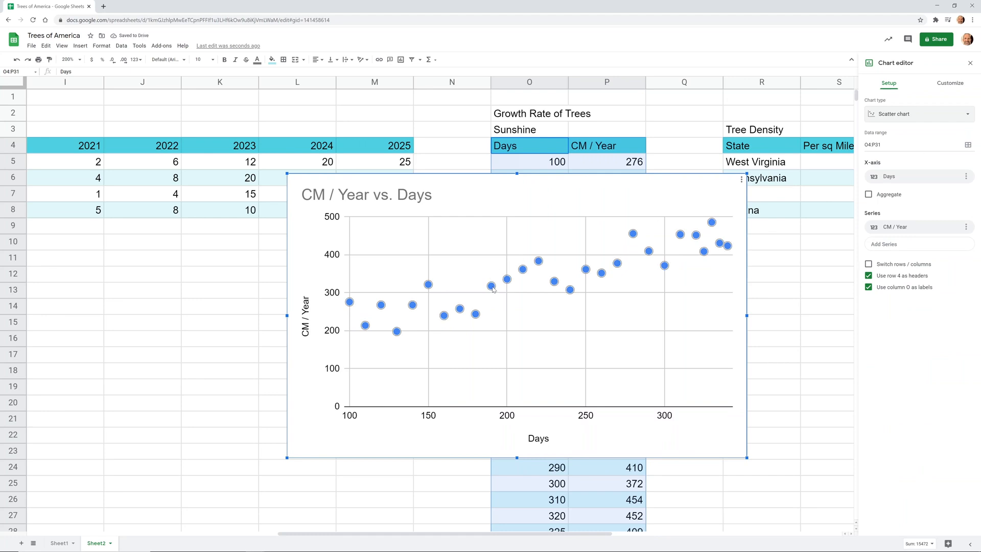
mouse_move(499, 189)
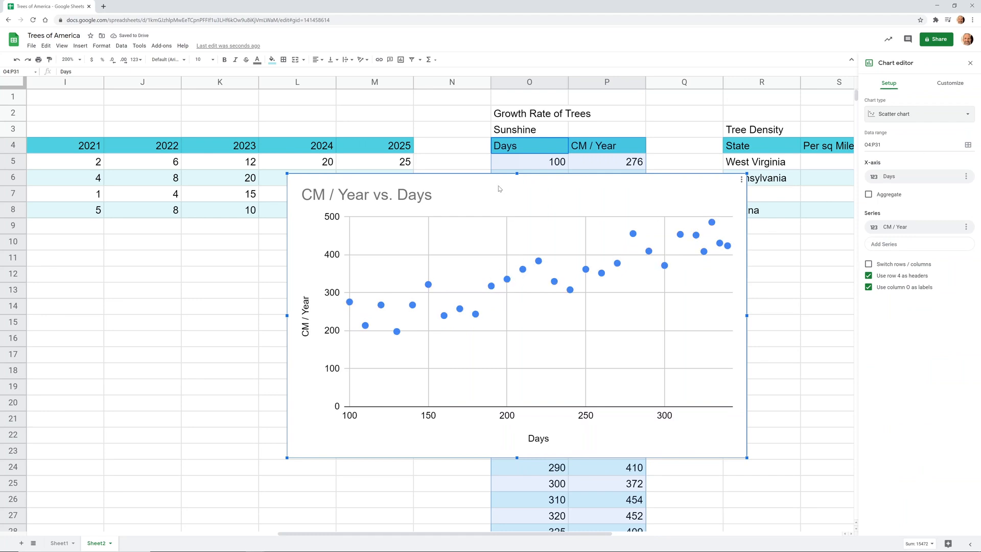
left_click(365, 194)
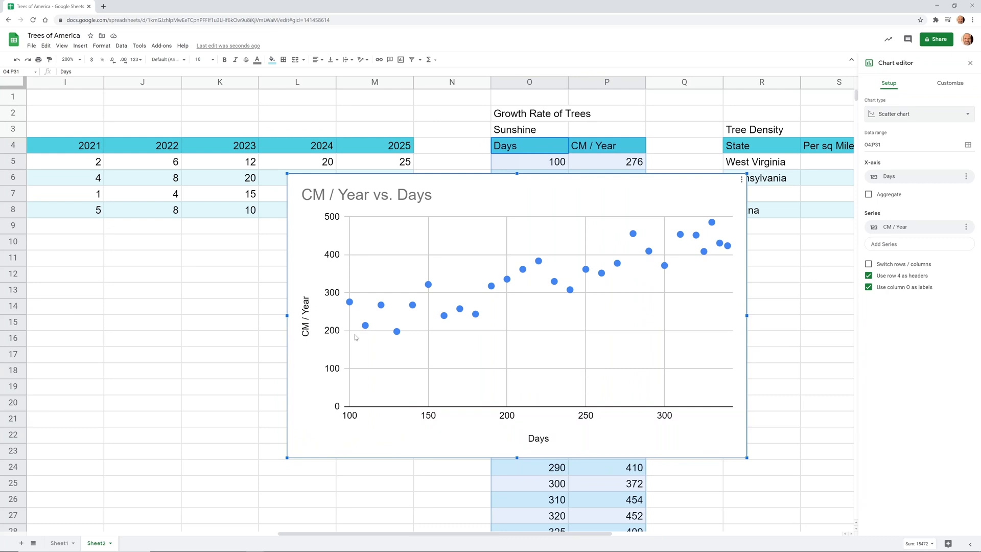
mouse_move(475, 303)
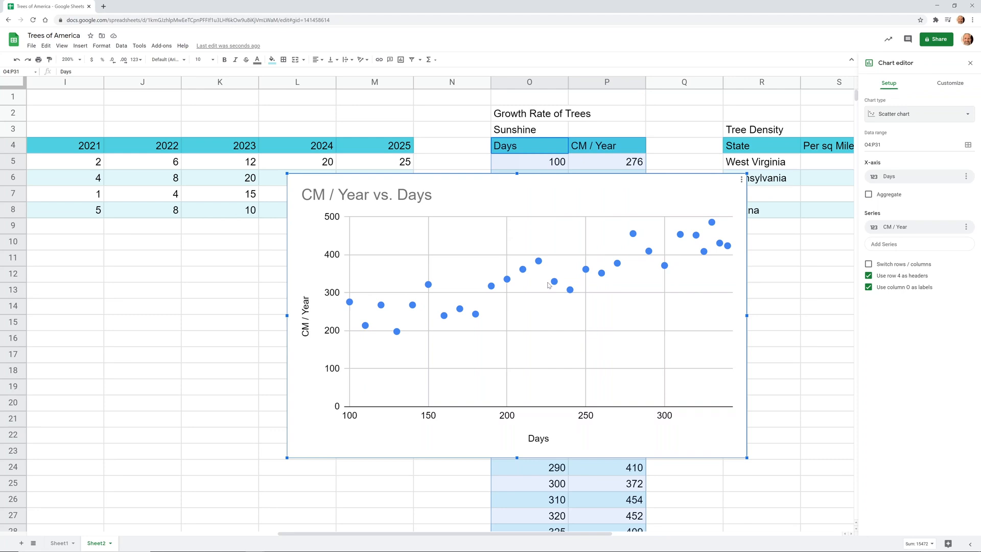
mouse_move(675, 243)
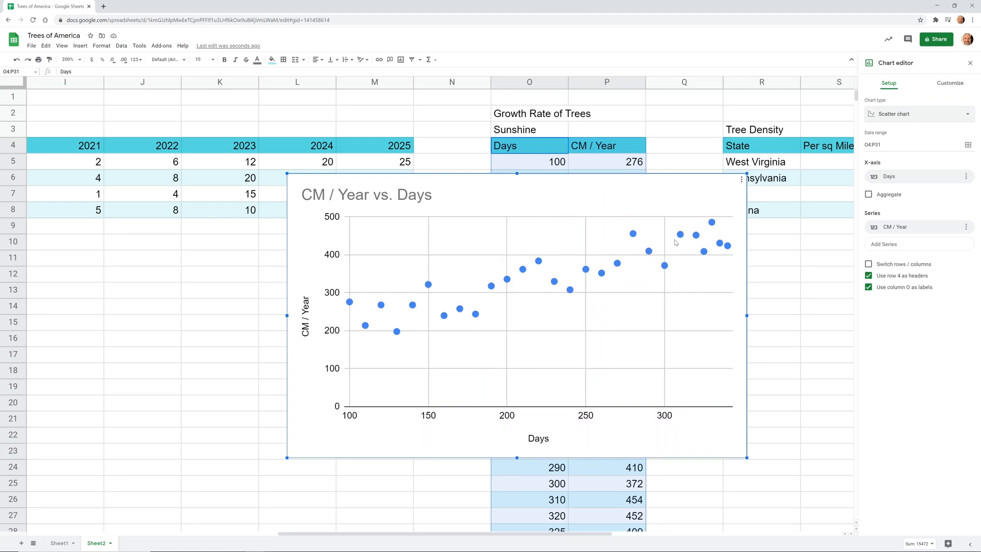
left_click(949, 83)
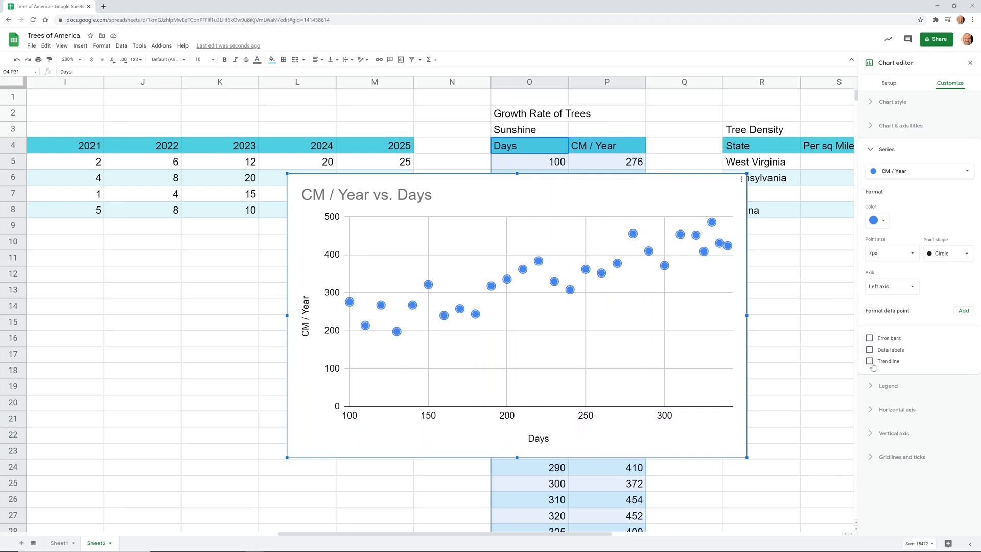
Step: Add a trendline to the scatter points and keep its type Linear
left_click(869, 360)
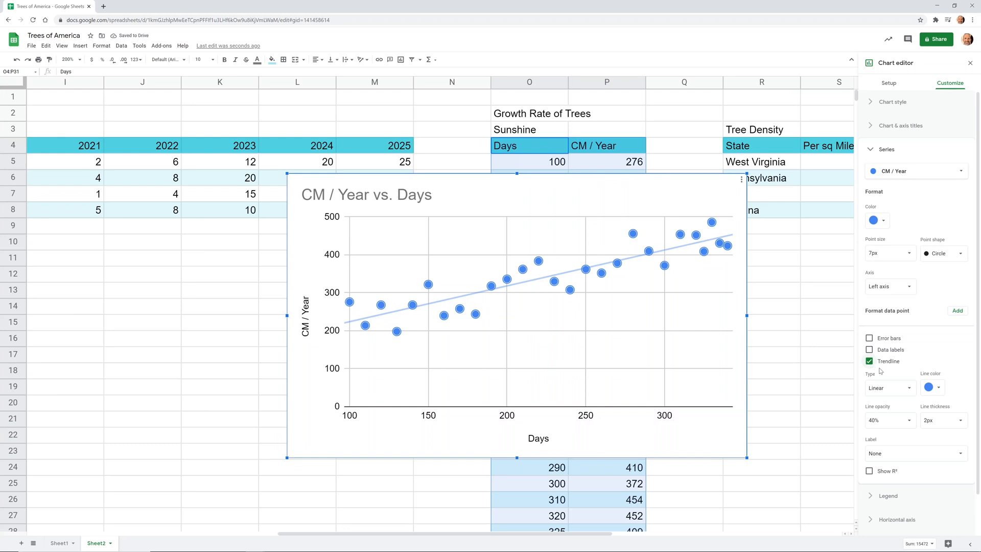
left_click(888, 387)
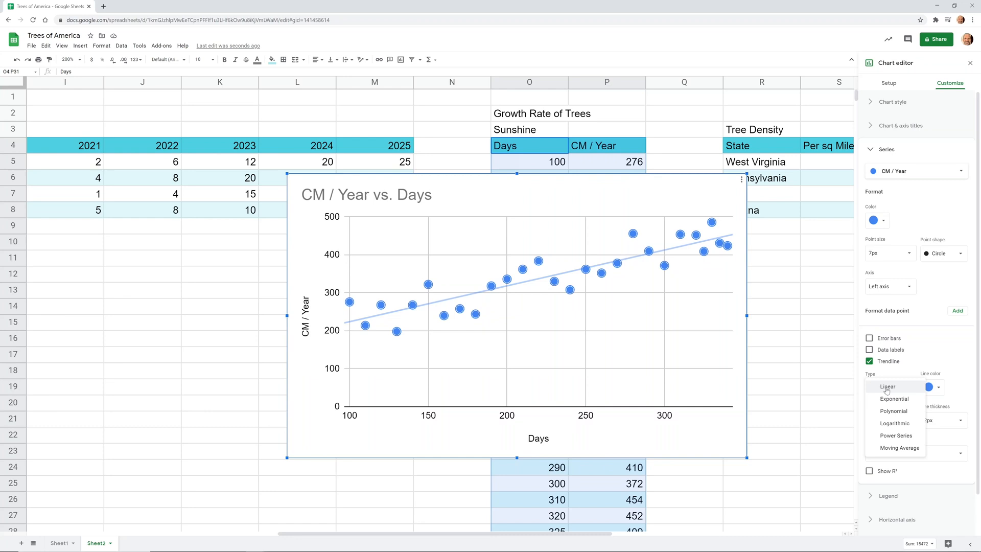
left_click(886, 386)
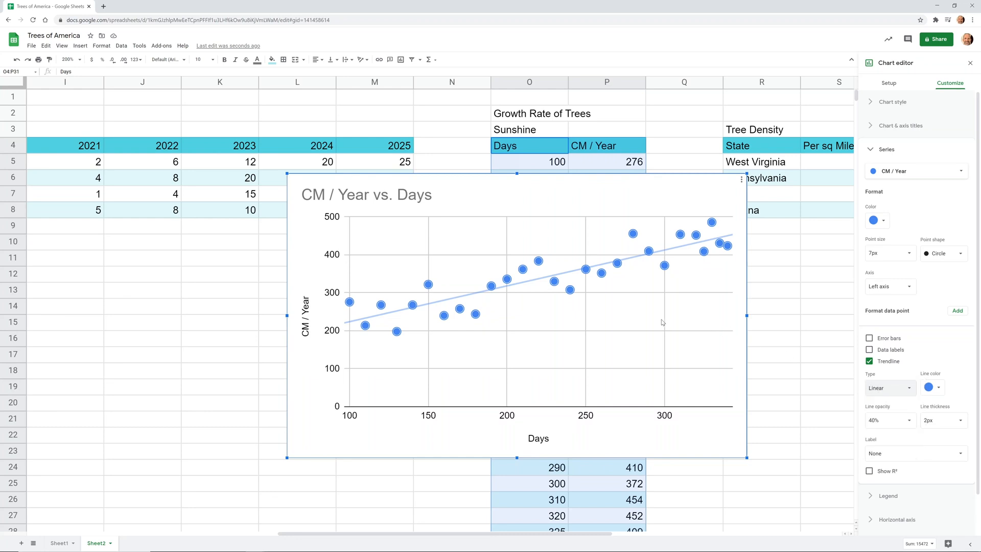
mouse_move(651, 279)
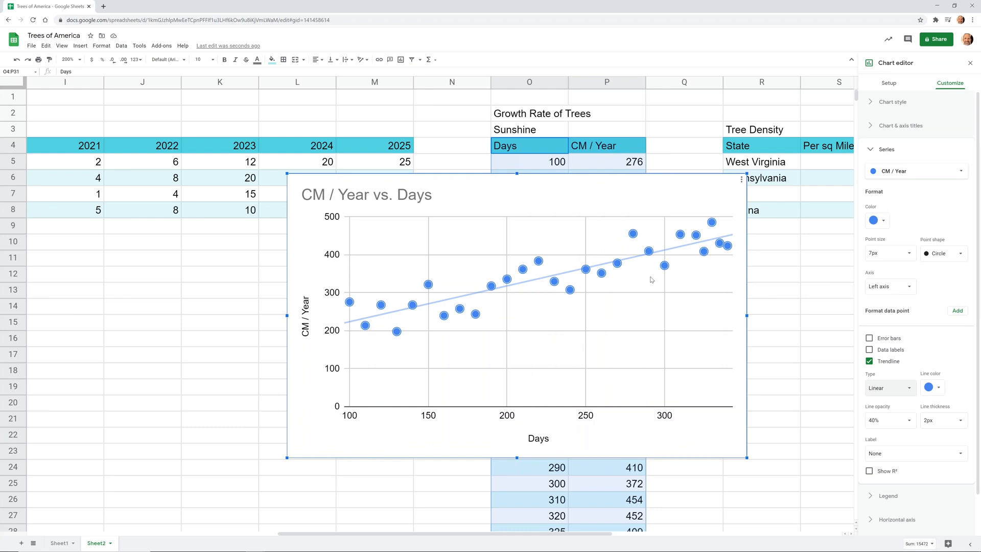
mouse_move(693, 243)
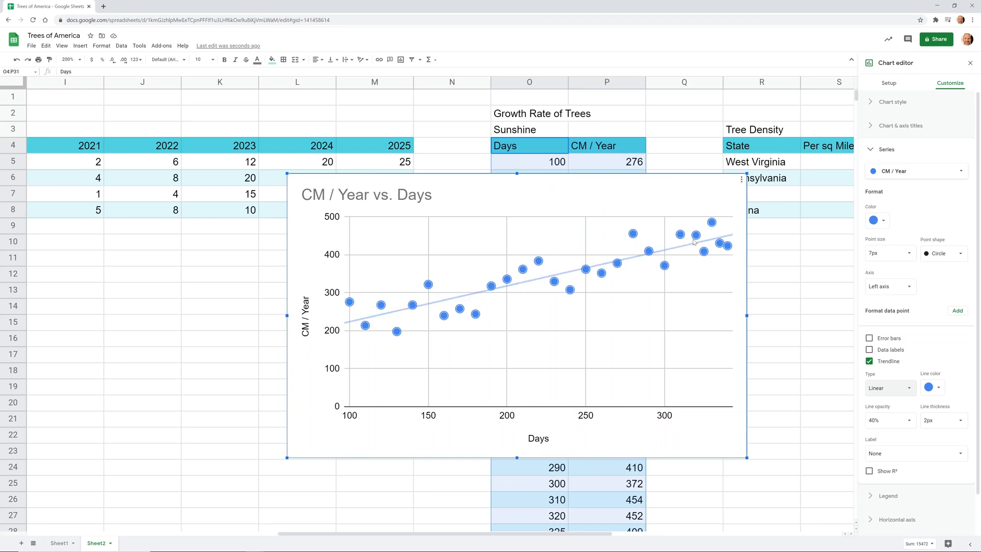
mouse_move(676, 207)
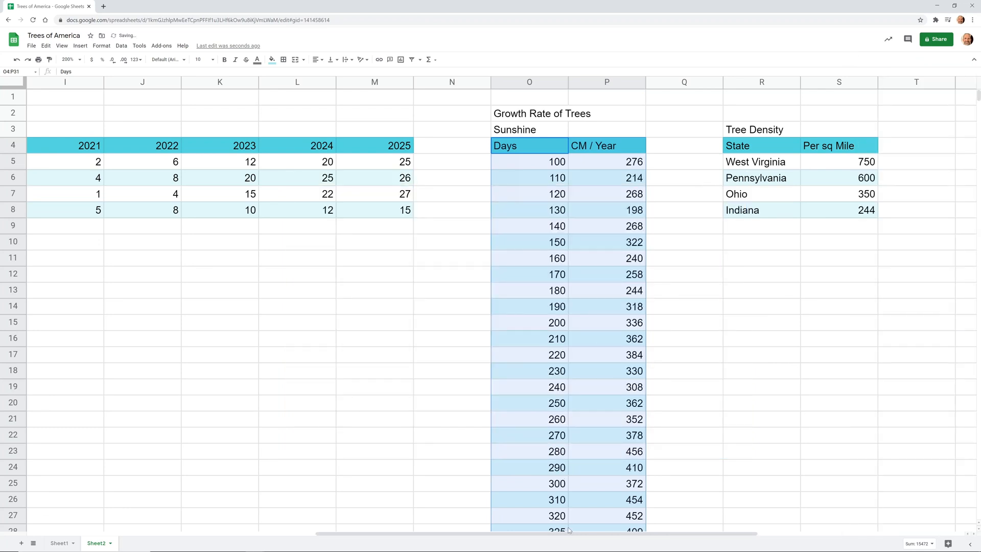
Step: Select the Tree Density table R4:S8, glance at the Explore panel, and reach the Insert menu
scroll("right", 3)
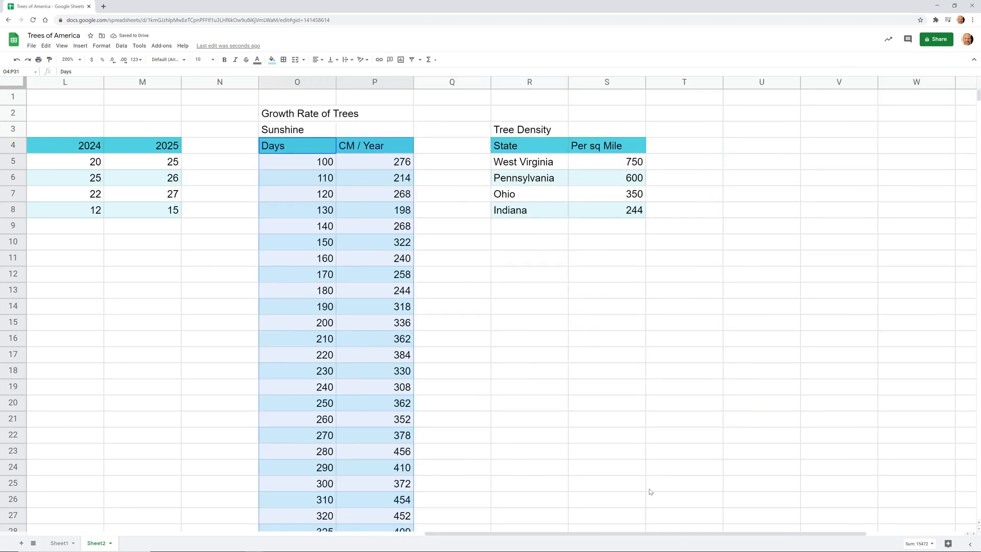
mouse_move(589, 316)
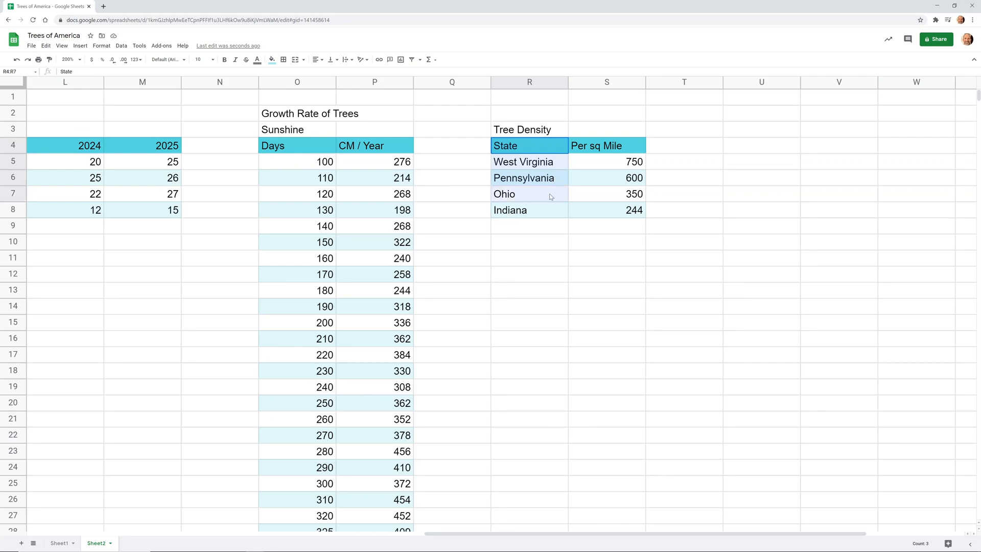
left_click(529, 209)
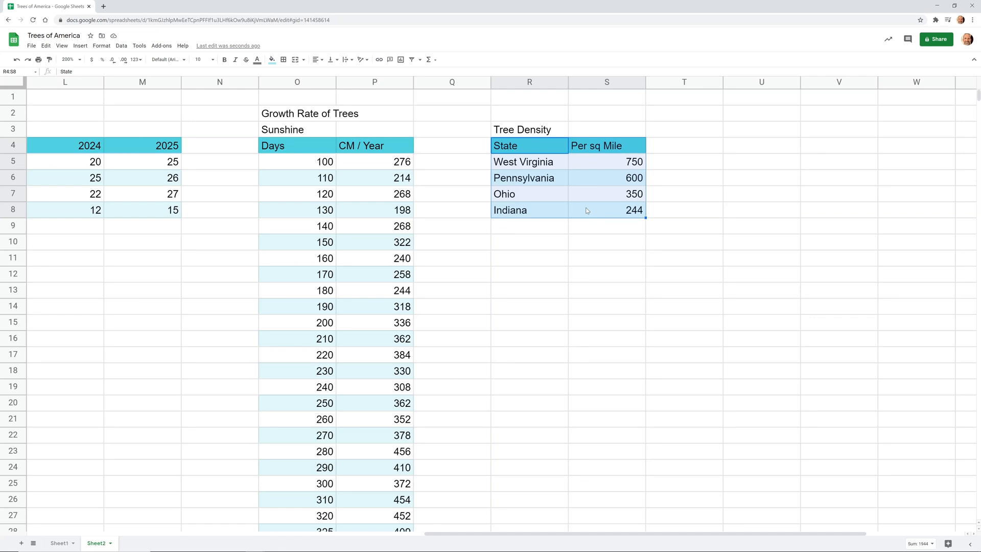
mouse_move(762, 333)
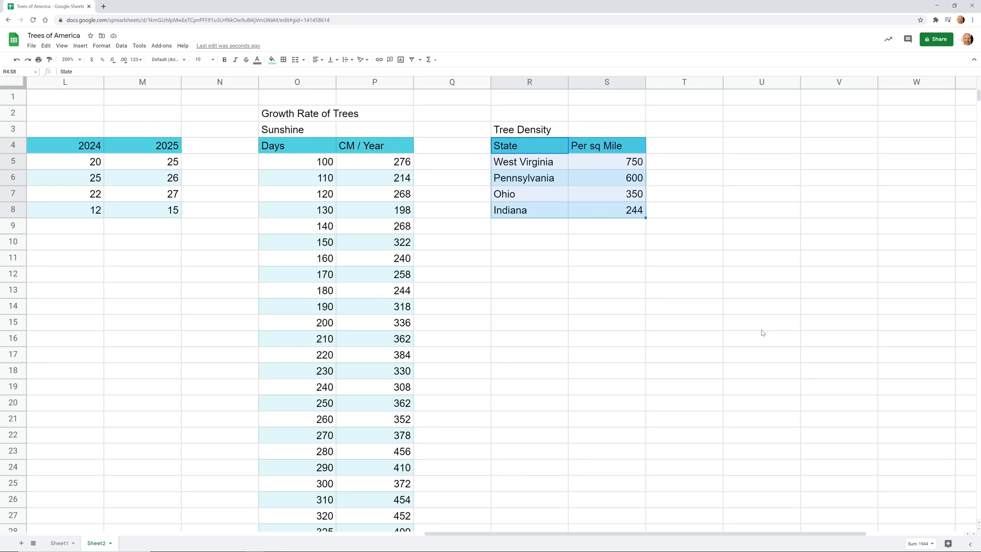
left_click(938, 542)
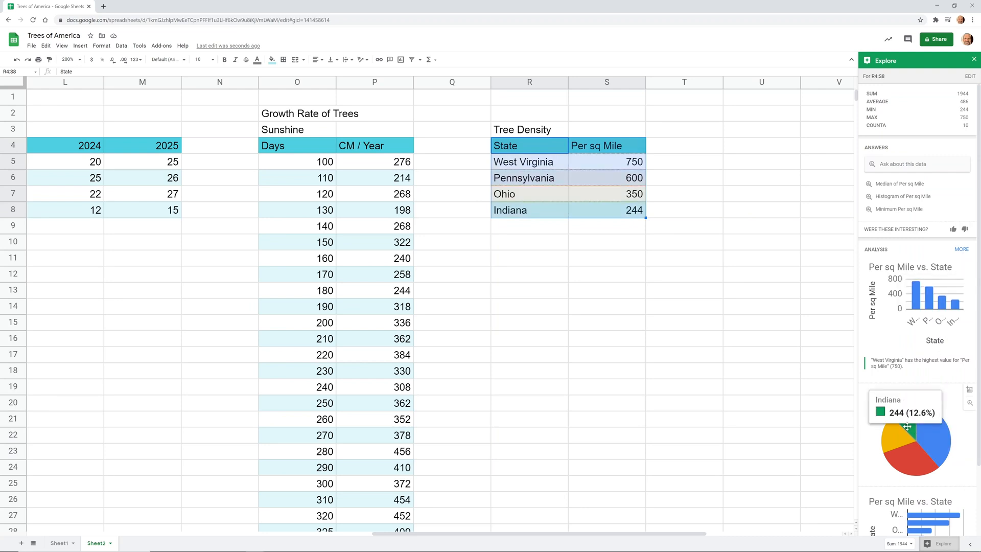
left_click(974, 61)
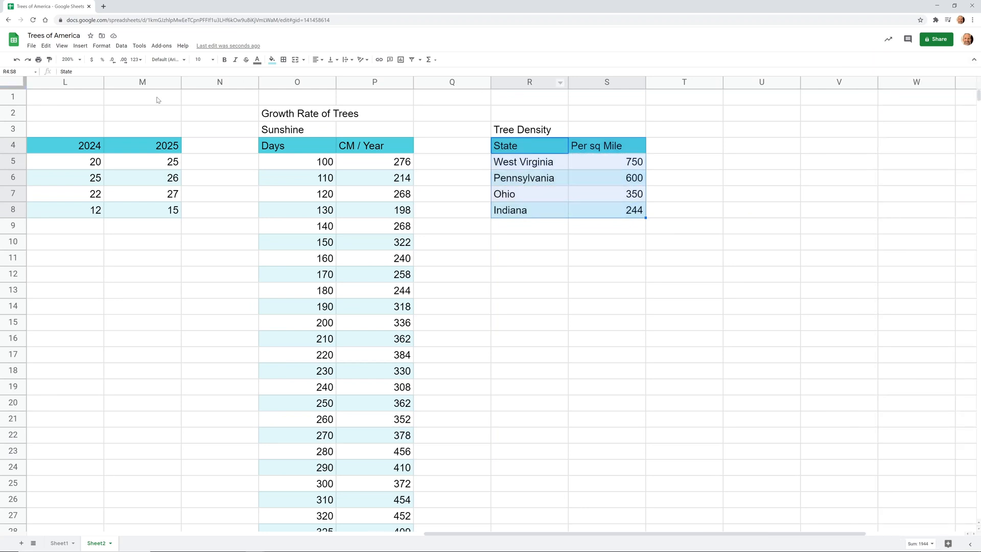
left_click(79, 46)
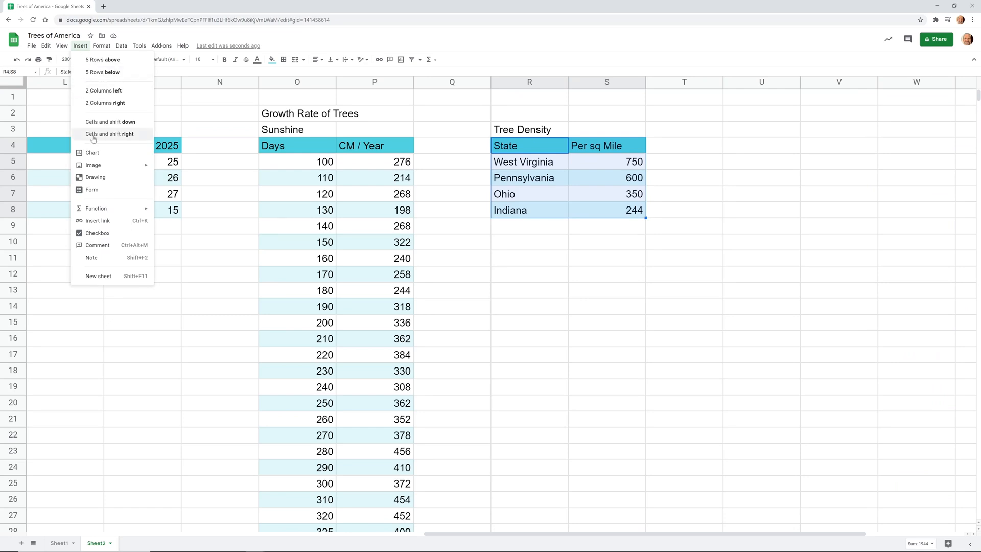
Step: Insert a chart of the Tree Density table and change its type to Geo chart
left_click(92, 152)
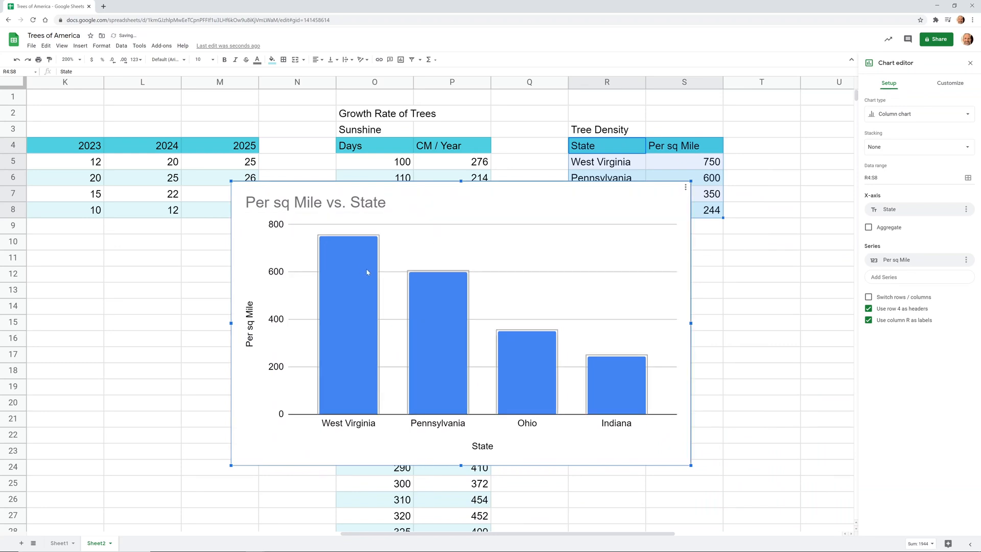
mouse_move(535, 374)
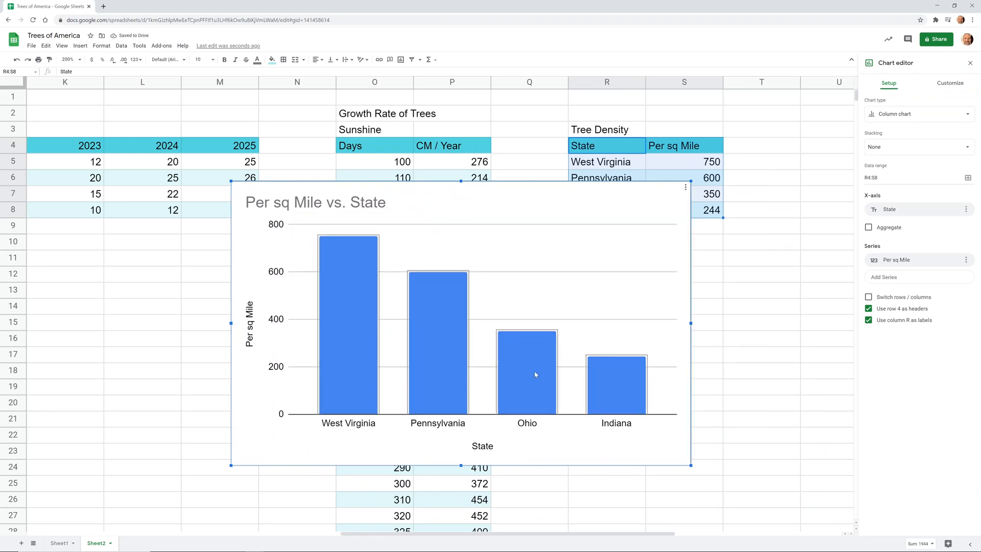
mouse_move(924, 109)
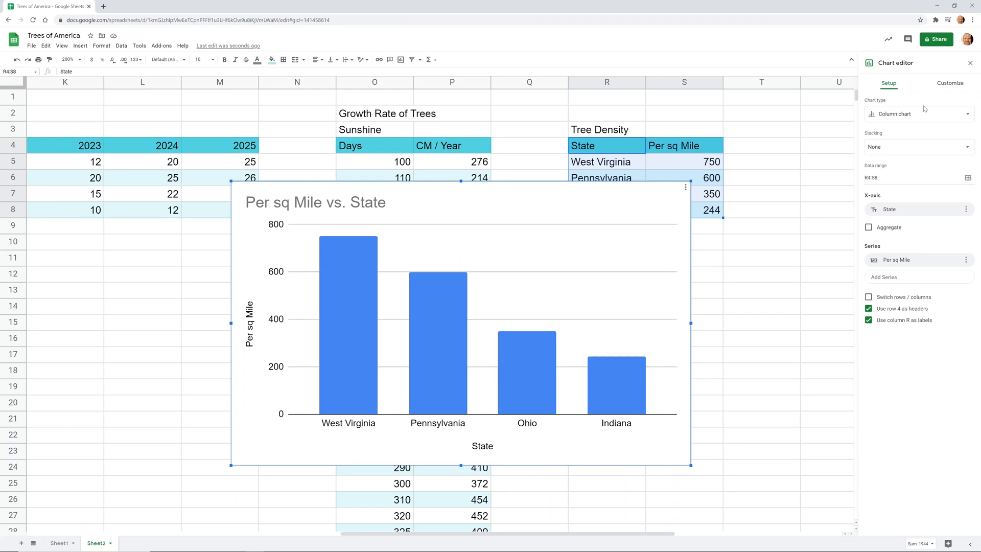
left_click(917, 113)
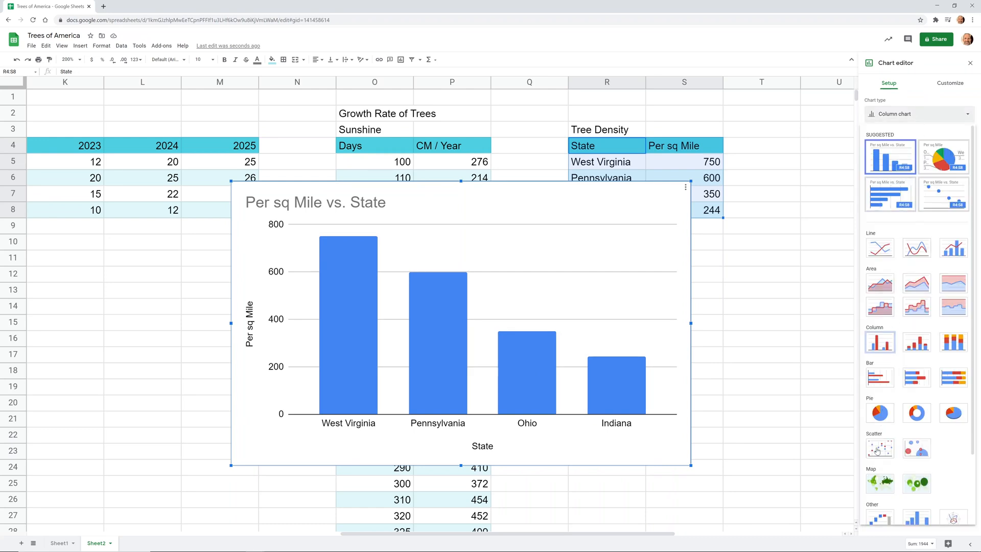
mouse_move(879, 483)
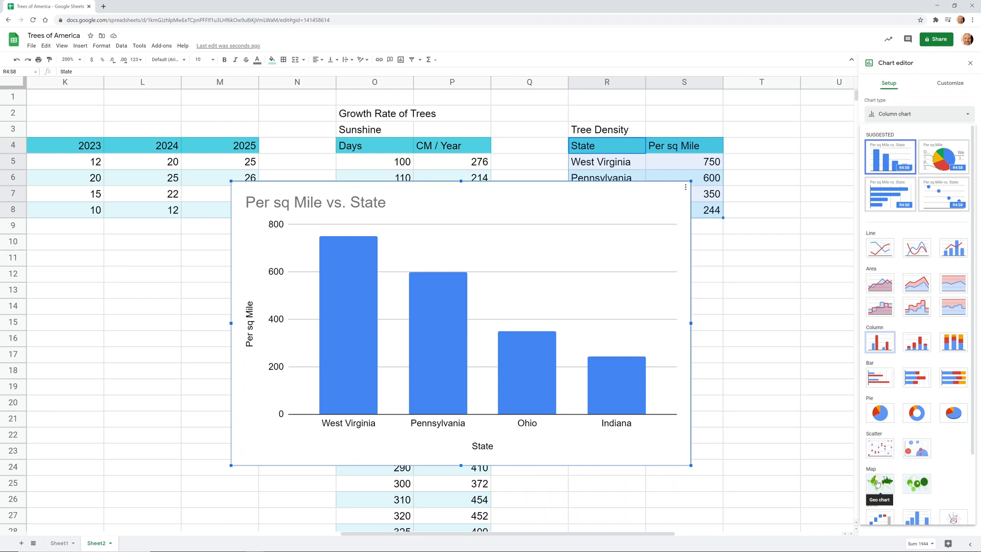
left_click(878, 483)
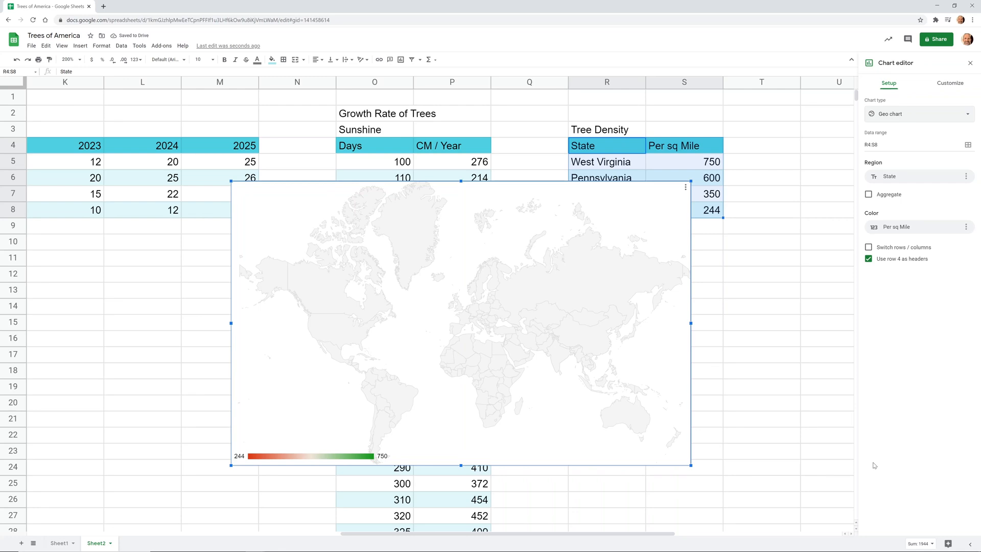
mouse_move(754, 260)
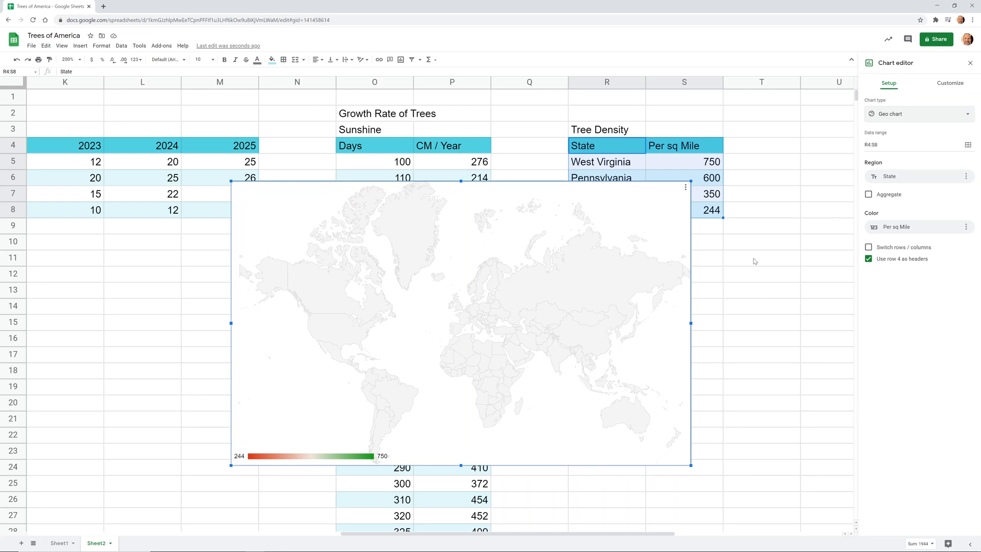
mouse_move(623, 171)
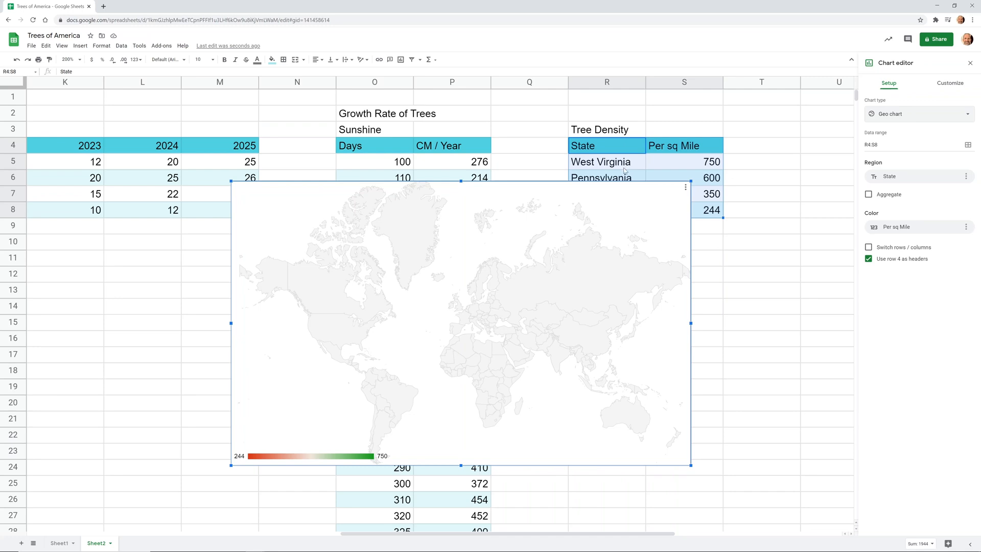
mouse_move(620, 194)
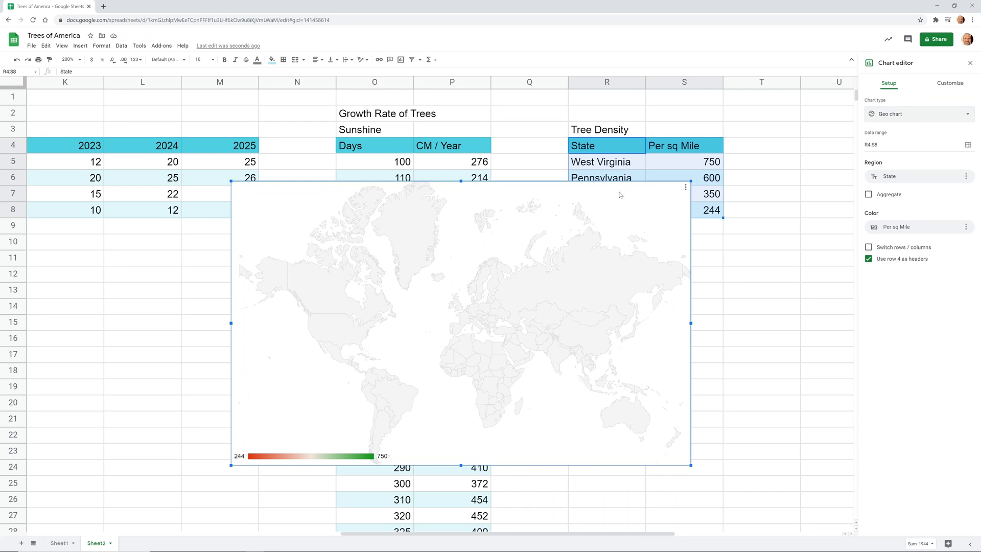
mouse_move(882, 96)
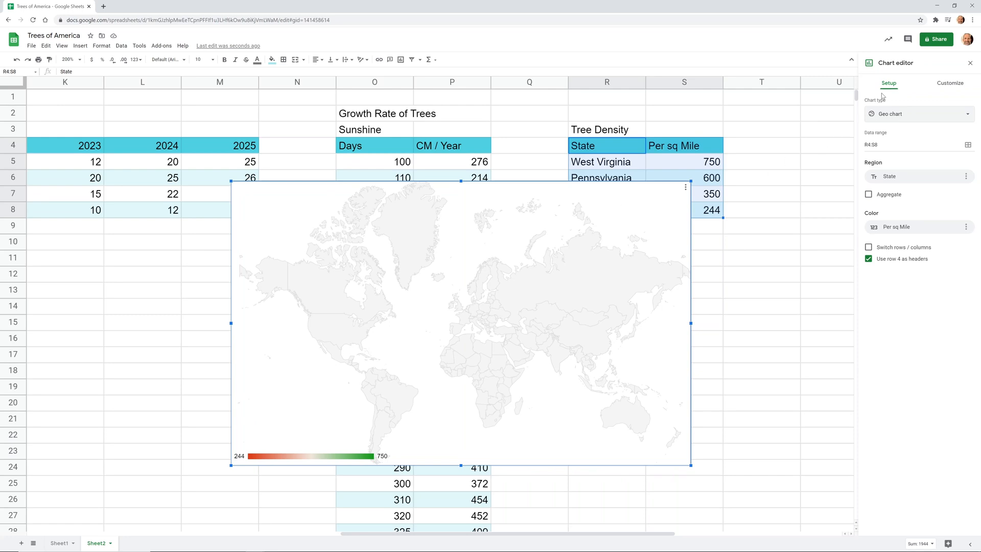
mouse_move(909, 114)
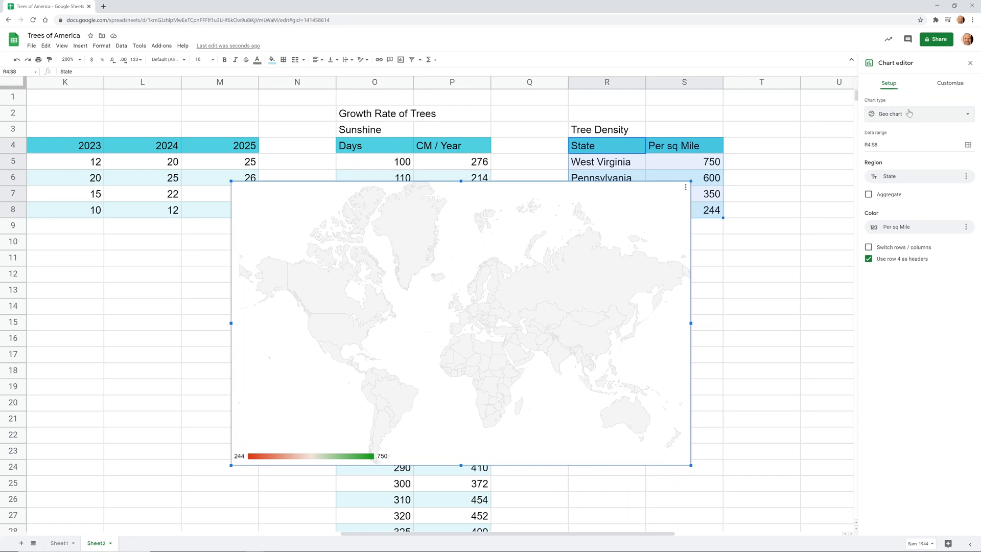
Step: Switch the Chart editor to the Customize settings for the geo chart
left_click(950, 82)
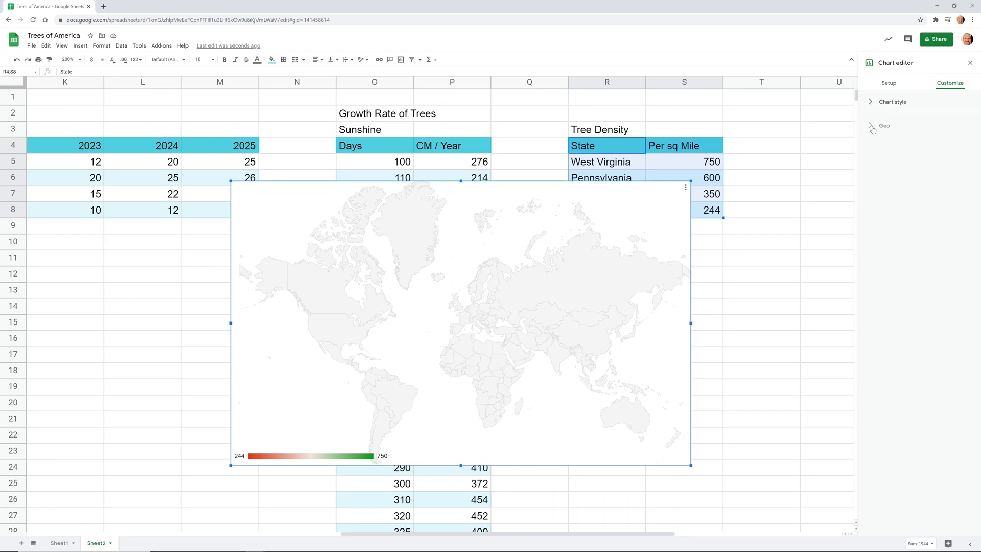
Step: Set the geo chart's region to United States so Indiana, Ohio, Pennsylvania and West Virginia are shaded
left_click(884, 124)
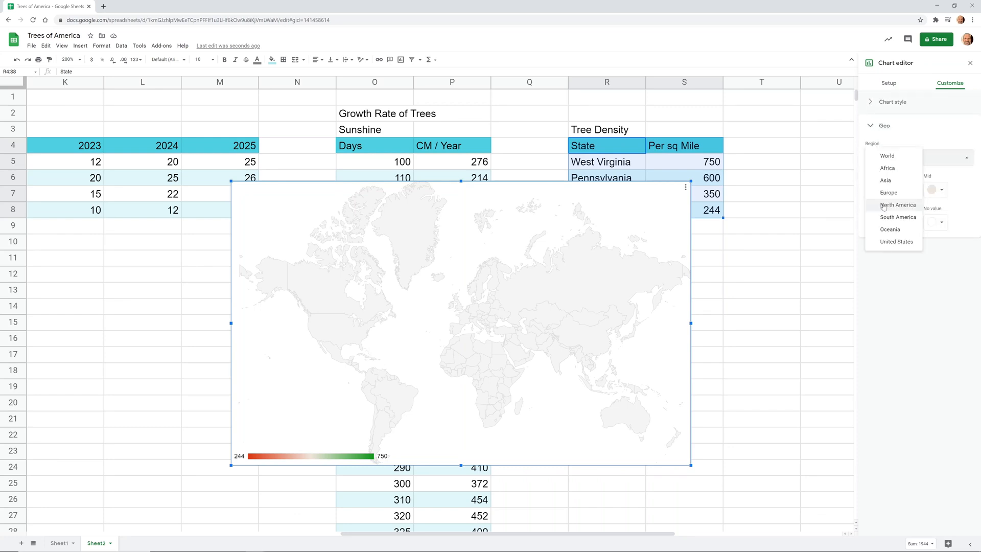
mouse_move(895, 241)
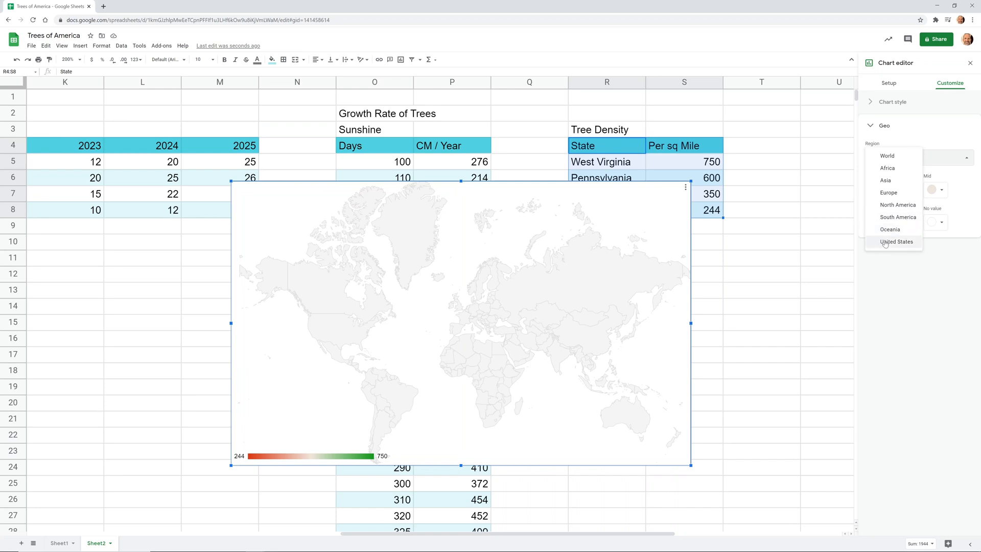
left_click(895, 242)
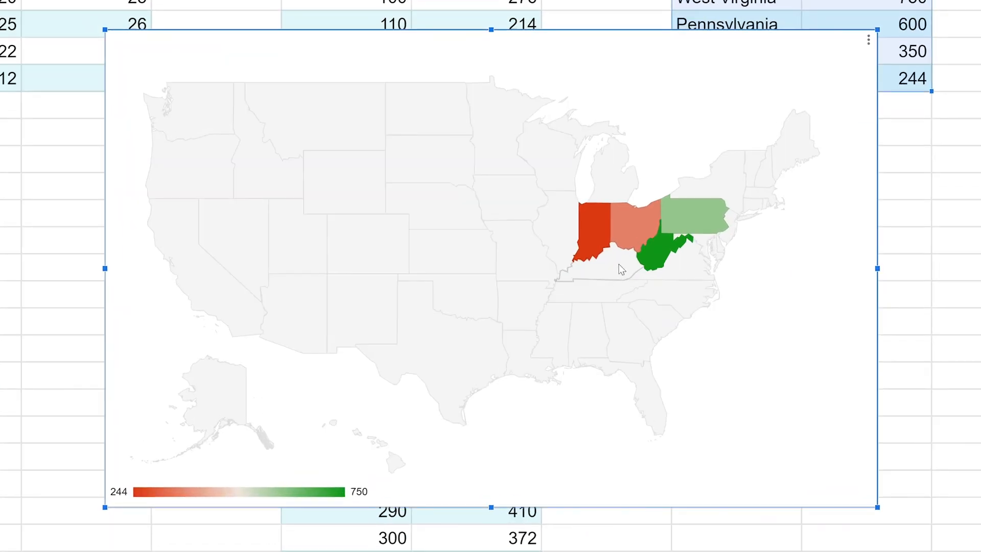
mouse_move(645, 241)
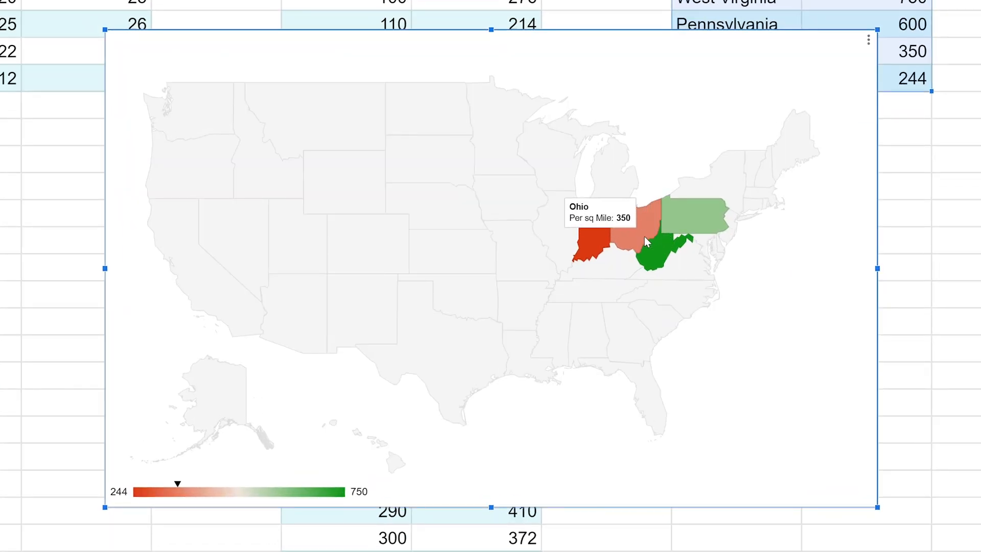
mouse_move(675, 232)
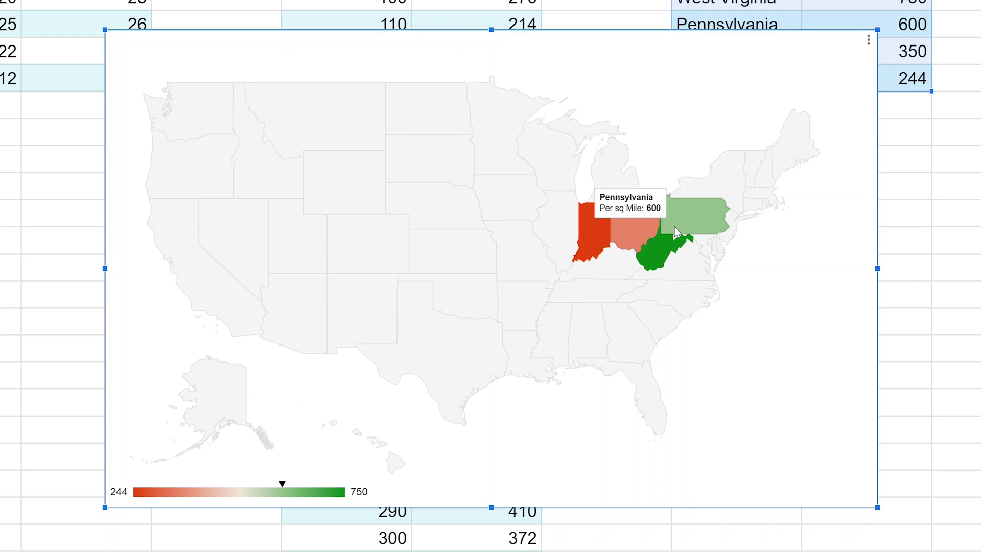
mouse_move(613, 239)
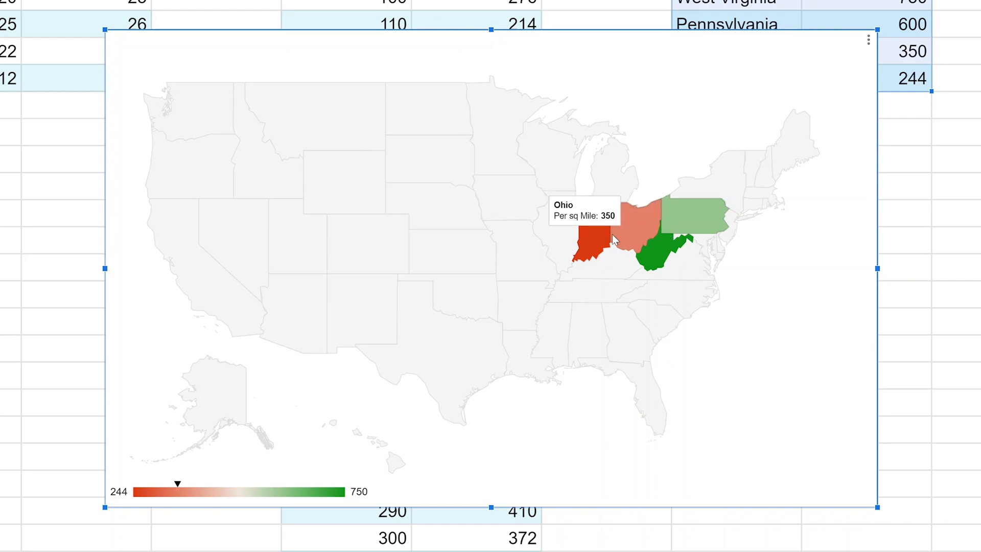
mouse_move(645, 239)
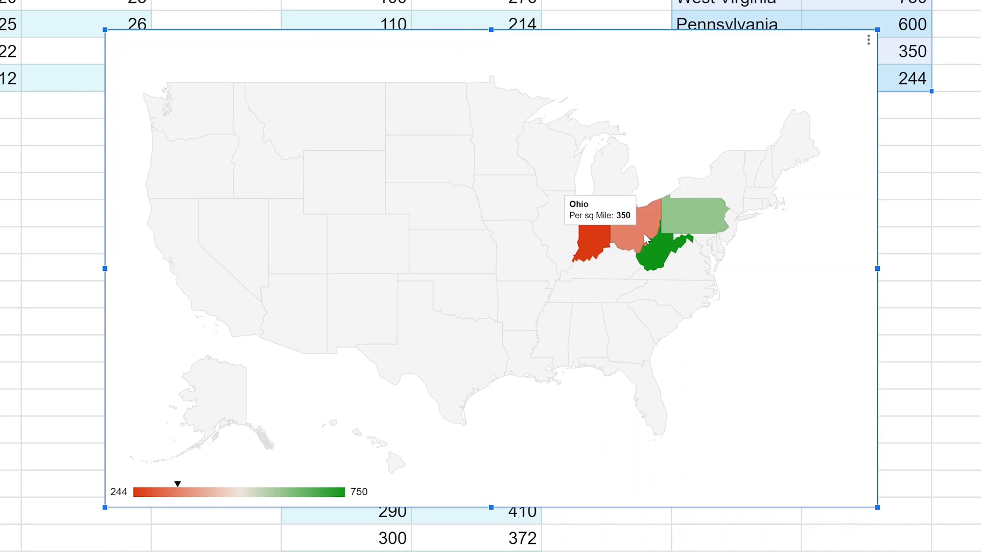
mouse_move(681, 223)
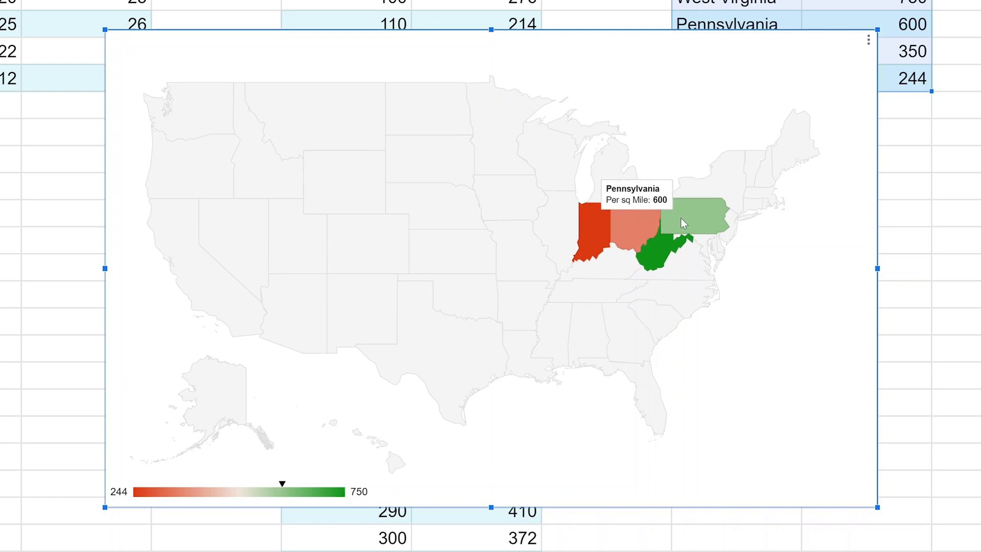
mouse_move(653, 156)
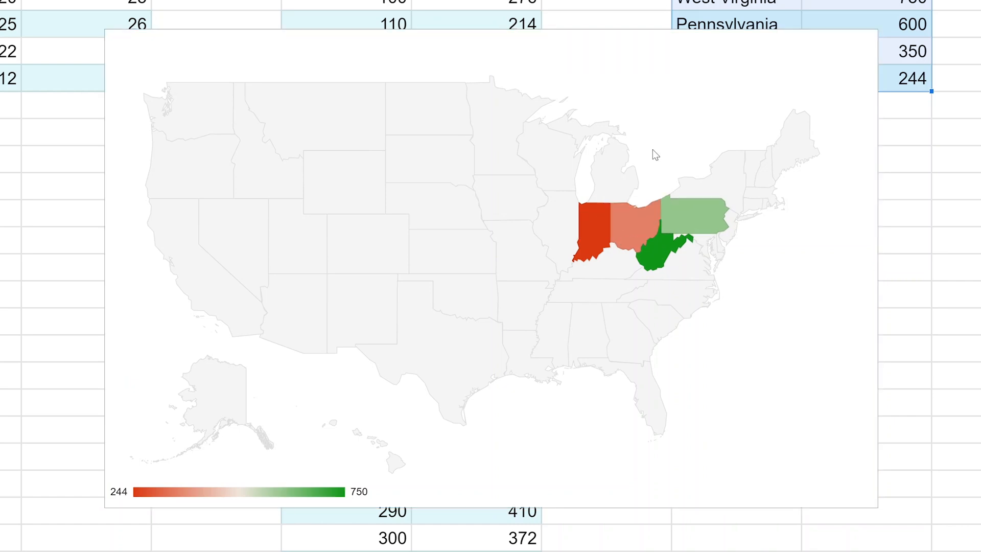